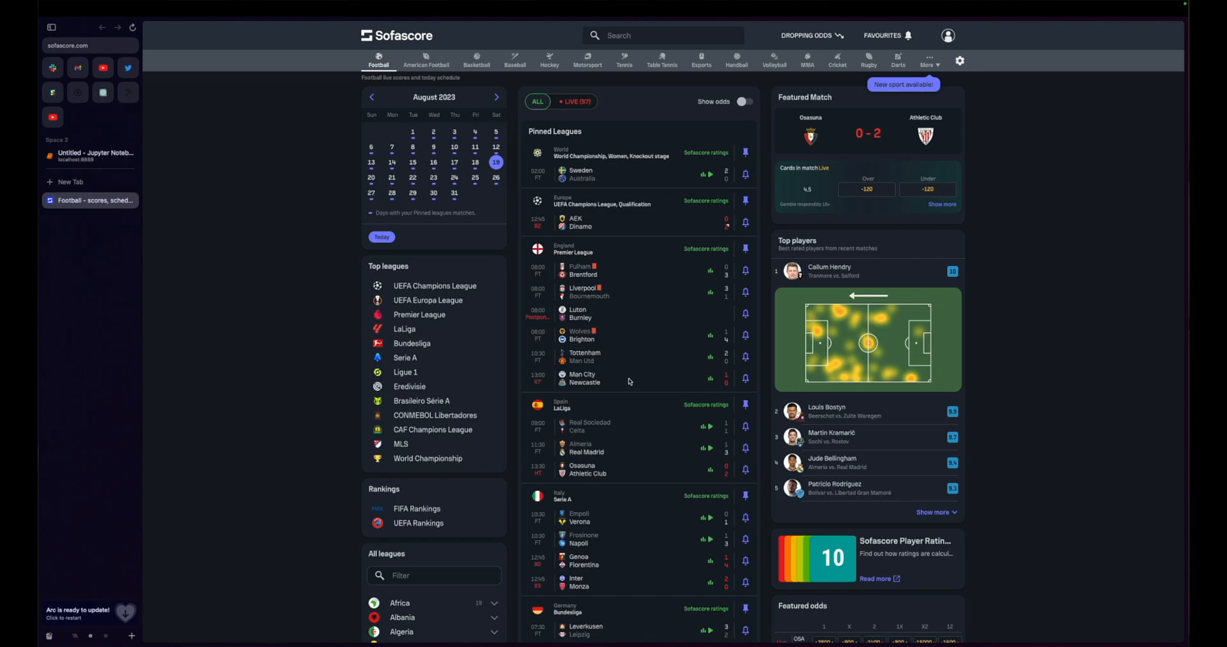
mouse_move(596, 642)
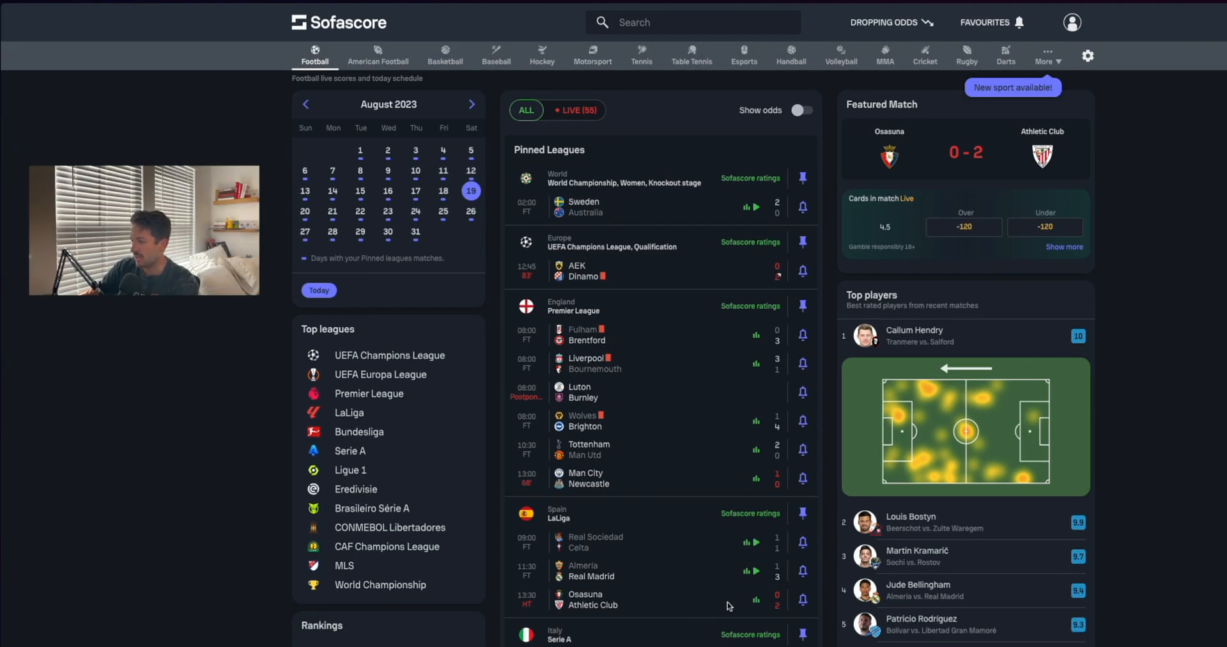
Open the Tottenham Hotspur vs Manchester United match page from the match list
scroll(down, 3)
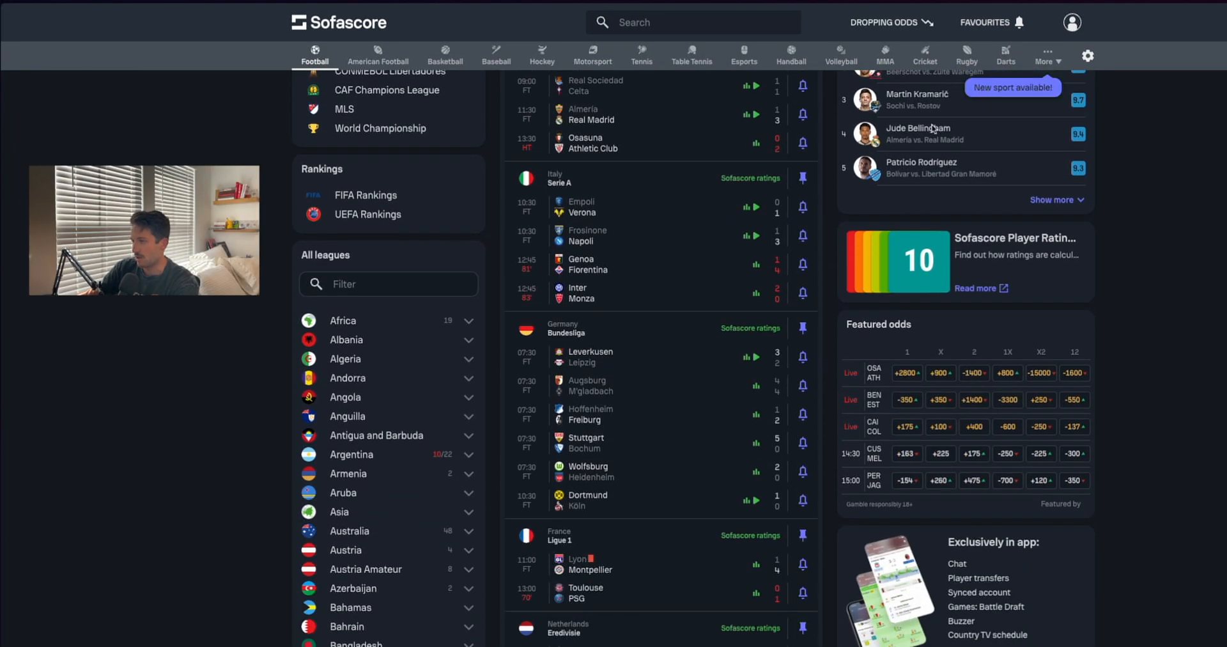
scroll(down, 3)
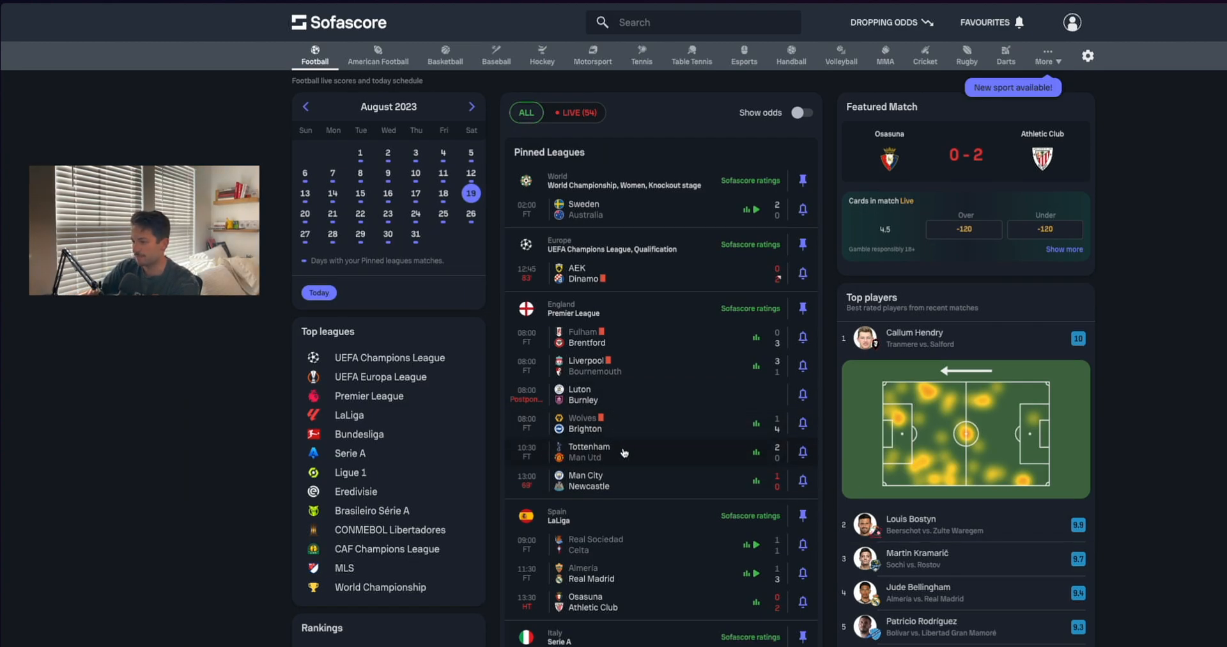
click(618, 451)
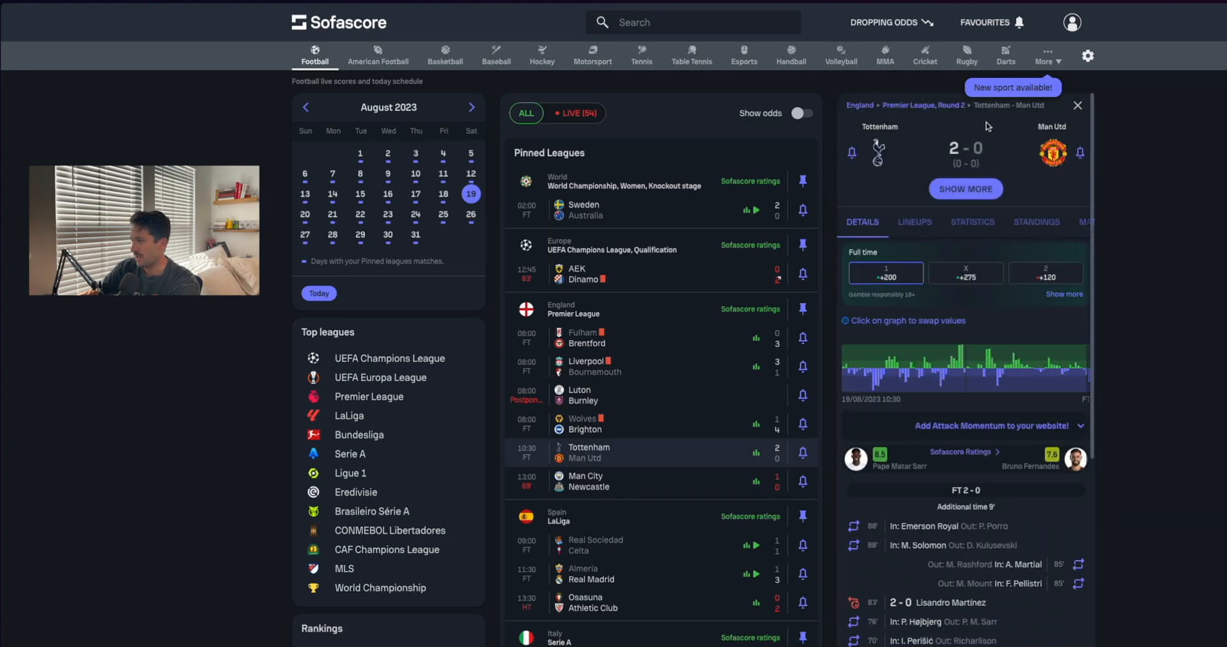
mouse_move(952, 347)
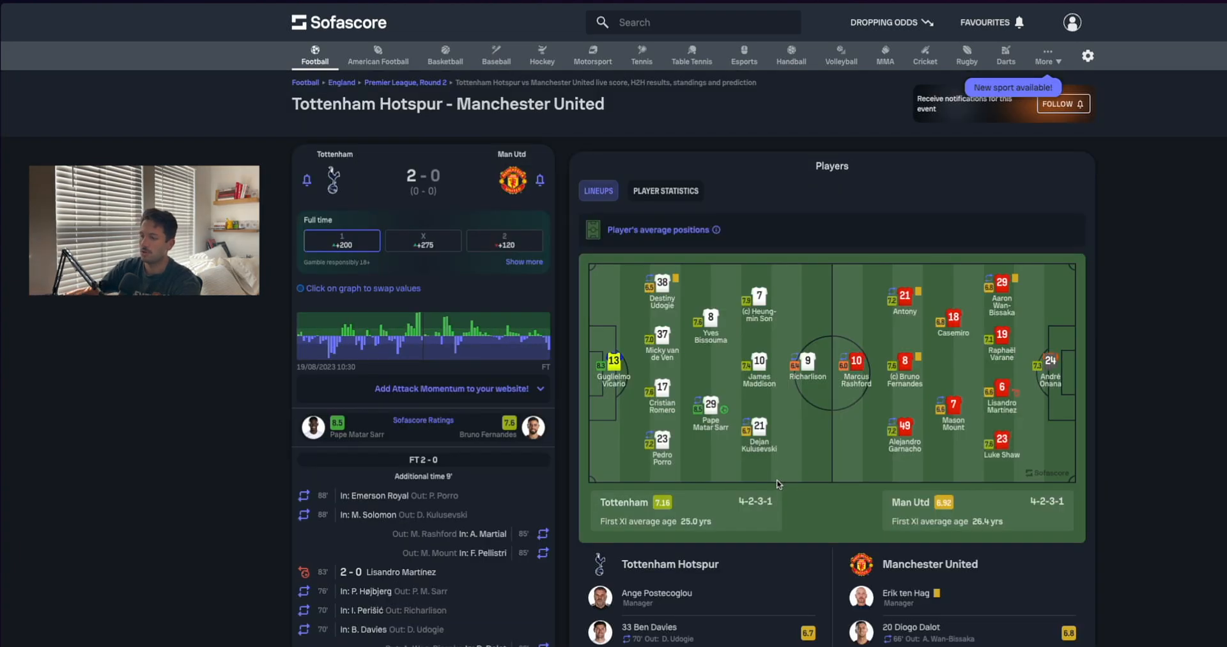
mouse_move(268, 209)
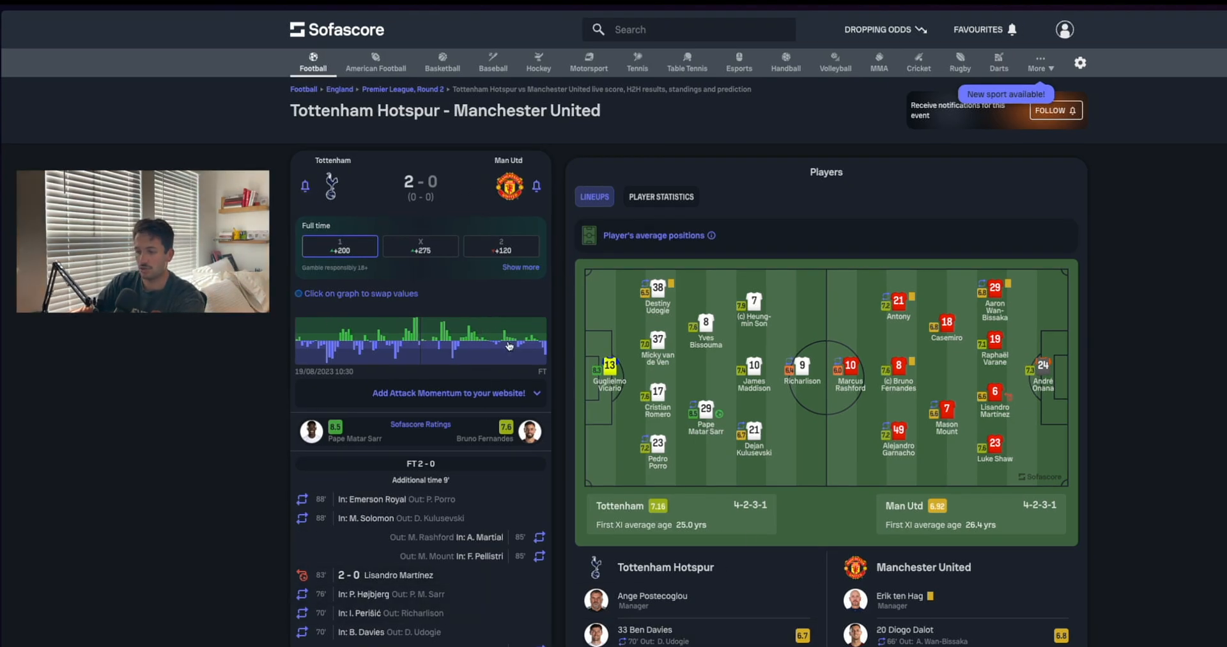
Scroll to the Match Shotmap and switch it to Man Utd's shots
scroll(down, 3)
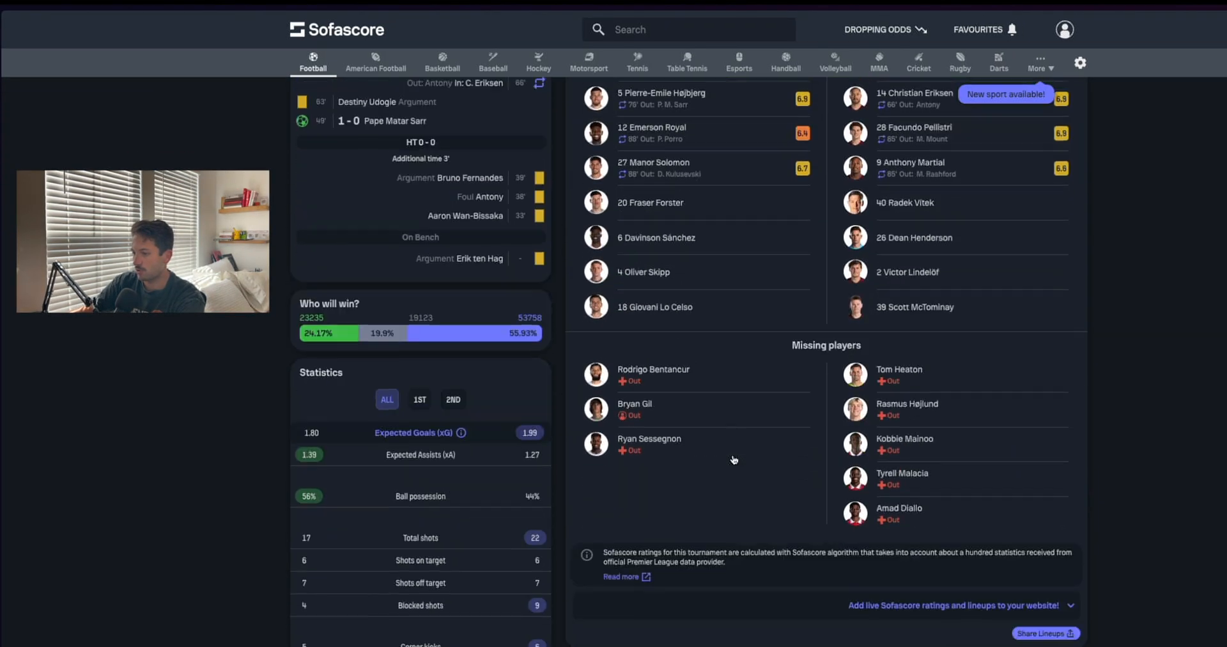
scroll(down, 3)
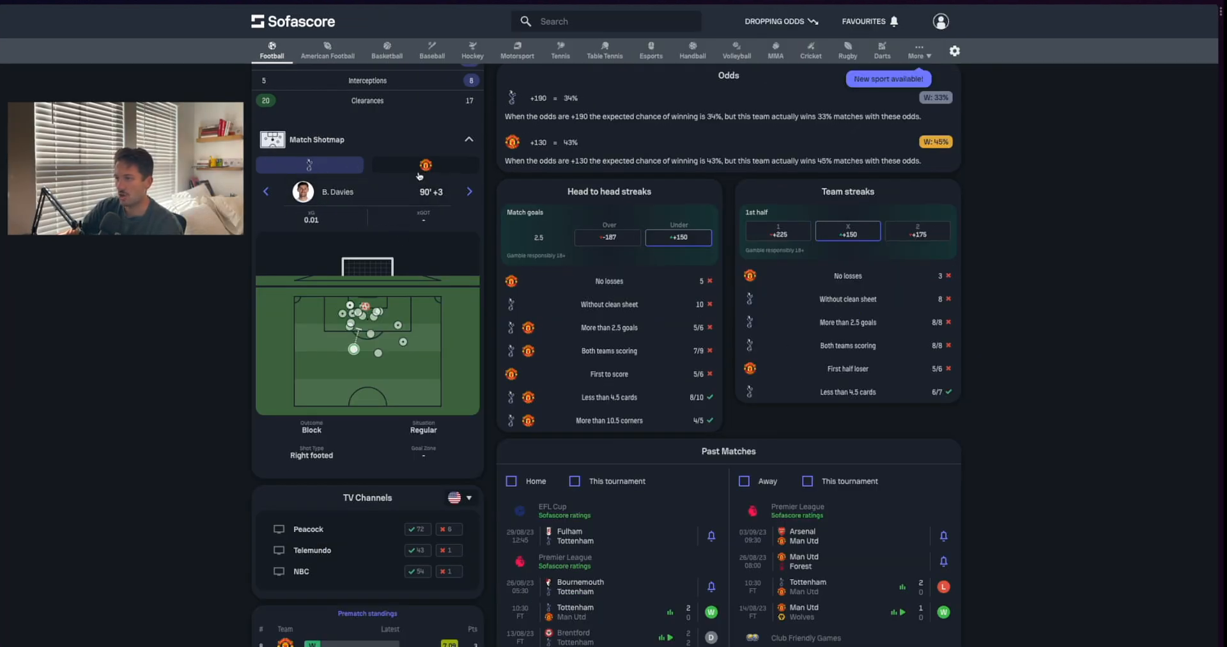
click(425, 165)
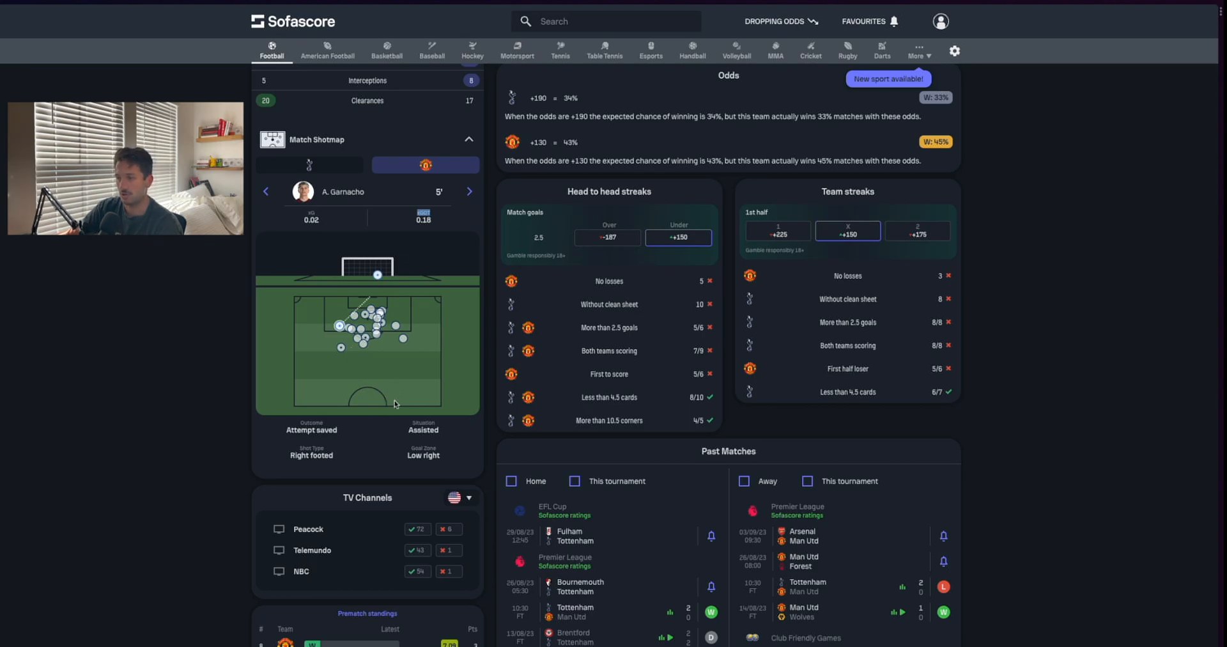
click(266, 192)
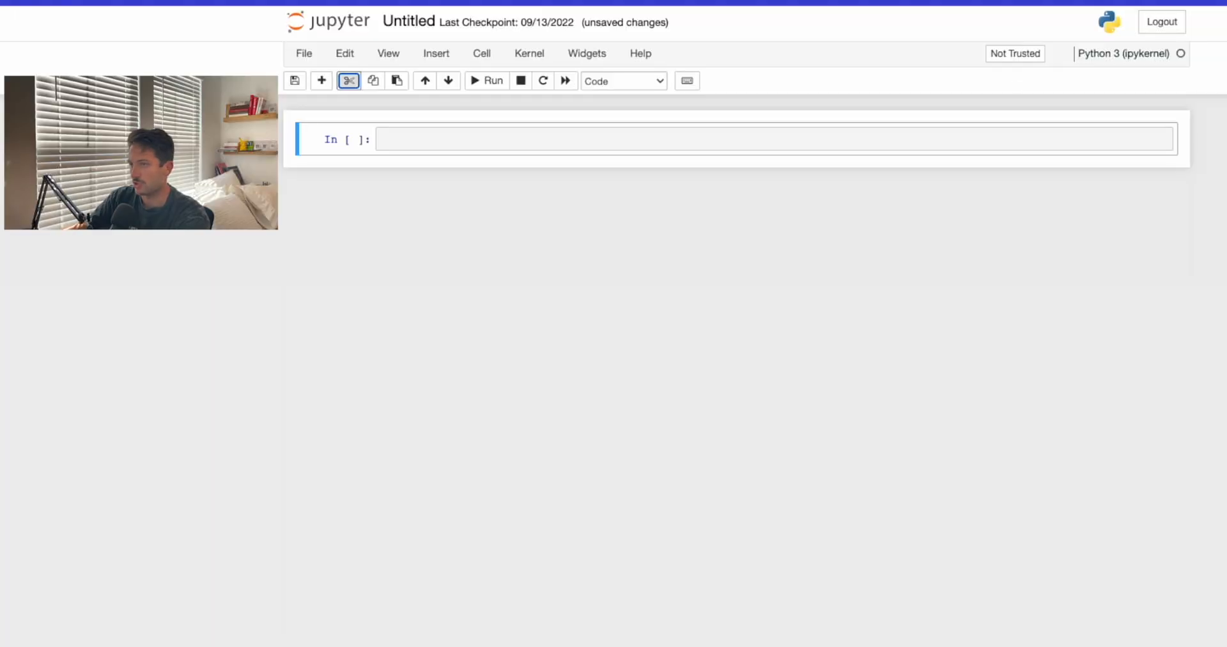
Enter 'import requests' and 'from bs4 import BeautifulSoup' in the first code cell
click(774, 139)
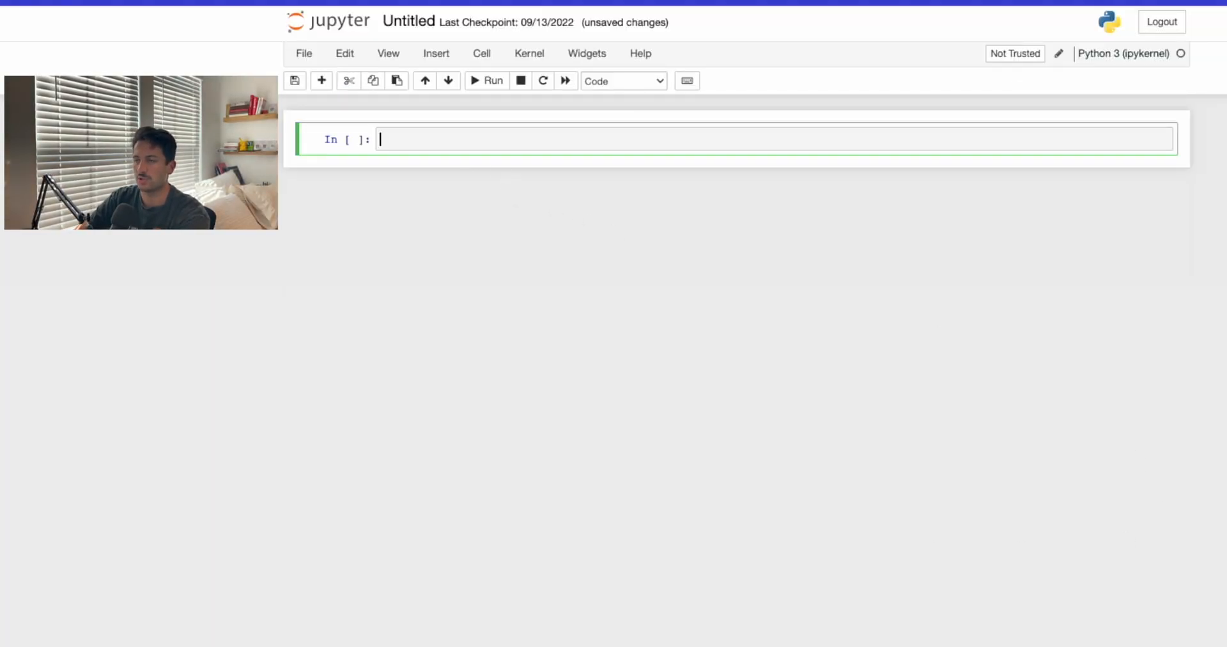
text(import requests)
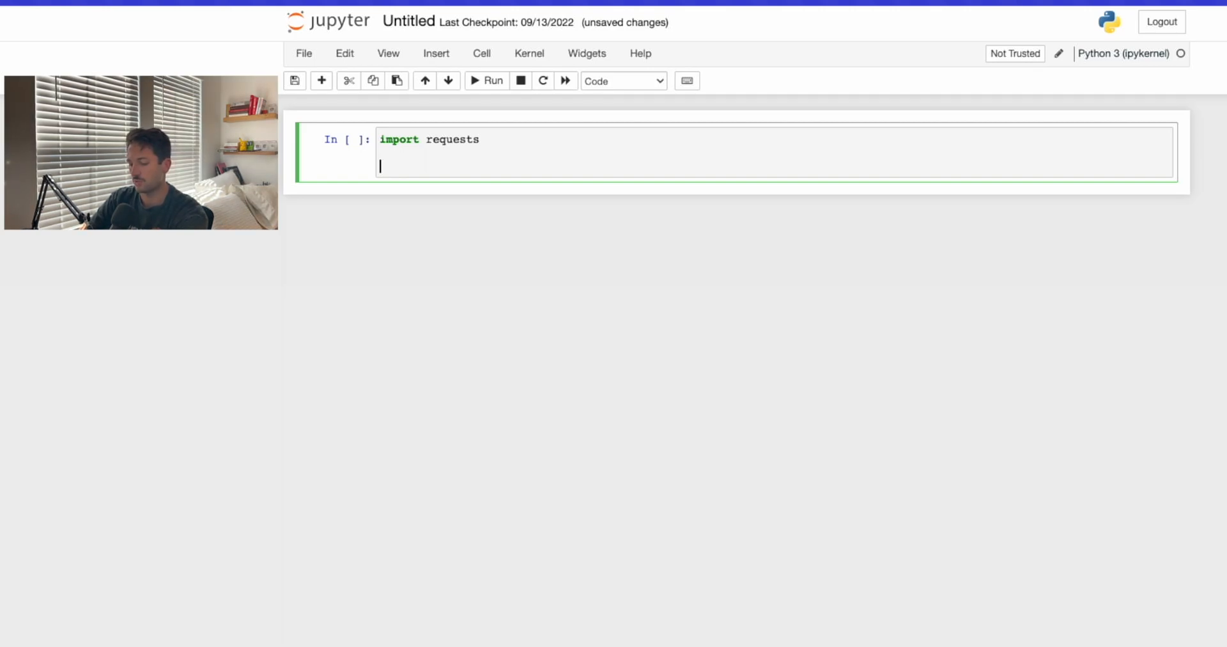
text(from bs4 im)
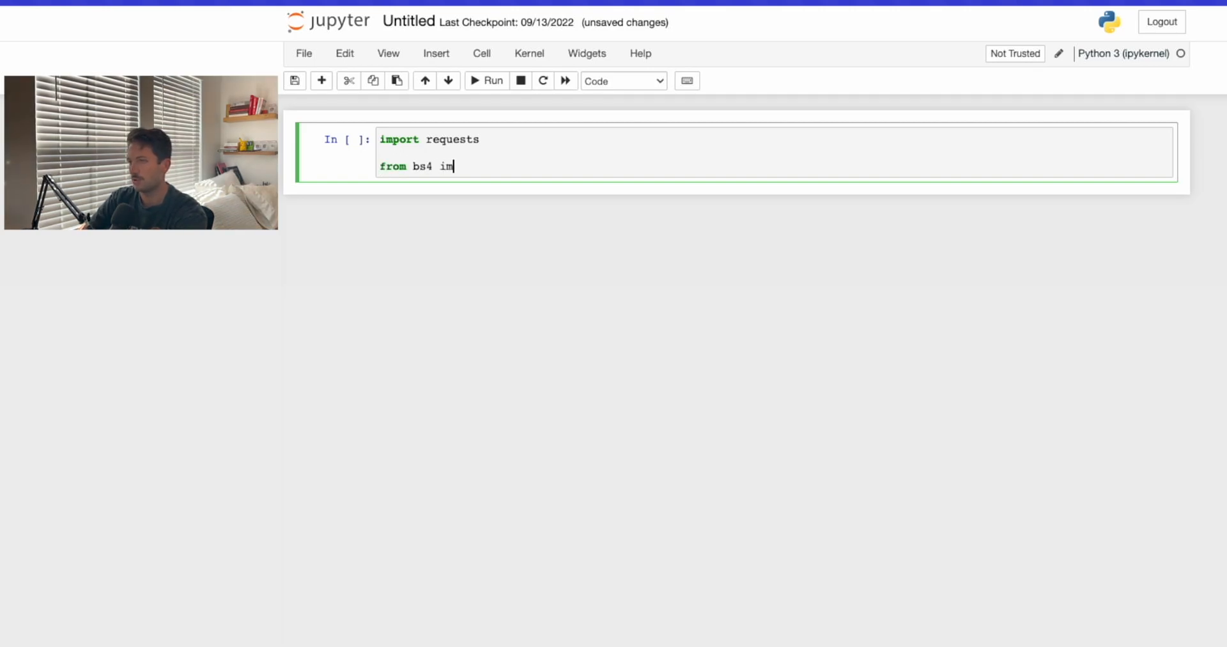
text(port Beauti)
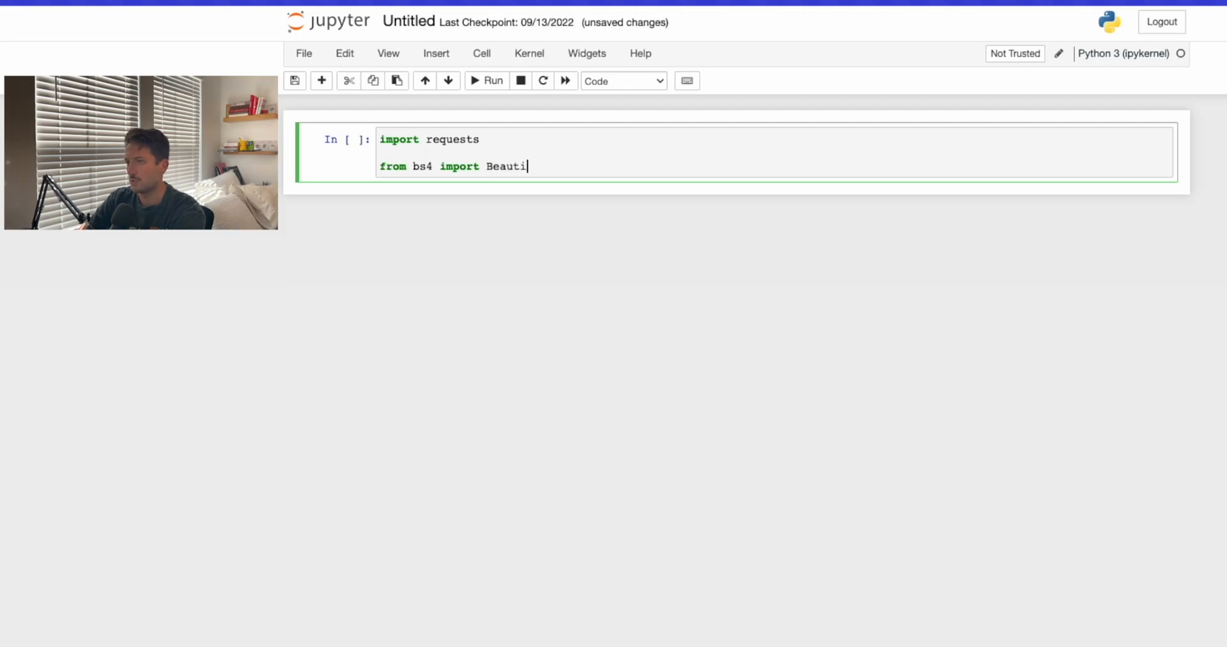
text(fulSoup)
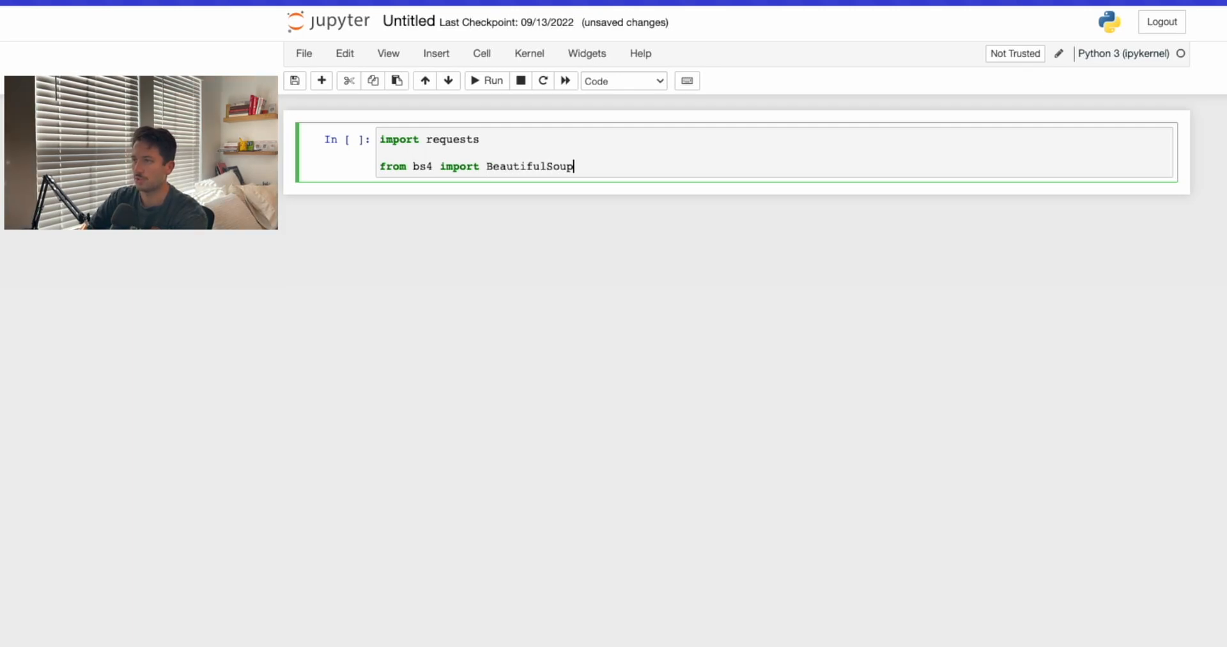
double_click(529, 166)
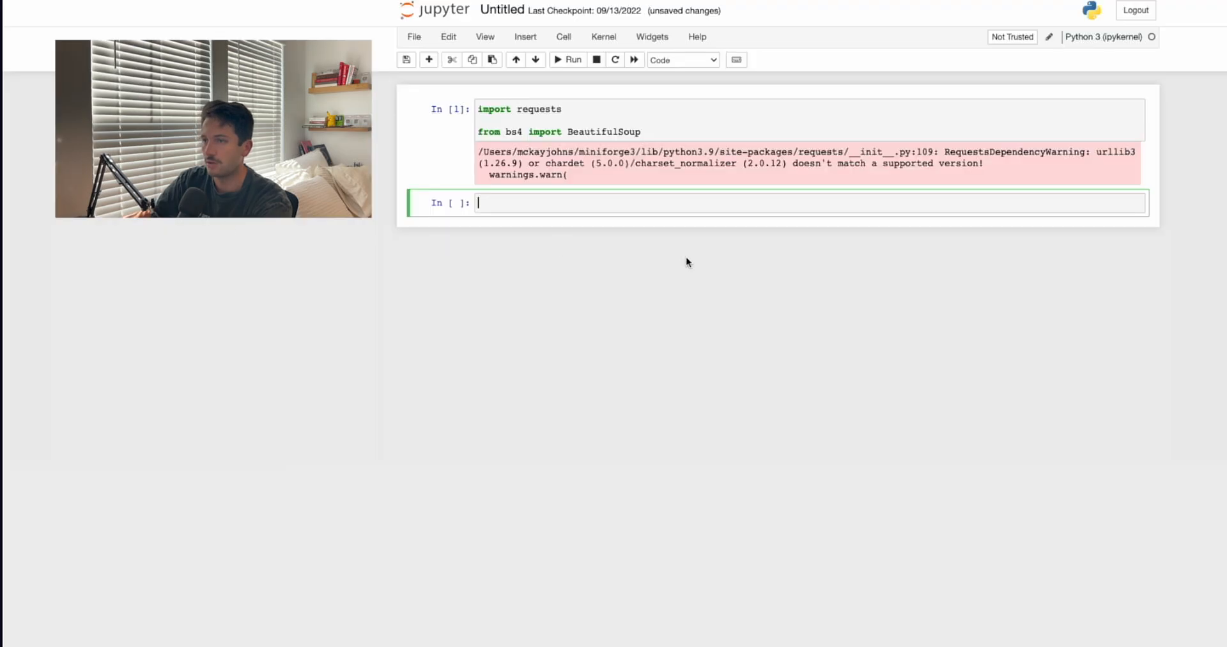
Run requests.get on the Sofascore match URL, then check response.status_code (403)
text(https://www.sofascore.com/manchester-united-tottenham-hotspur/IsK#11352407)
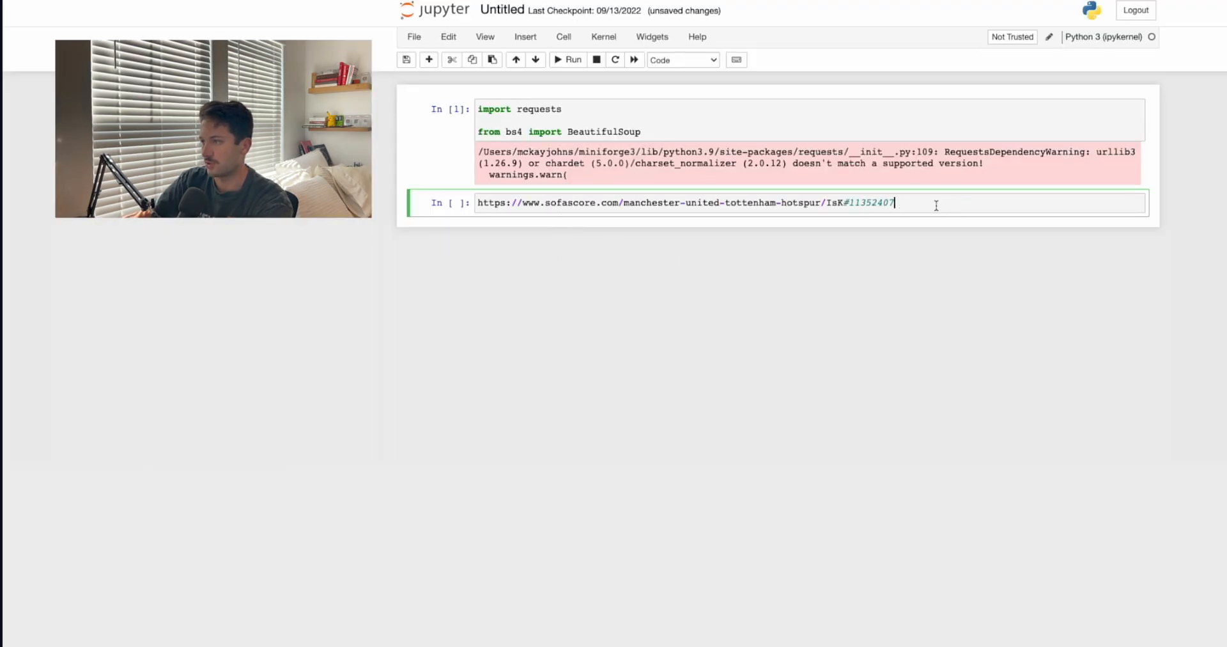
mouse_move(923, 199)
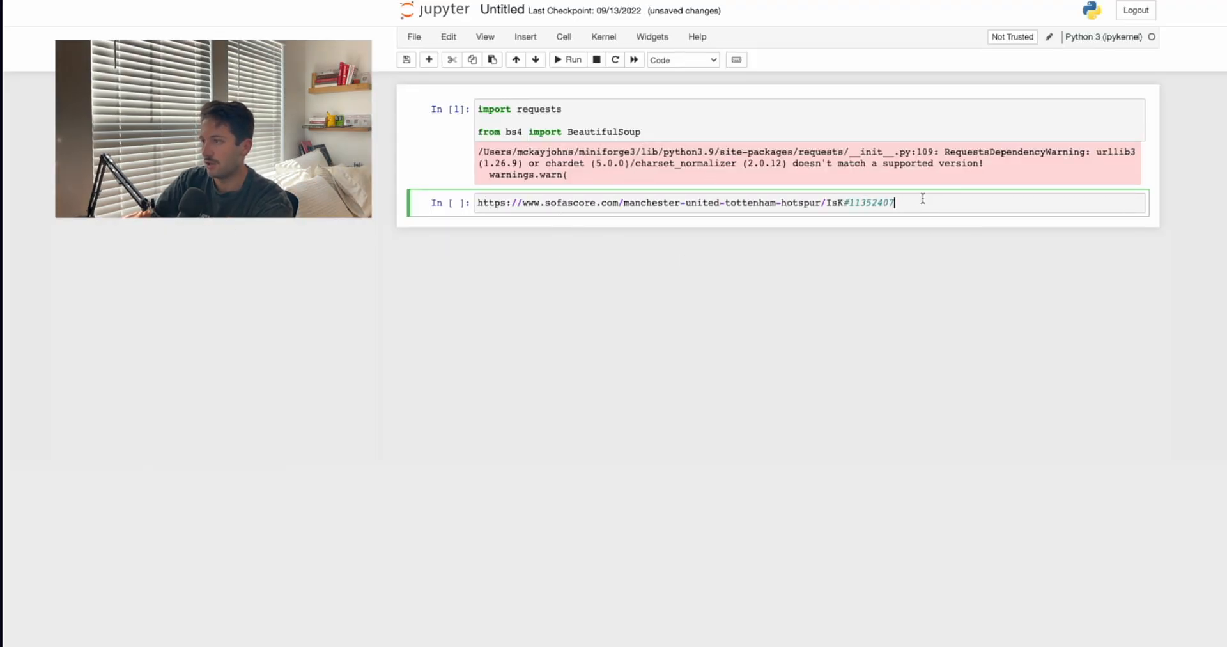
key(Enter)
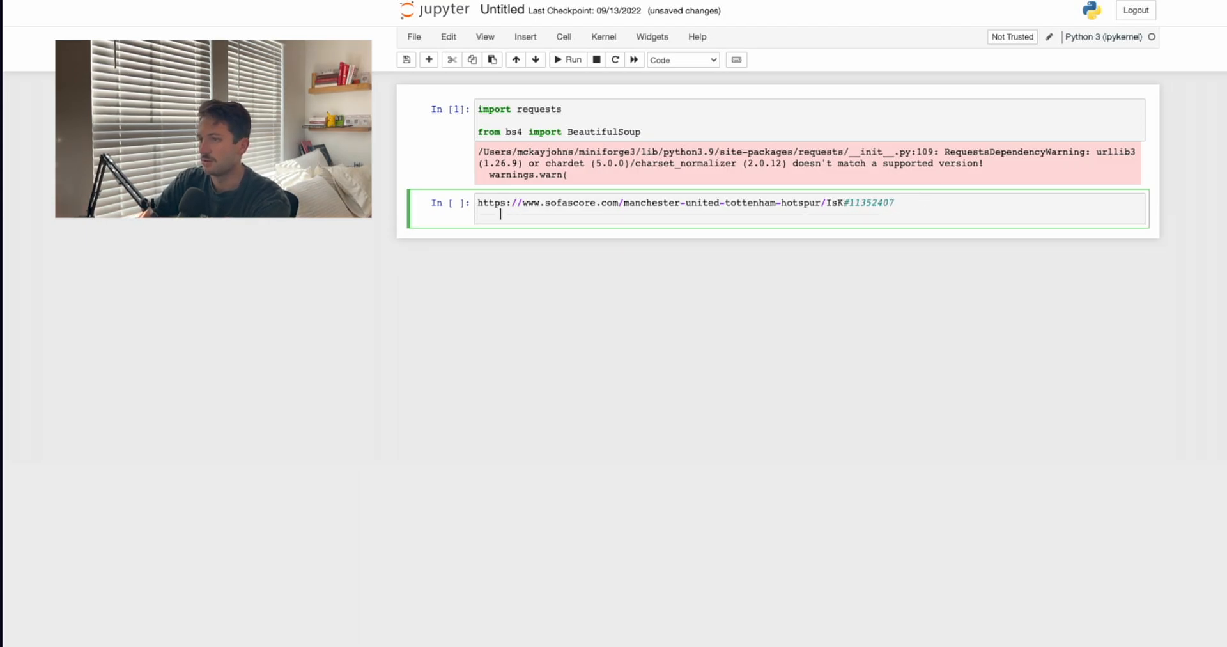
text(response = r)
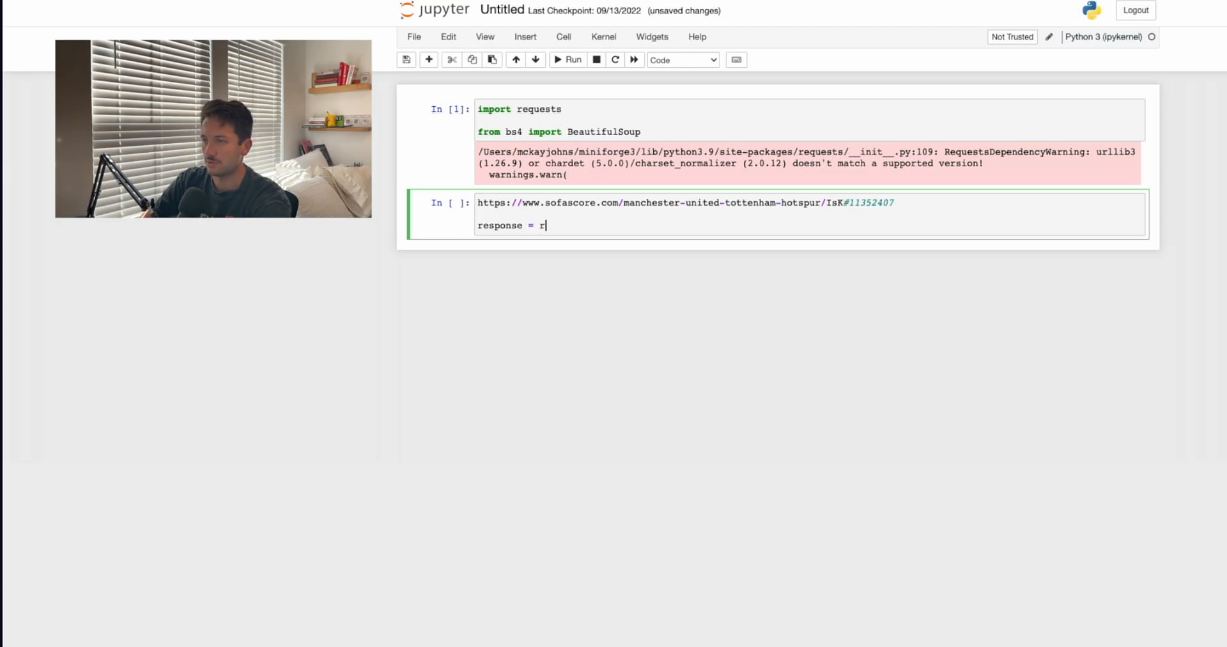
text(equests.get())
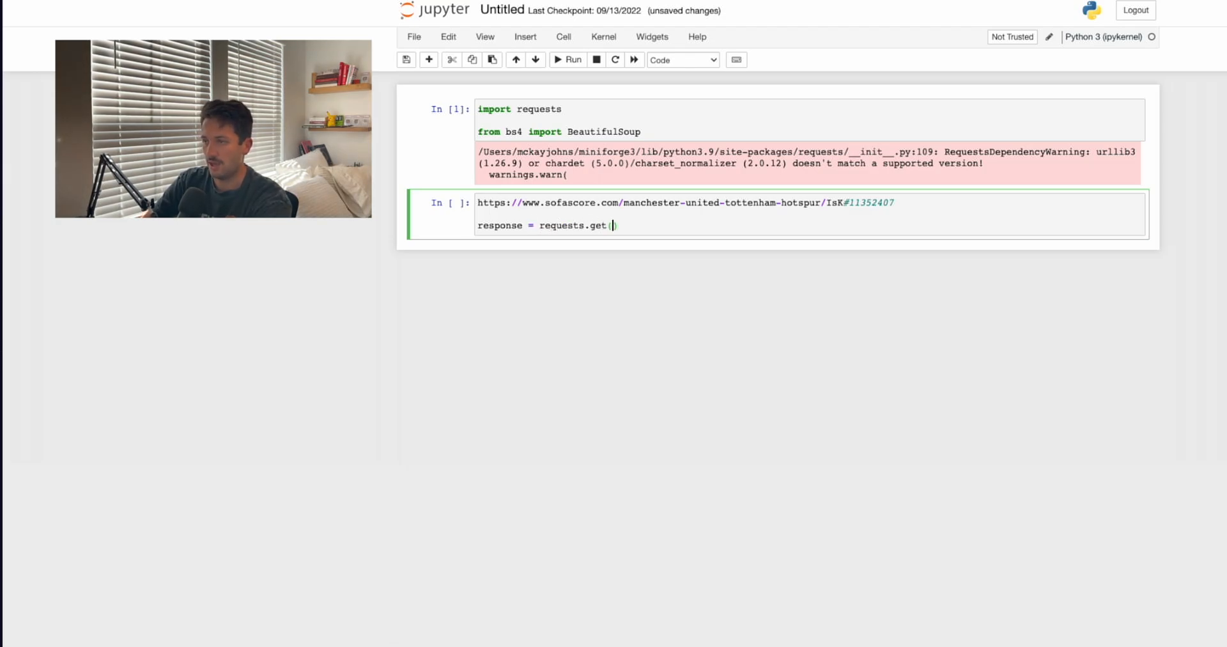
text('https://www.sofascore.com/manchester-united-tottenham-hotspur/IsK#11352407')
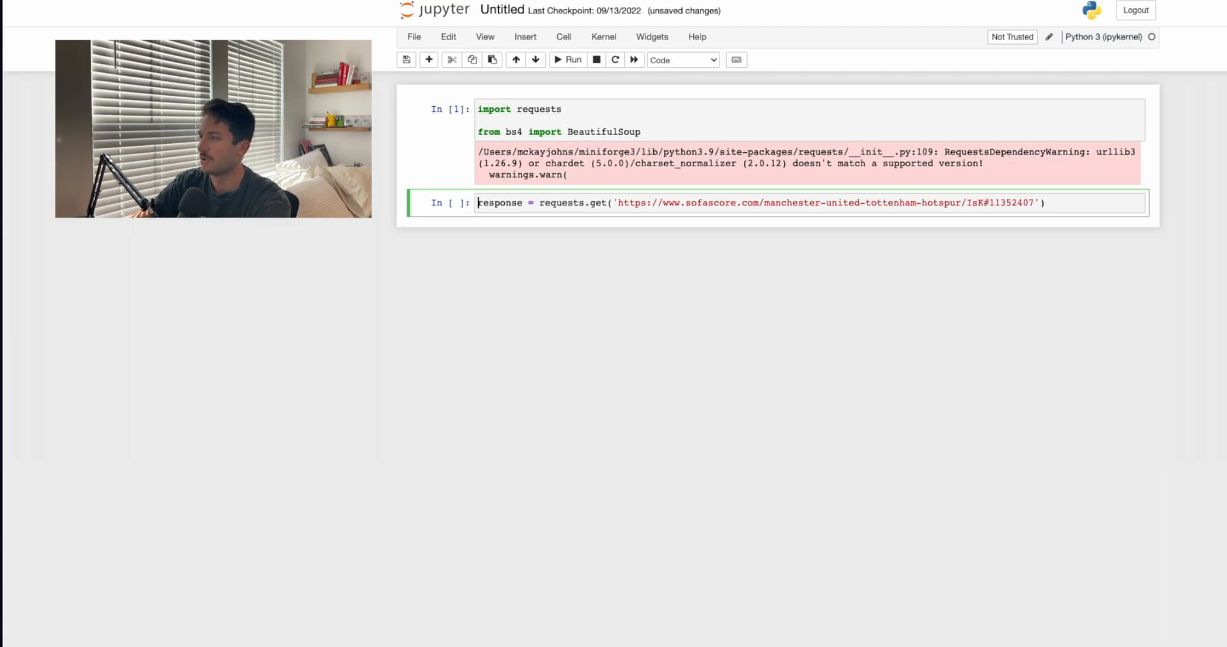
key(shift+enter)
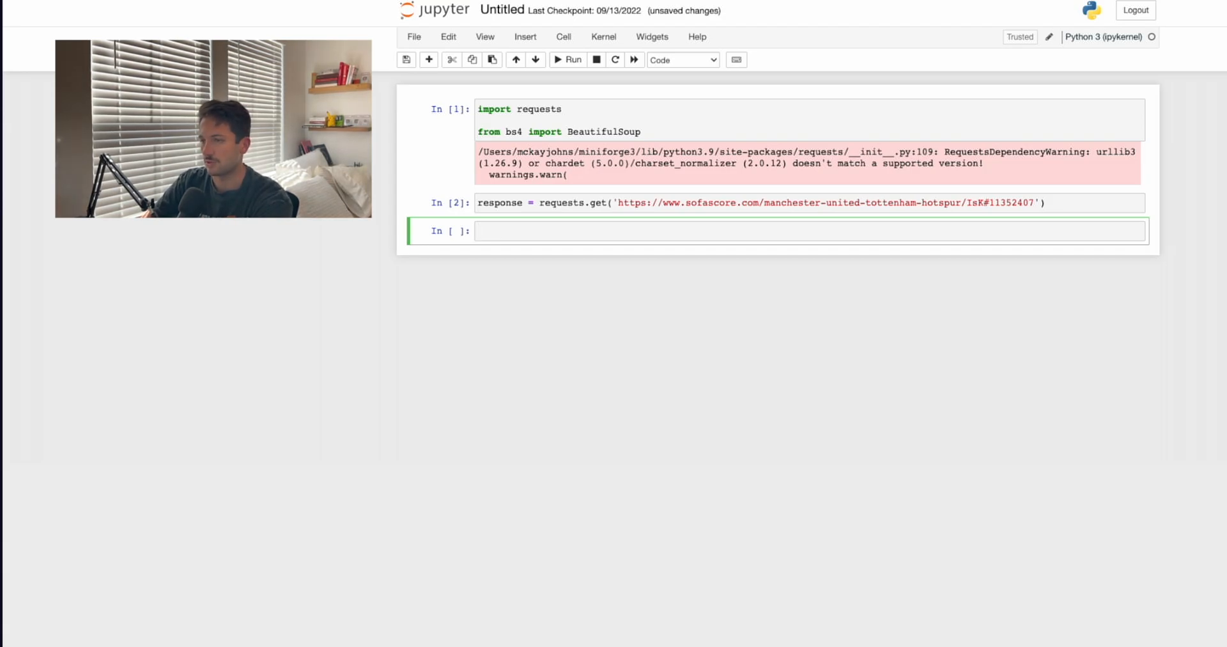
text(response)
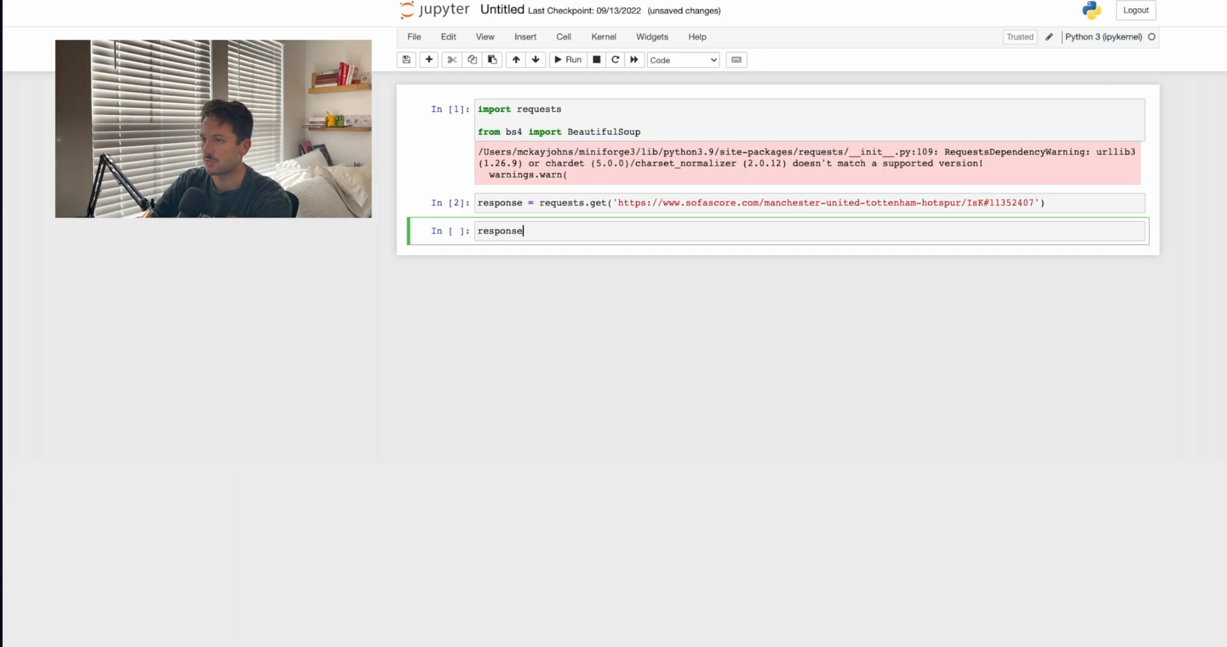
text(.status_code)
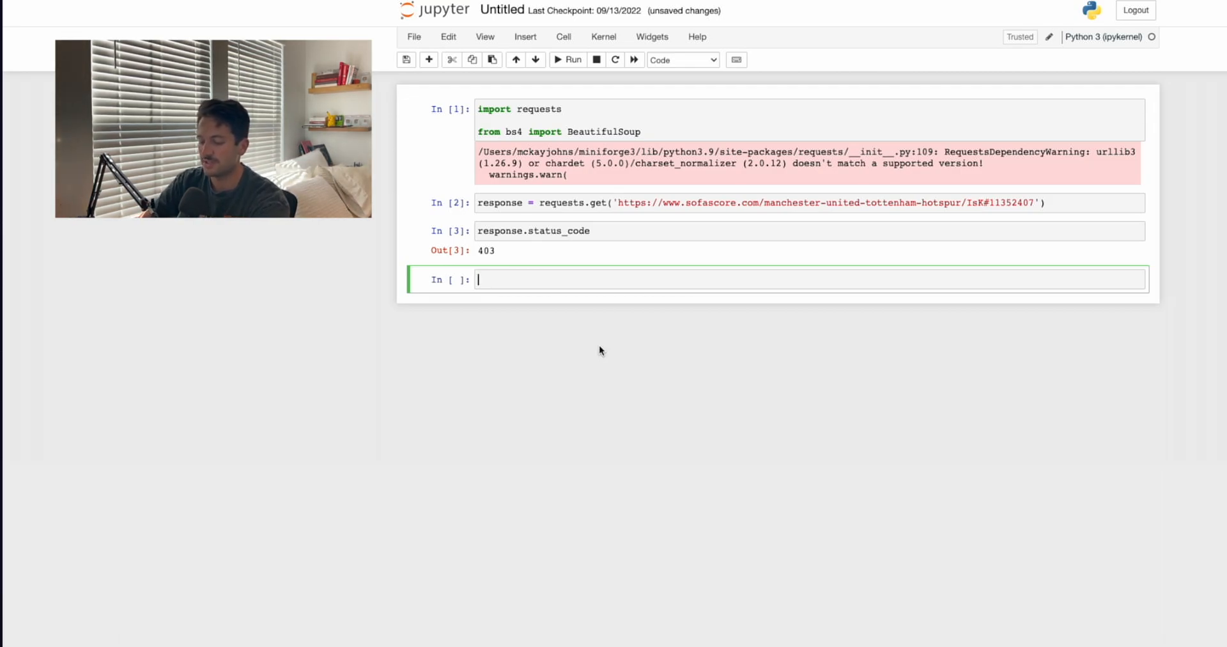
Search 'what are my headers' and open the WhatIsMyBrowser HTTP headers page
text(wha)
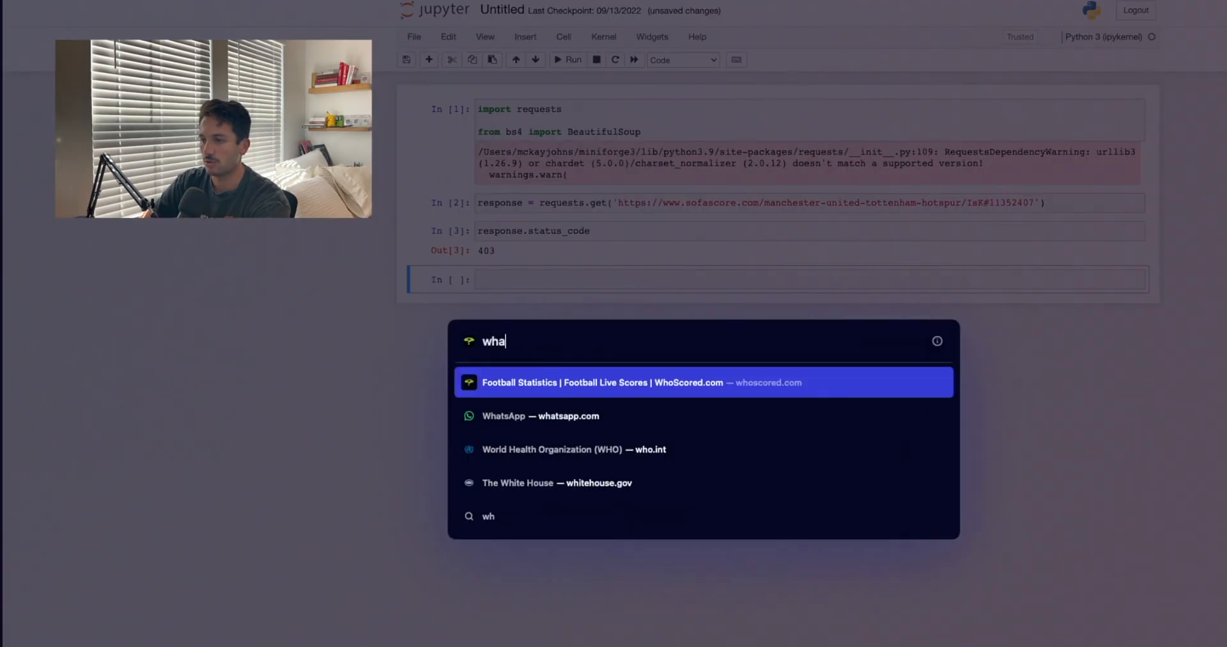
text(what are my hea)
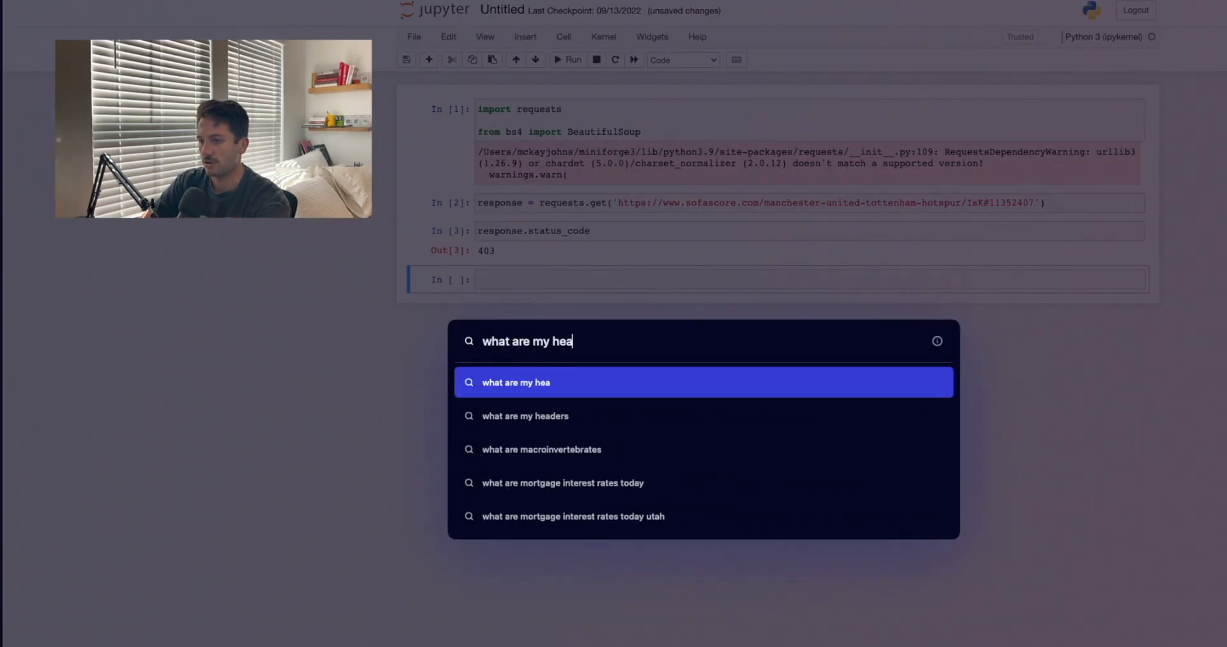
click(525, 416)
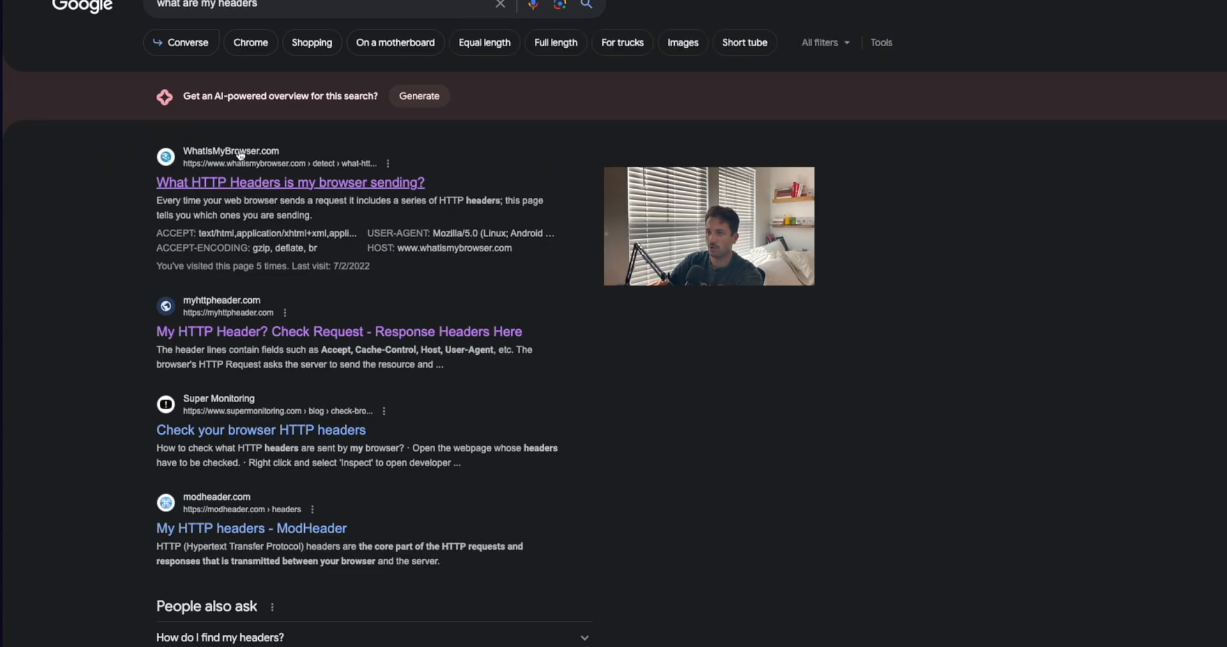
click(289, 181)
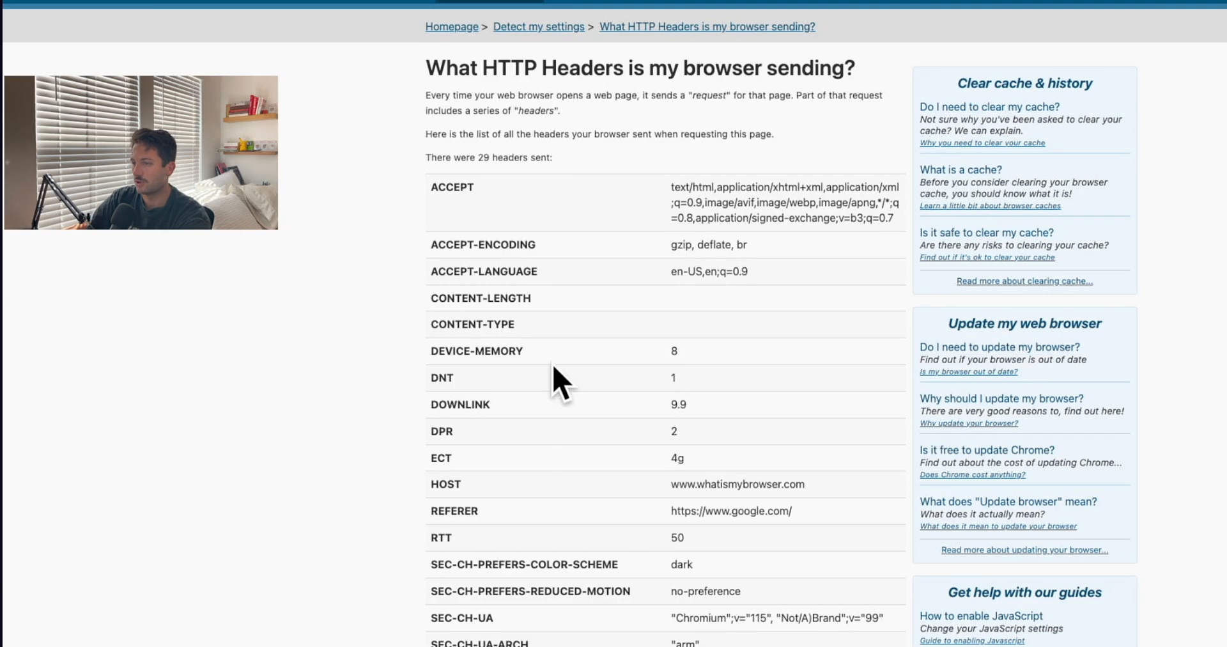
Scroll the headers table to USER-AGENT and select its value for copying
scroll(down, 3)
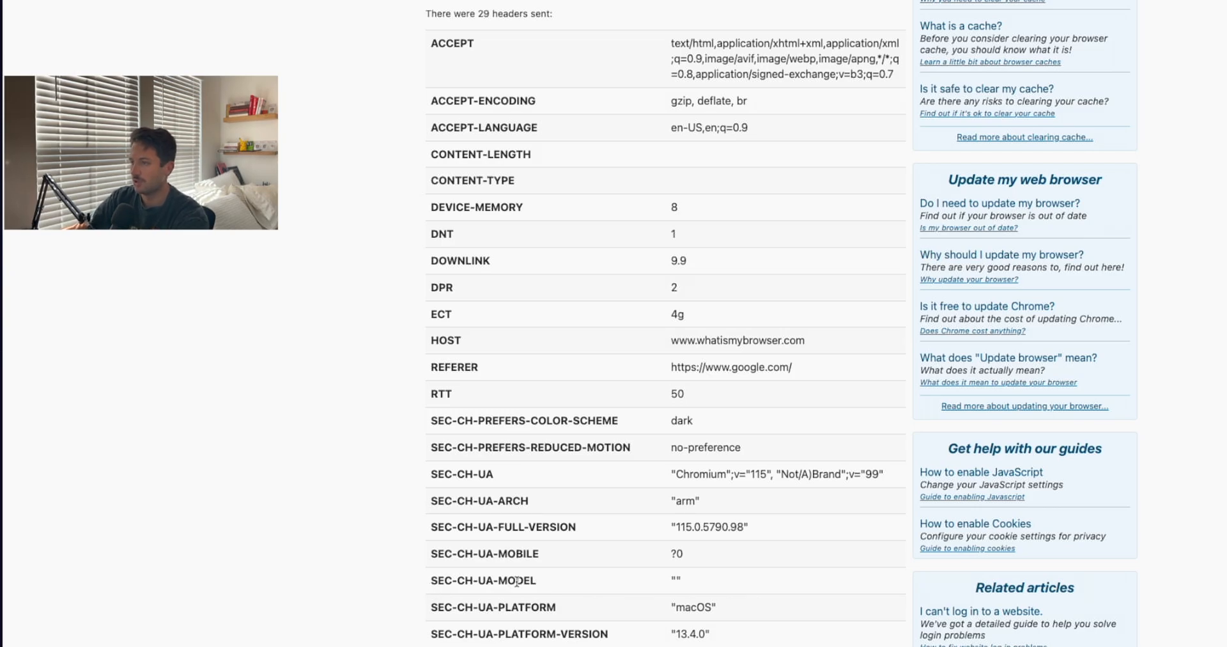
scroll(up, 3)
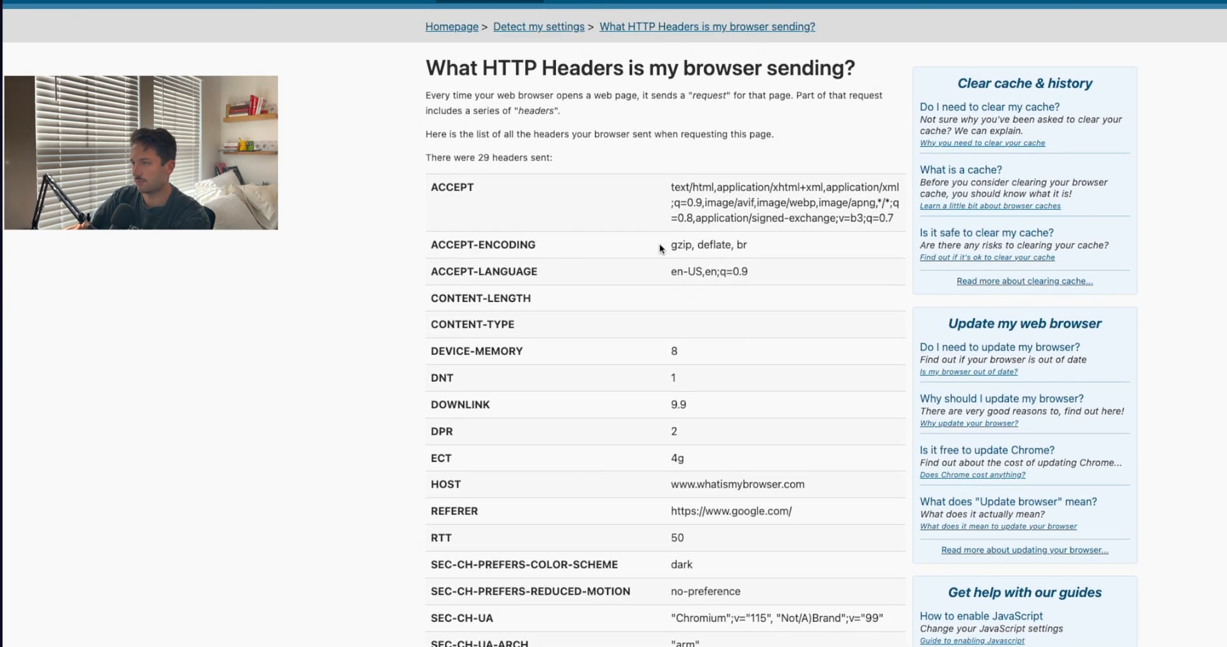
scroll(down, 3)
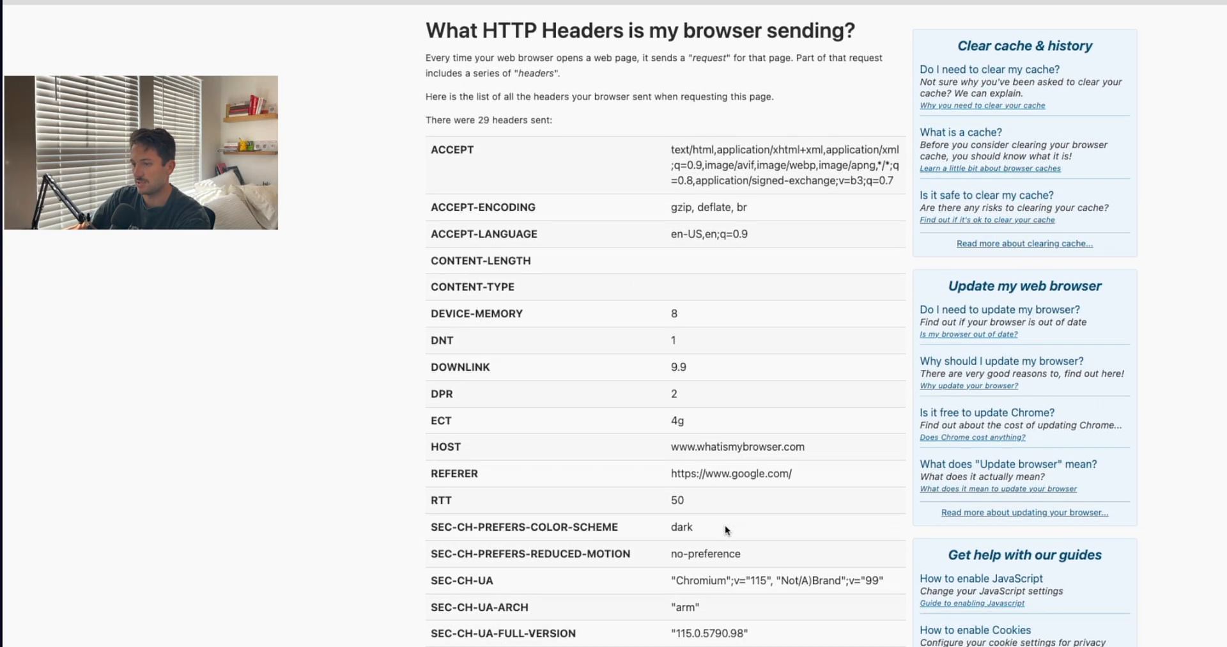
scroll(down, 3)
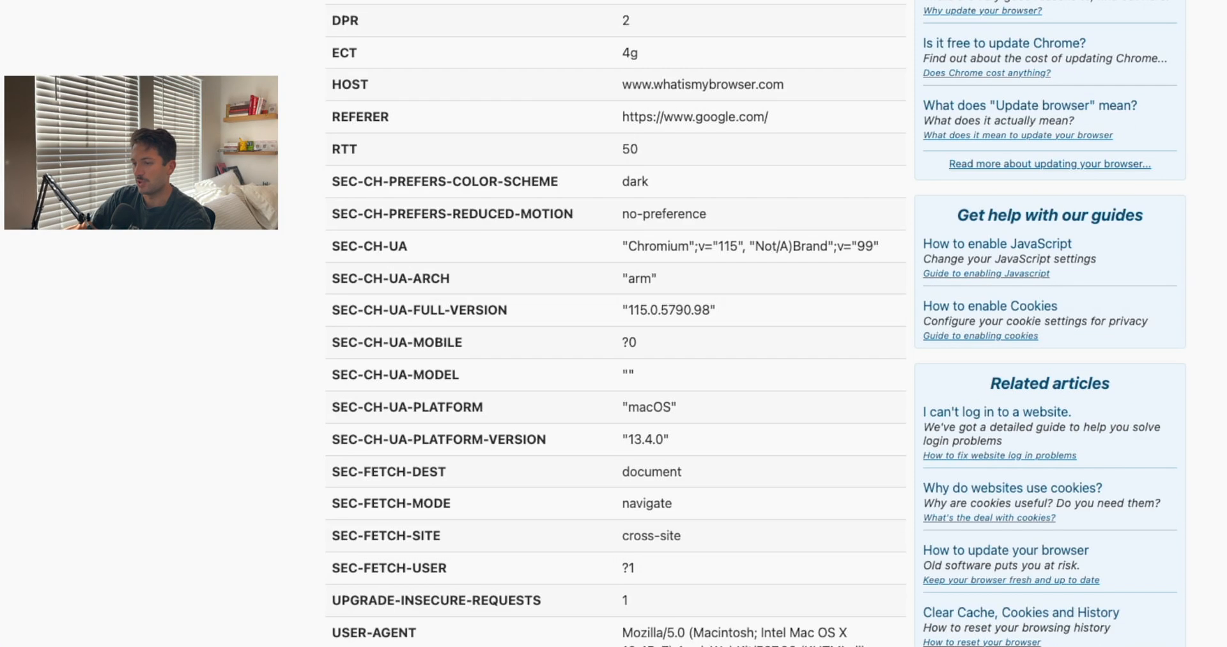
scroll(down, 3)
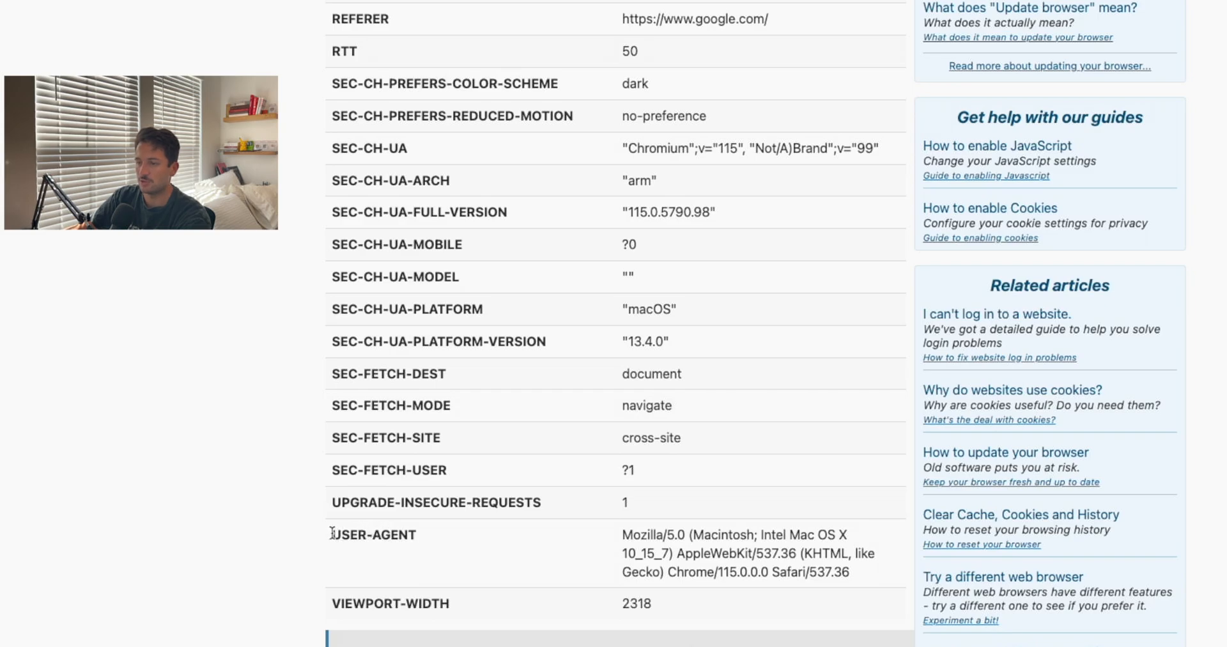
double_click(373, 535)
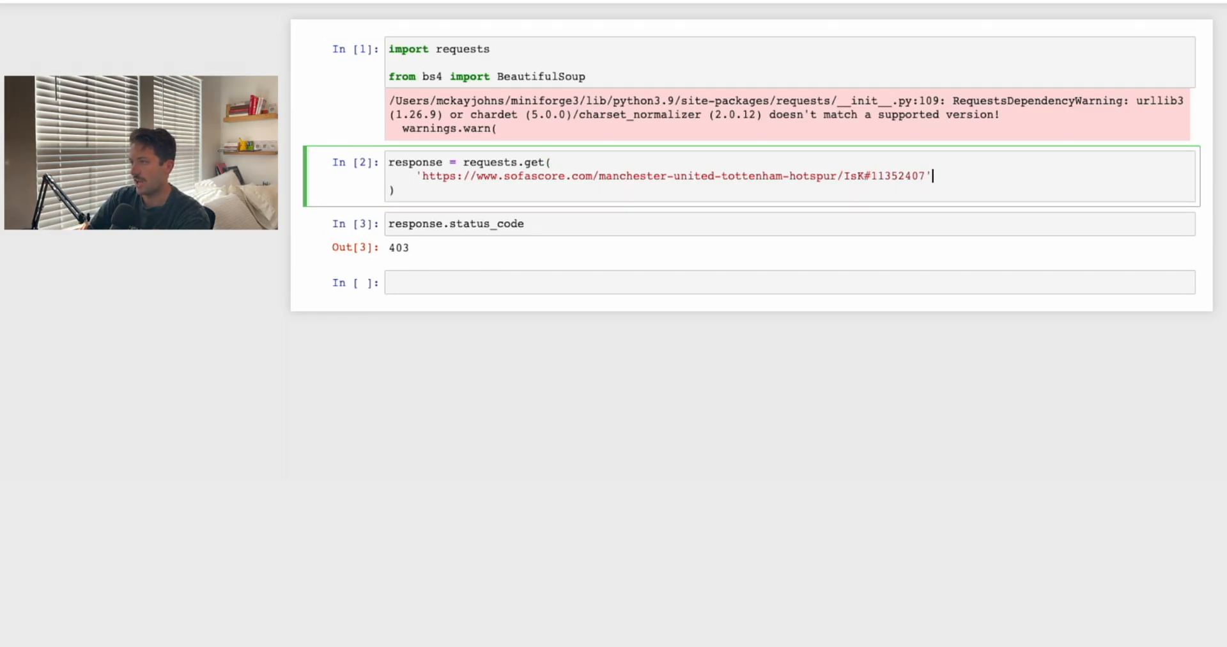
Add a headers={'user-agent': ...} argument to the requests.get call
text(,)
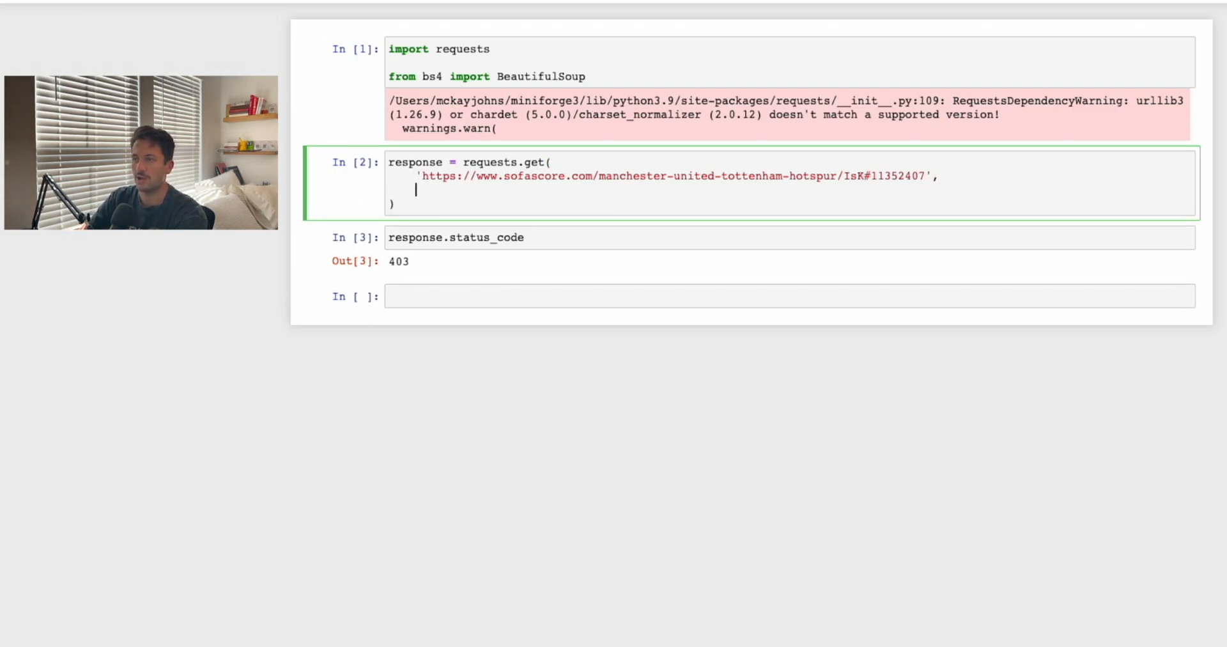
text(headers)
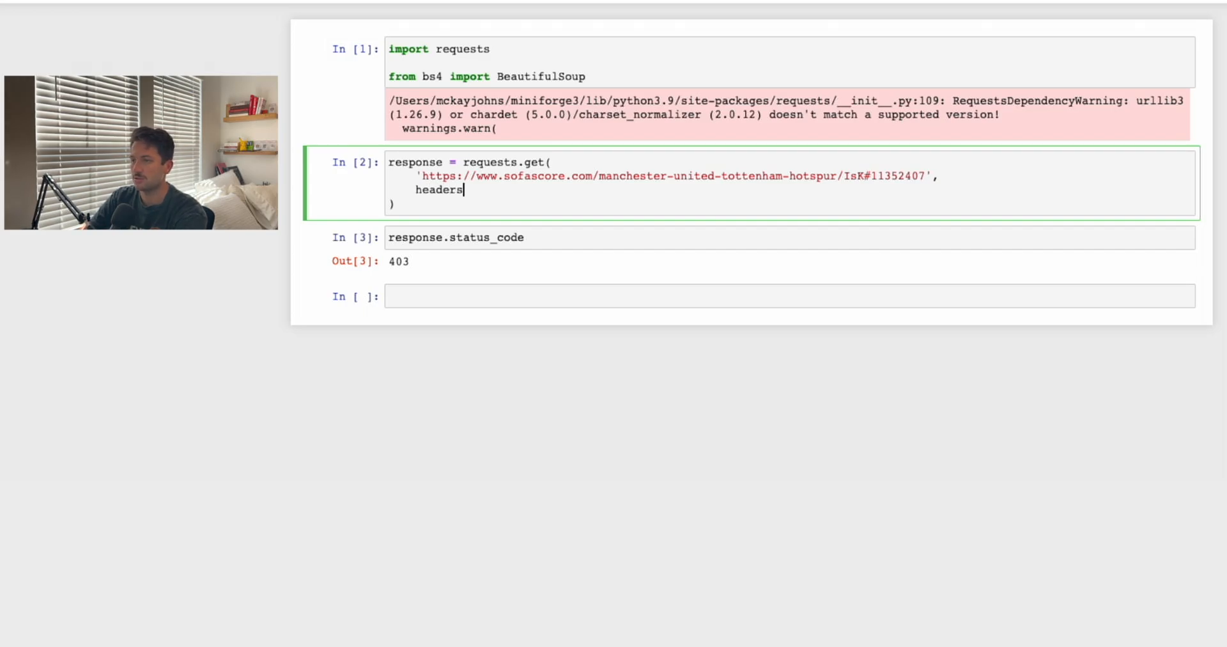
text(=)
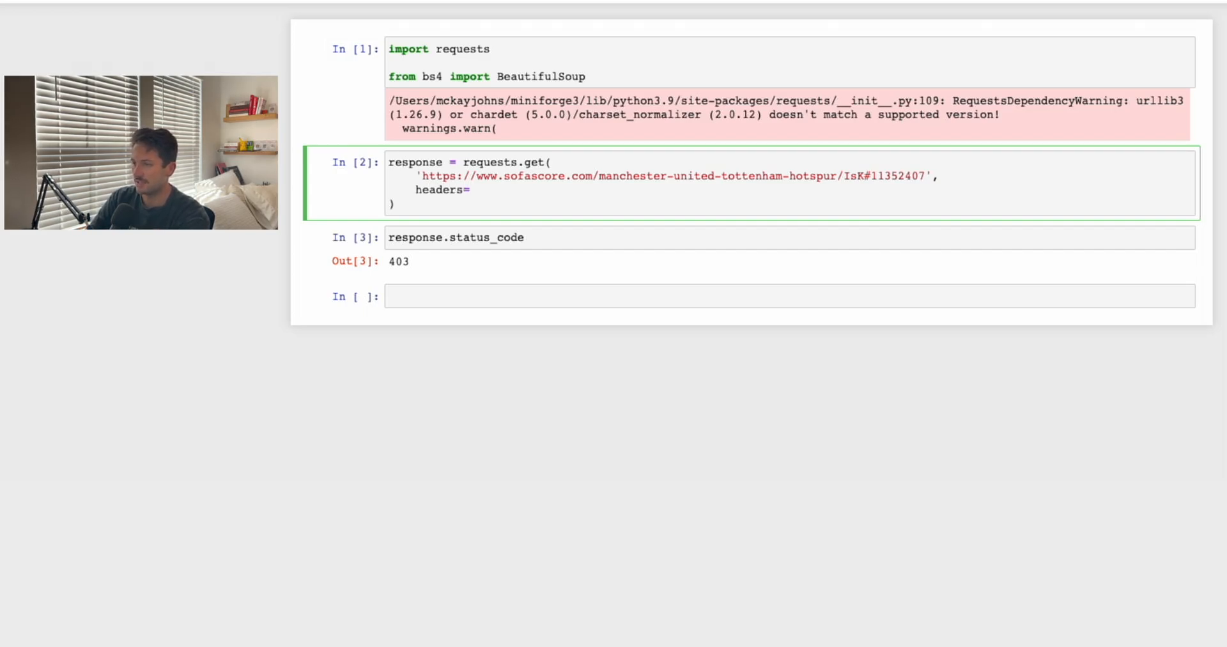
text({})
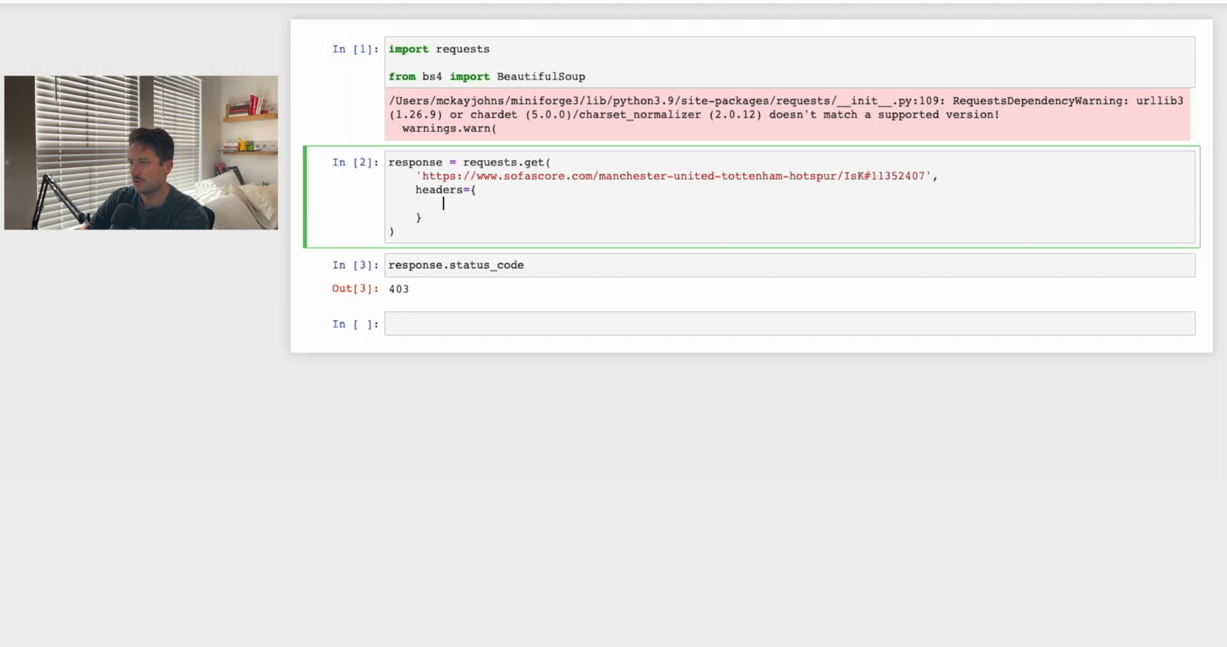
text('user-age')
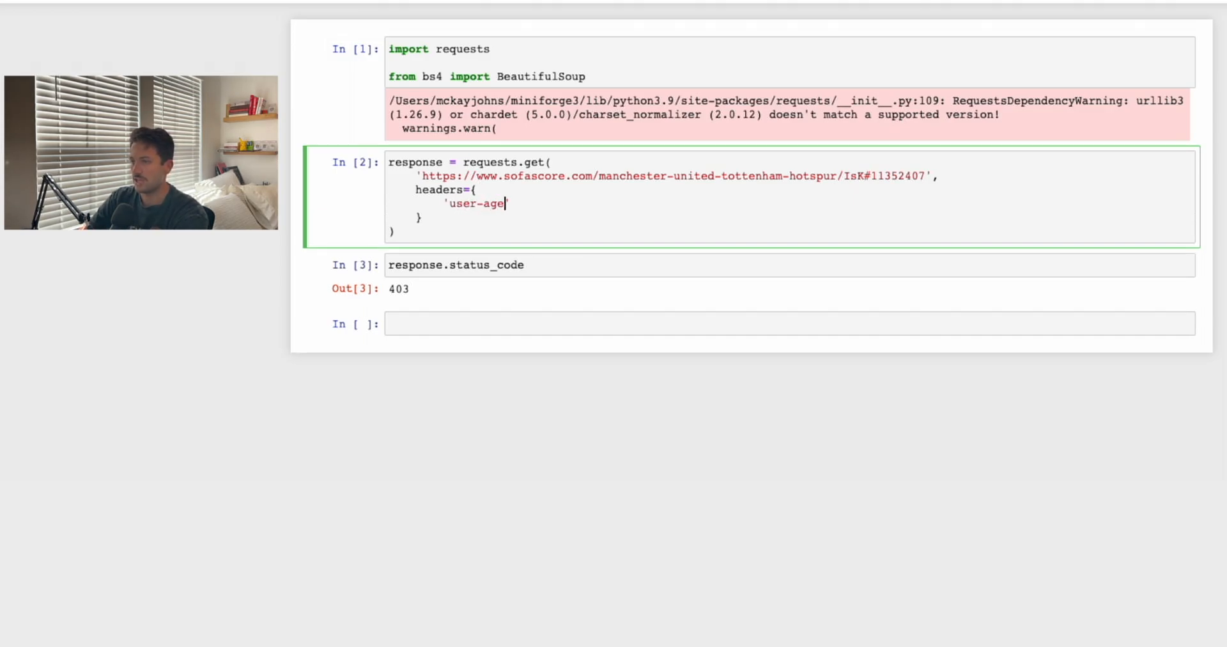
text(nt)
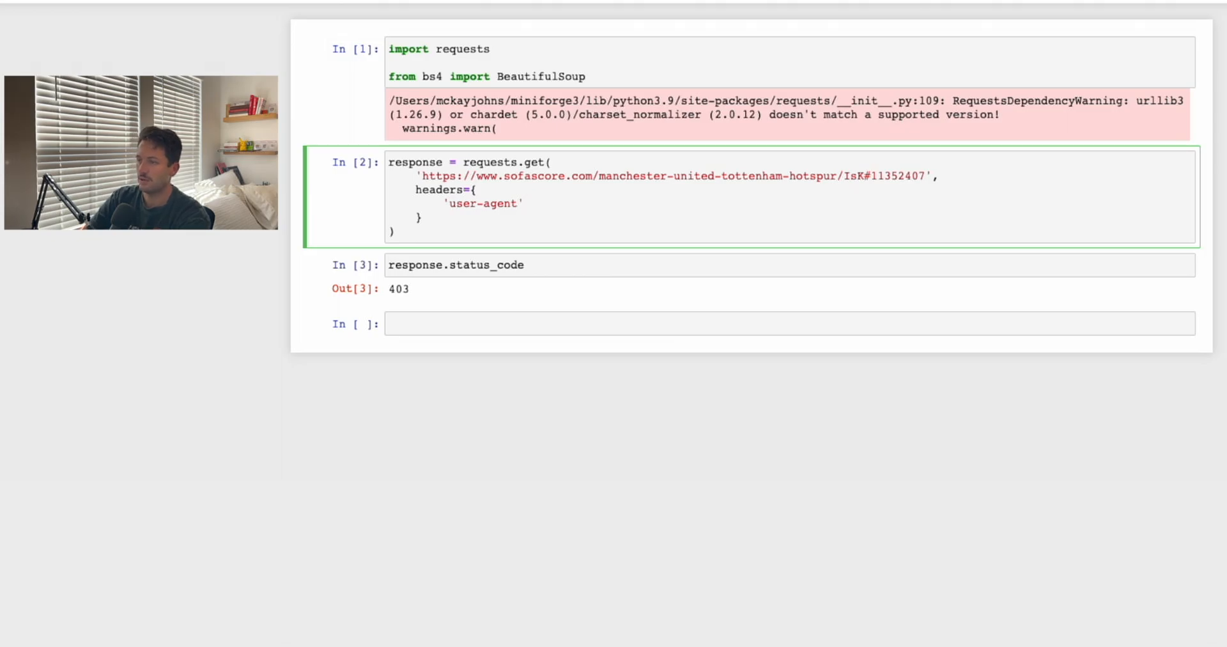
text(:)
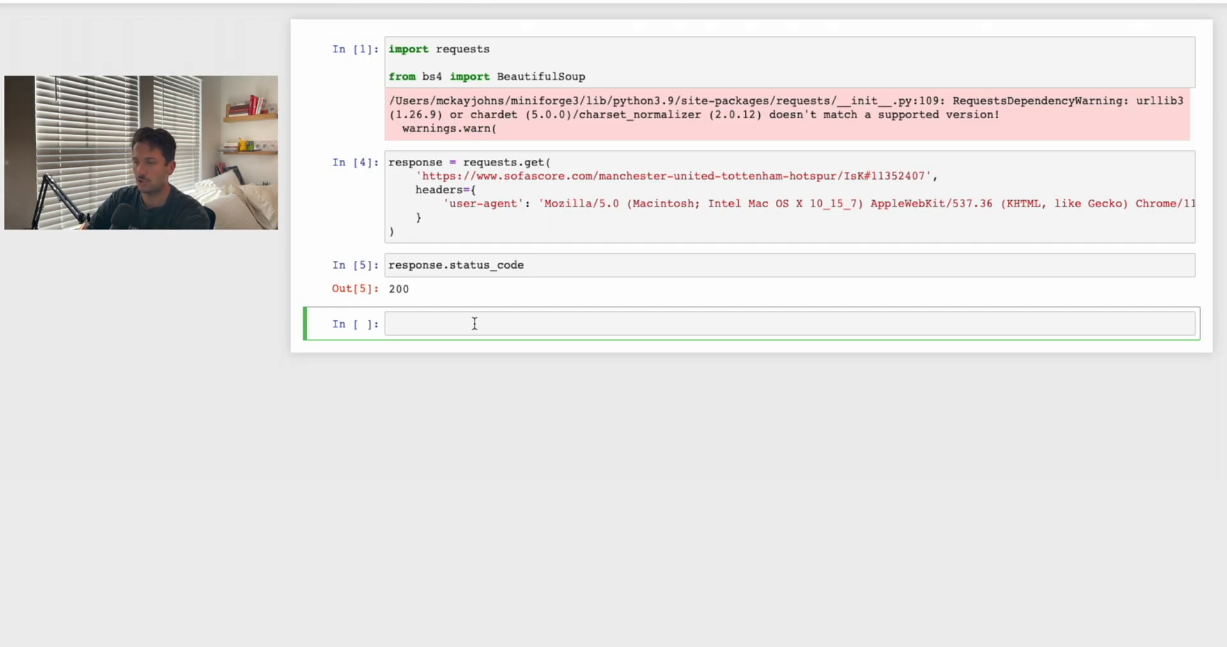
Write soup = BeautifulSoup(response.text, 'html.parser') in the new cell
text(soup =)
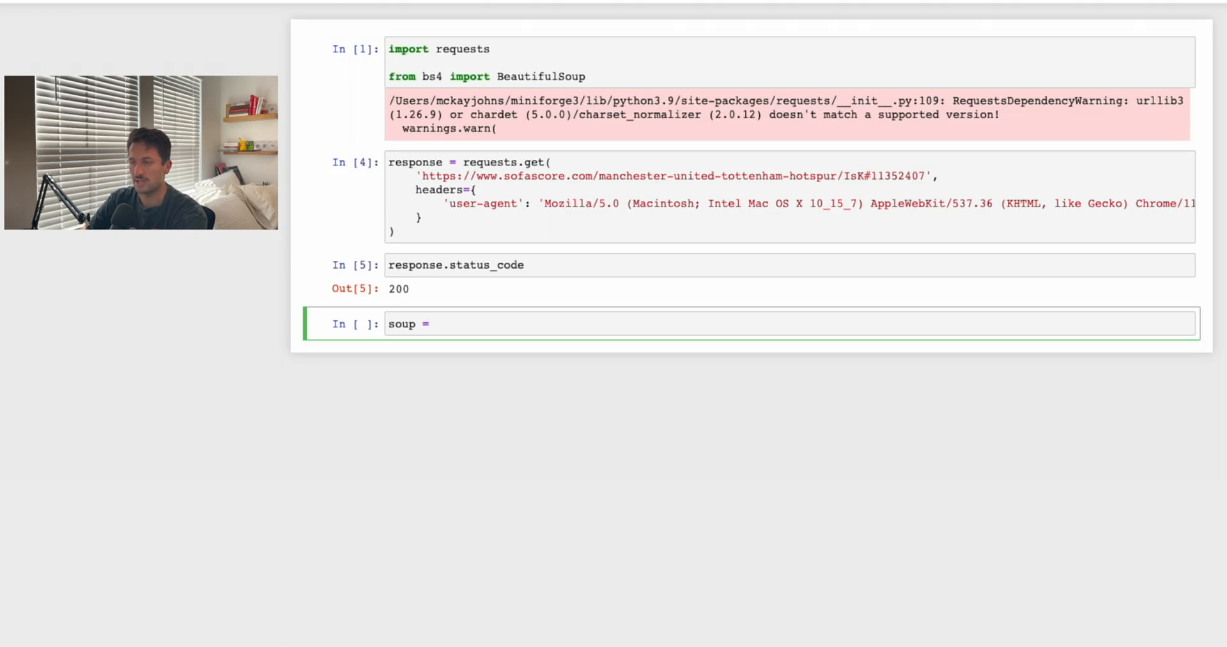
text(Beaut)
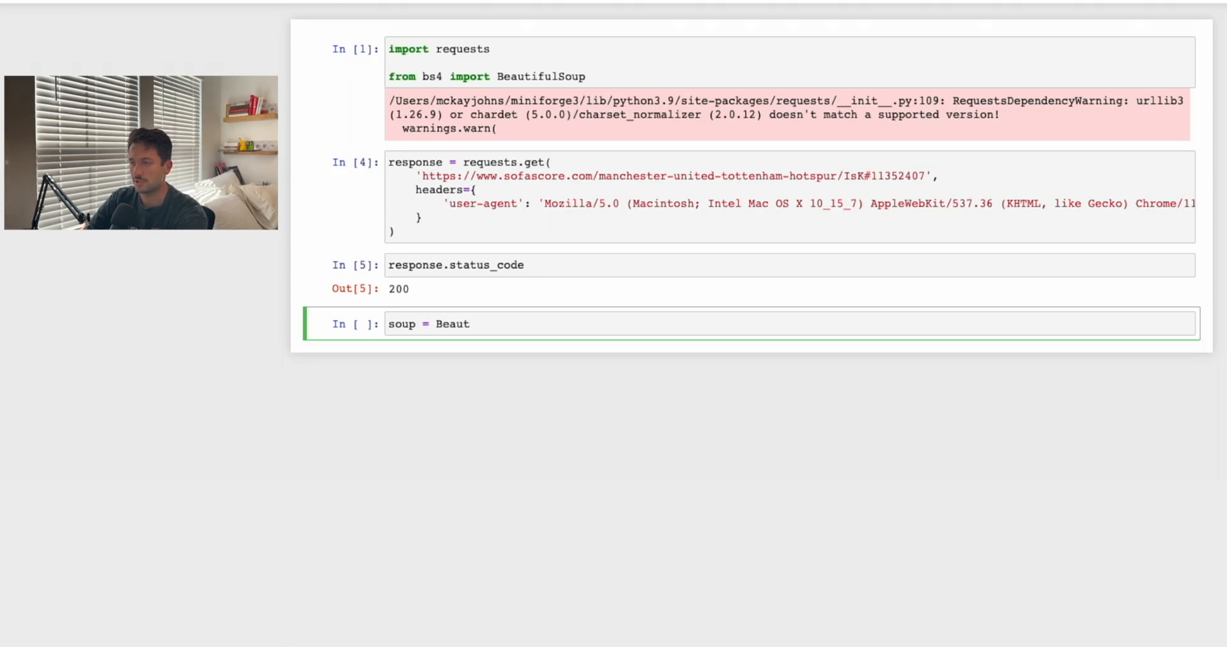
text(ifulSoup)
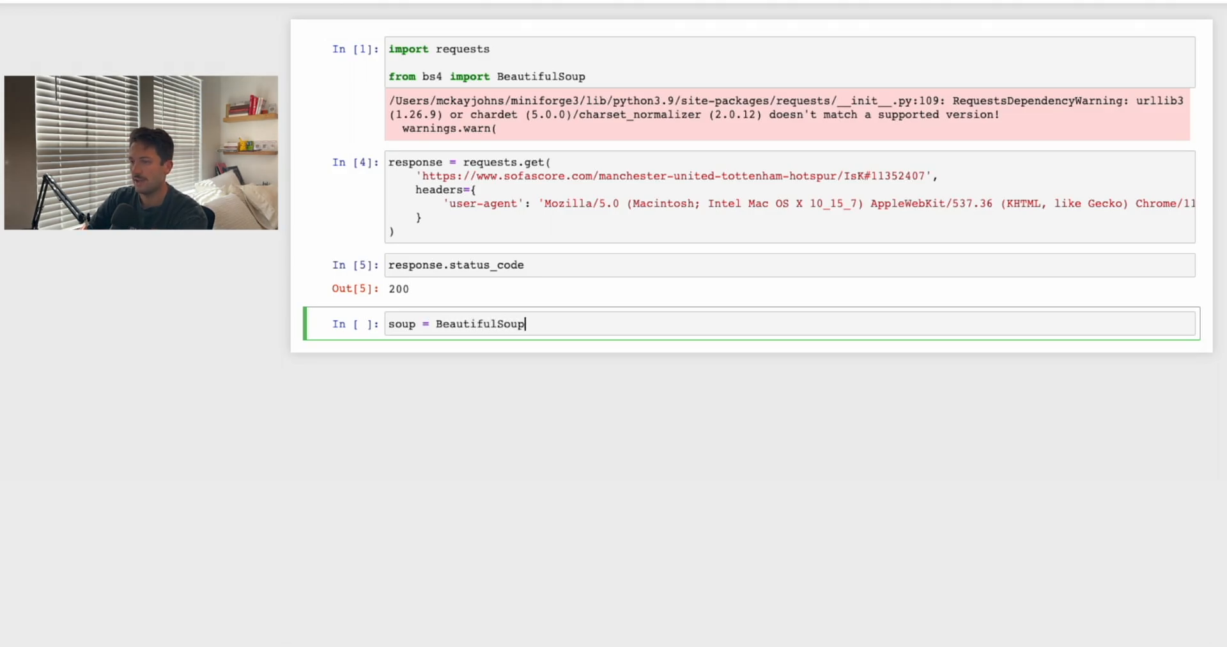
text((''))
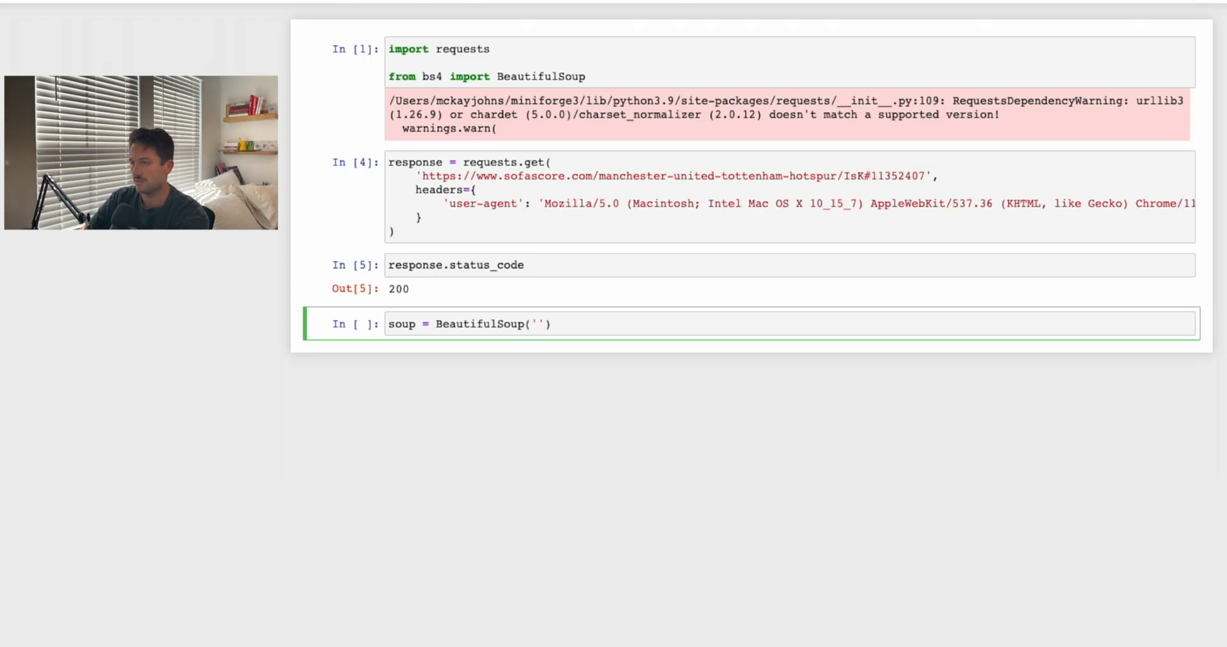
text(response.)
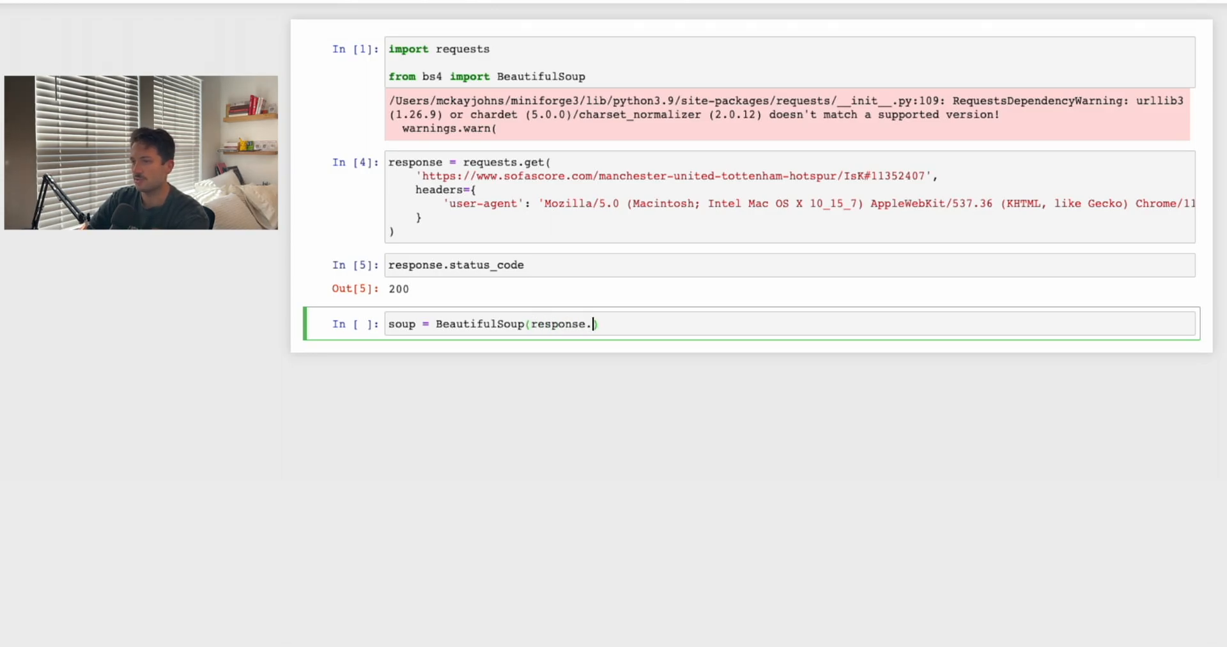
text(text, ')
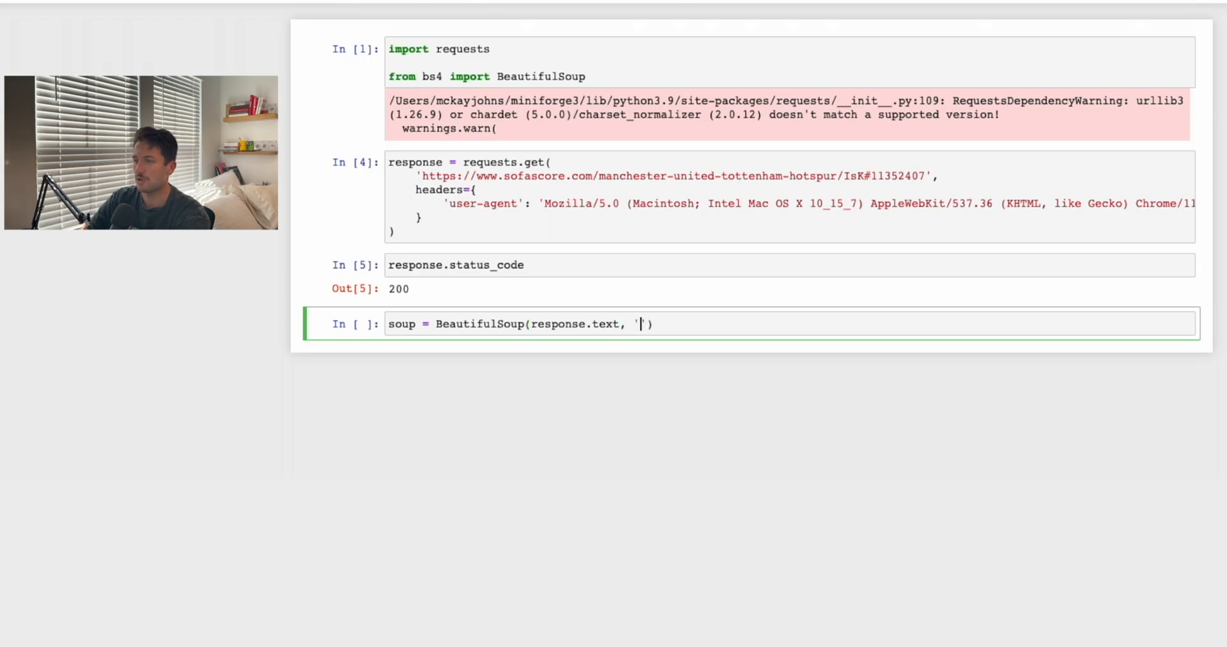
text(html.parser)
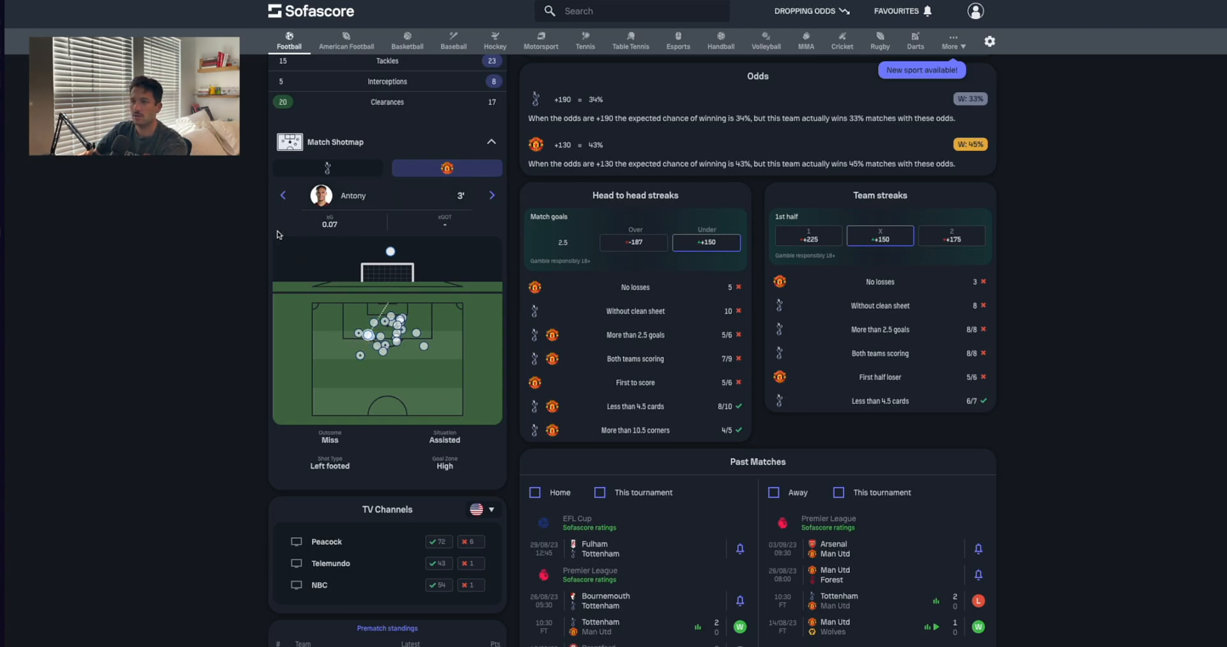
mouse_move(359, 233)
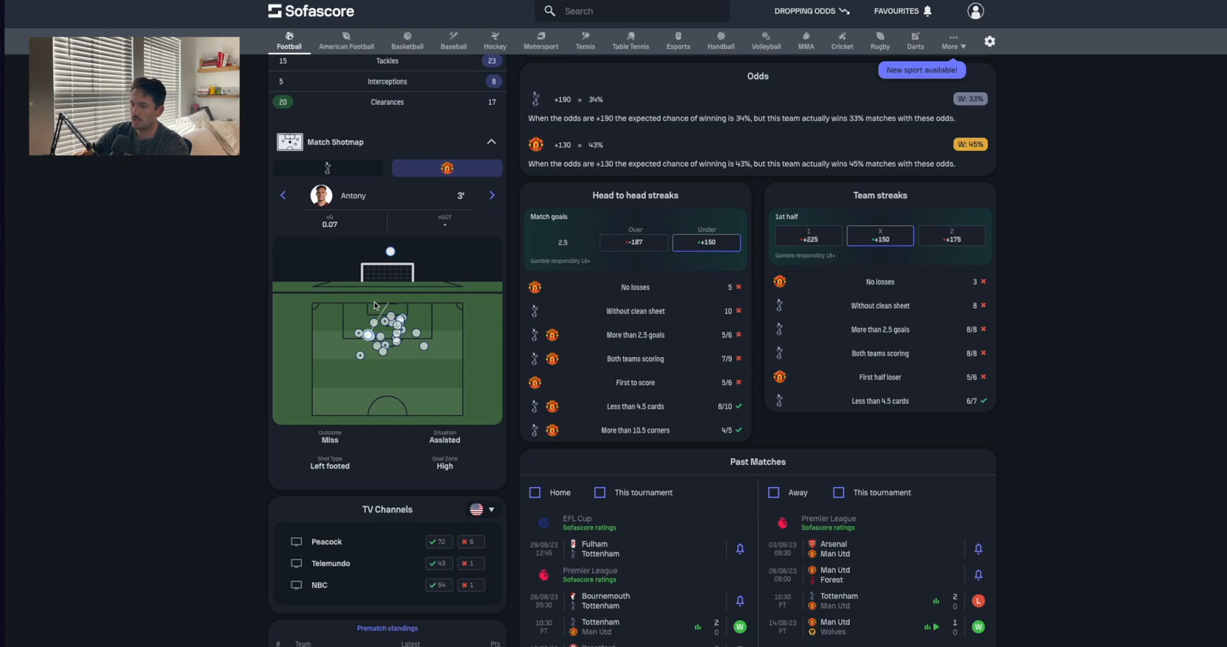
Inspect the shotmap pitch's HTML elements in DevTools via the context menu
right_click(376, 303)
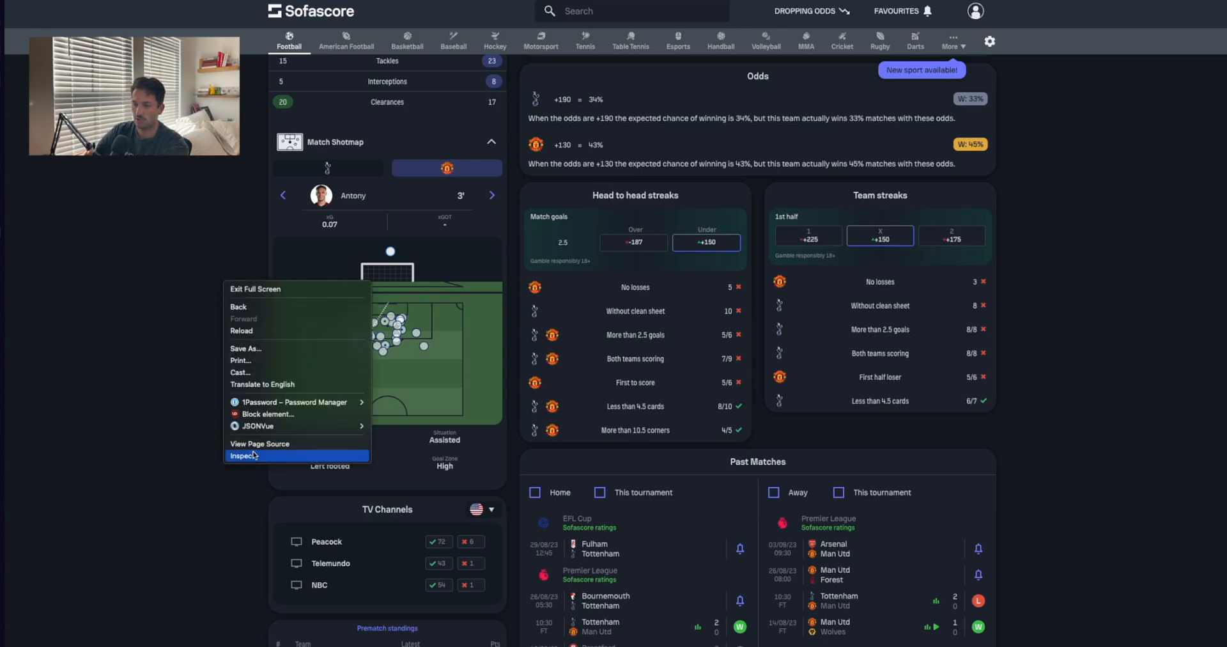
click(243, 455)
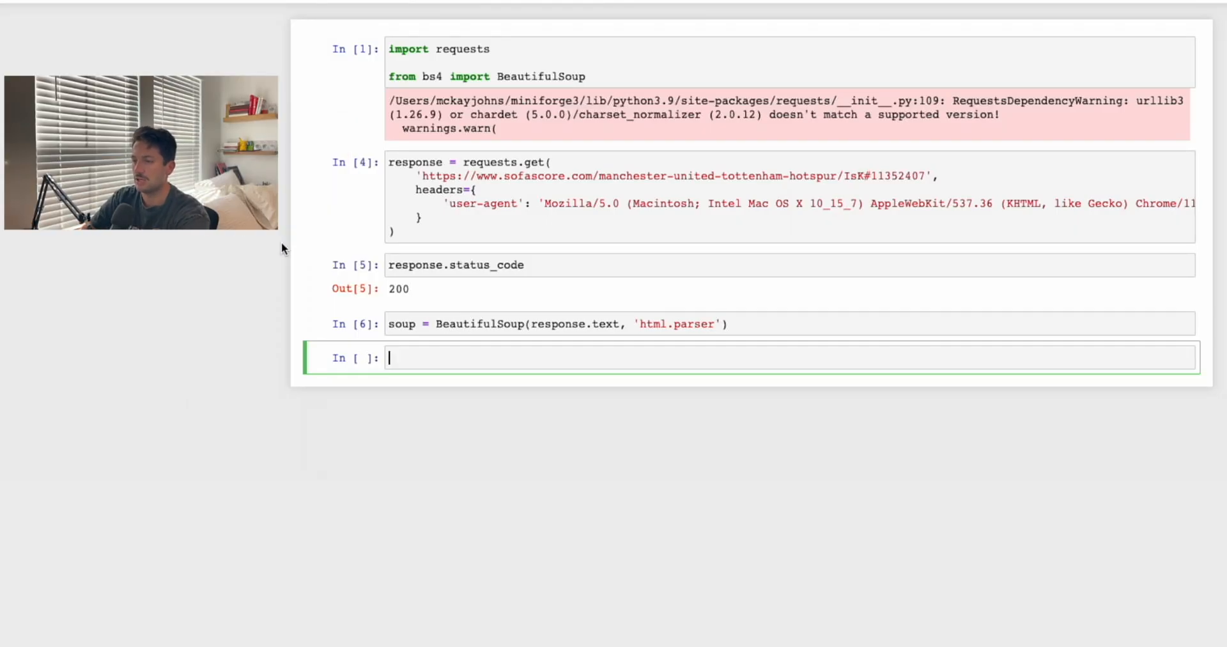
Write the soup.select('g[cursor="pointer"]') query in a new cell
text(soup.select)
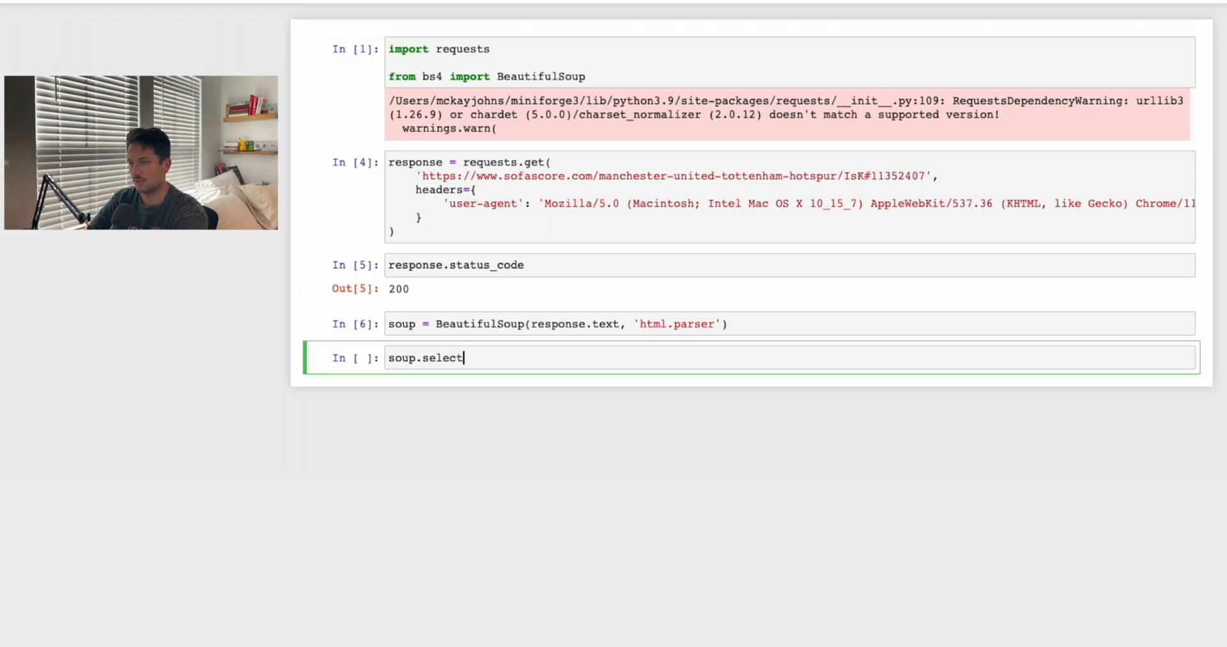
text((''))
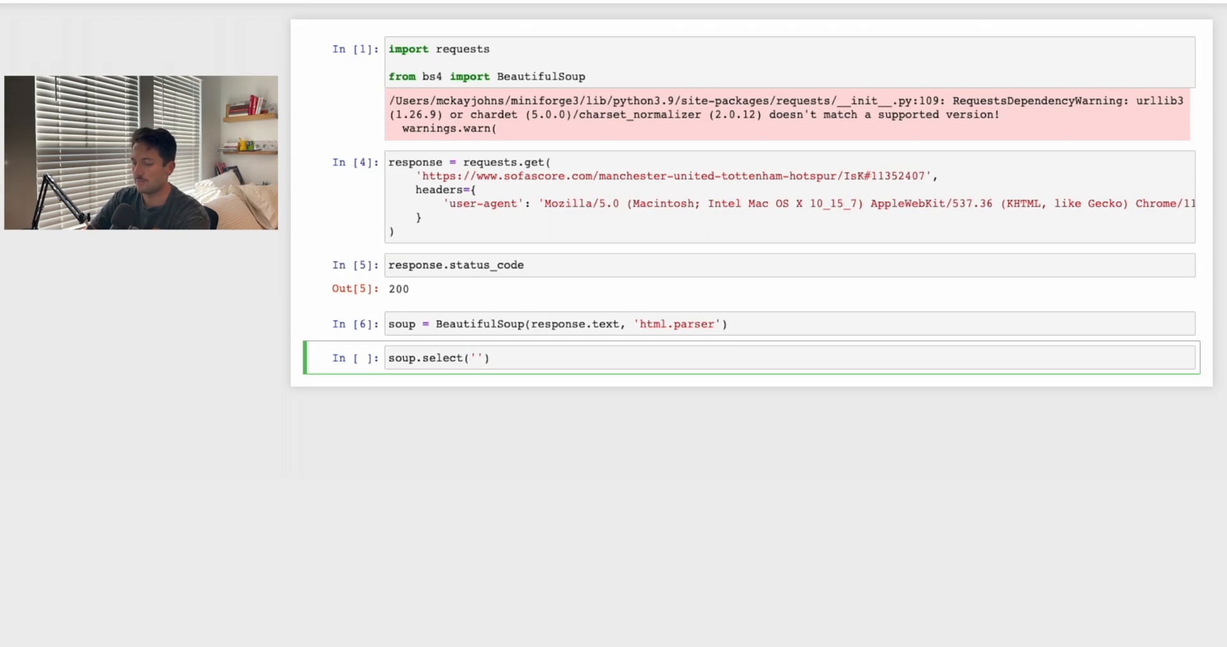
text(g)
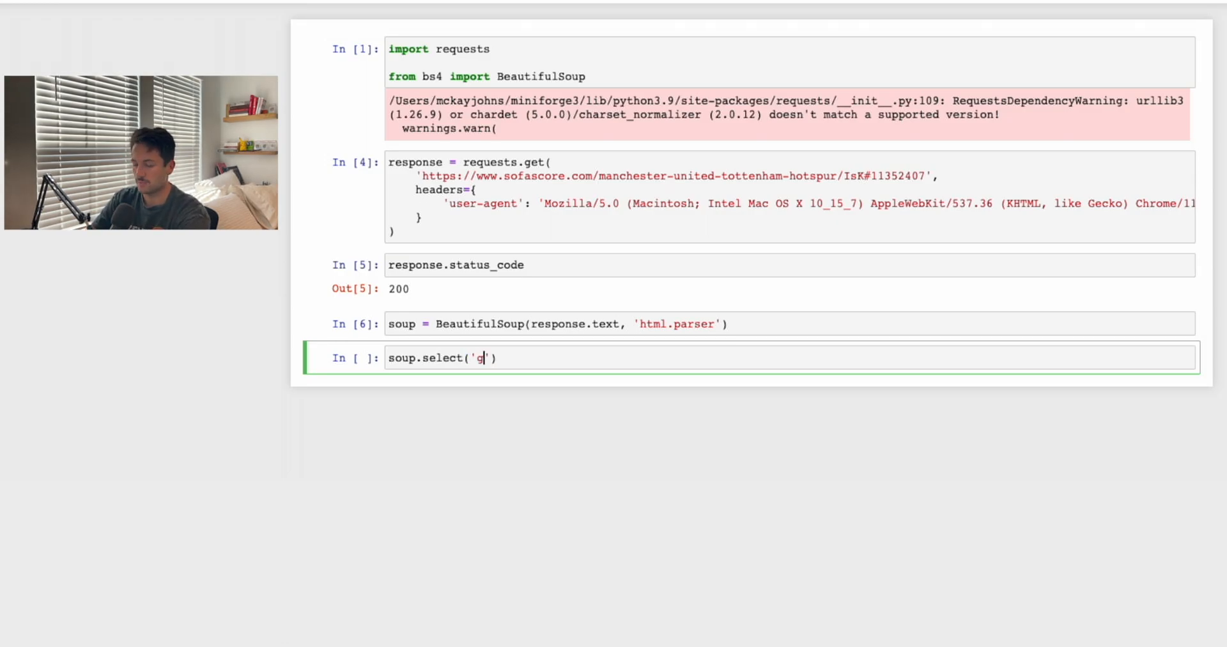
text([])
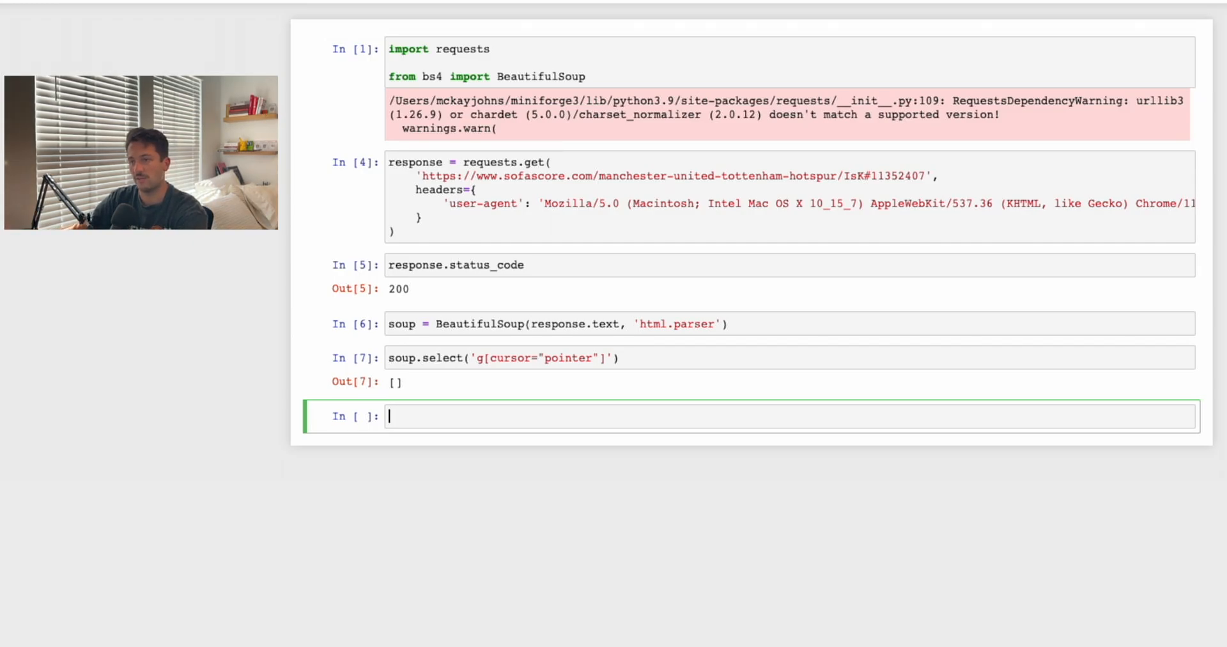
mouse_move(552, 204)
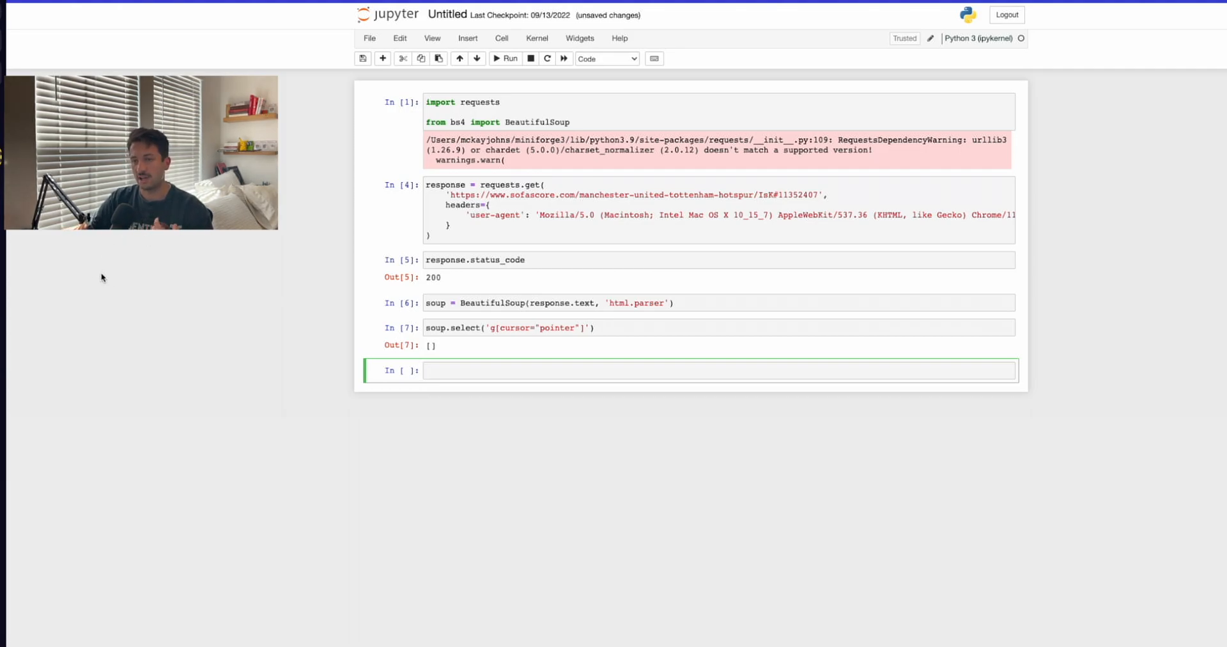
mouse_move(60, 278)
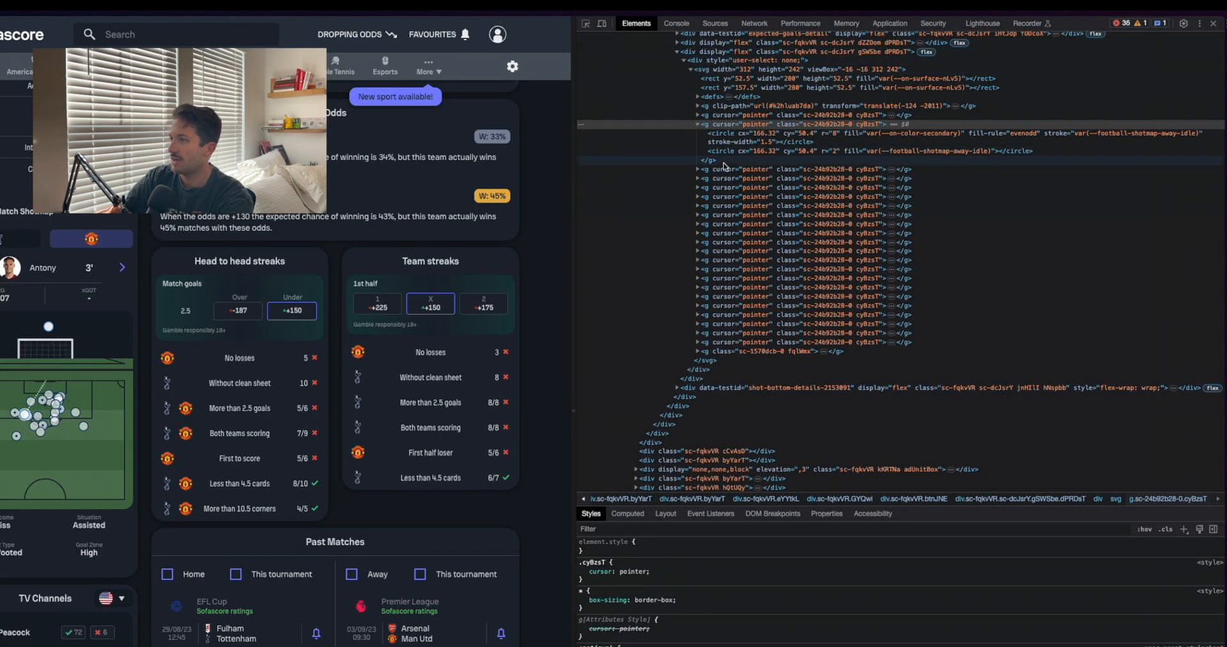
mouse_move(941, 235)
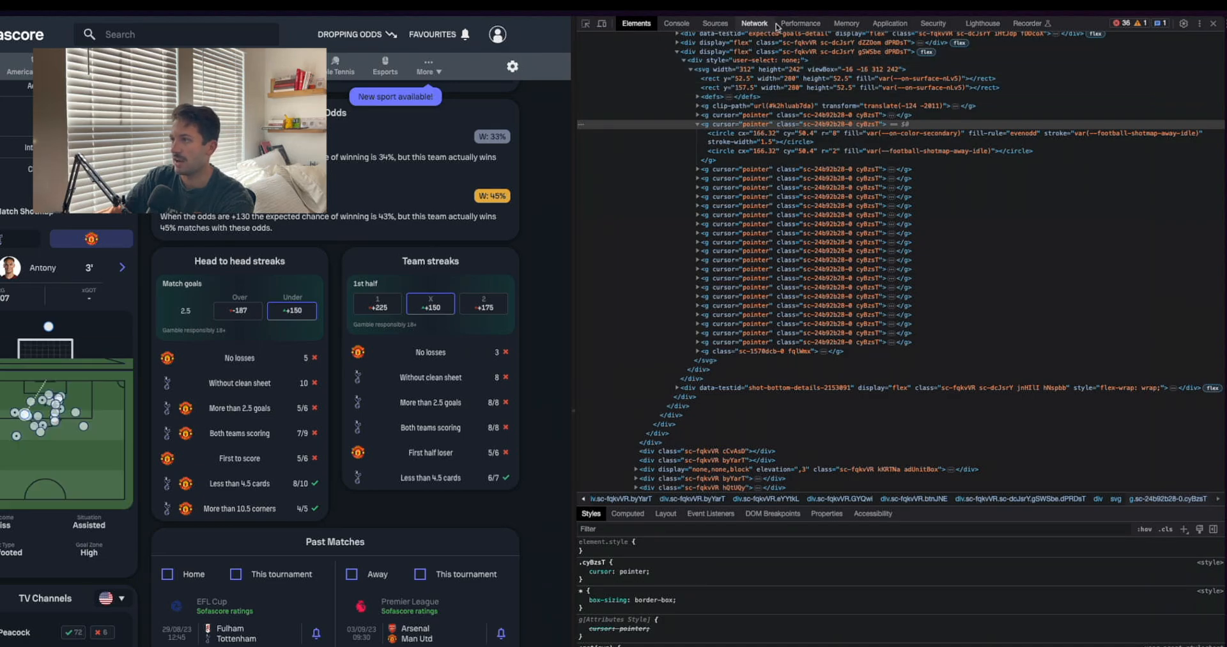
Switch DevTools to the Network panel and clear the logged requests
click(749, 22)
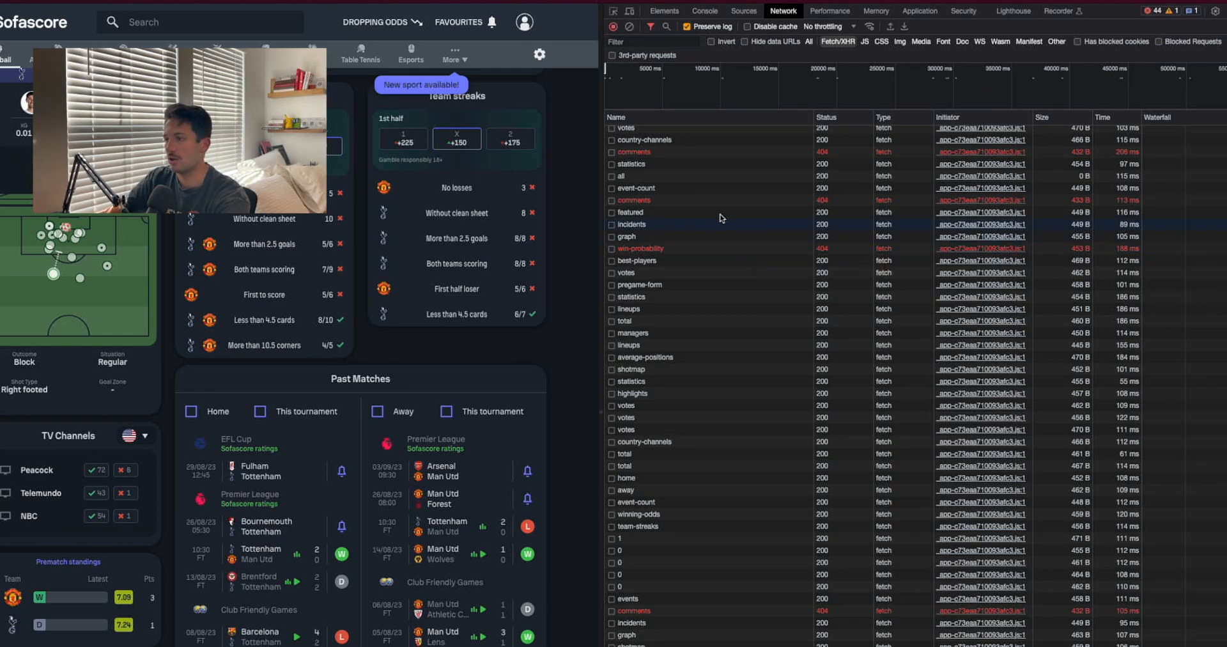
mouse_move(791, 246)
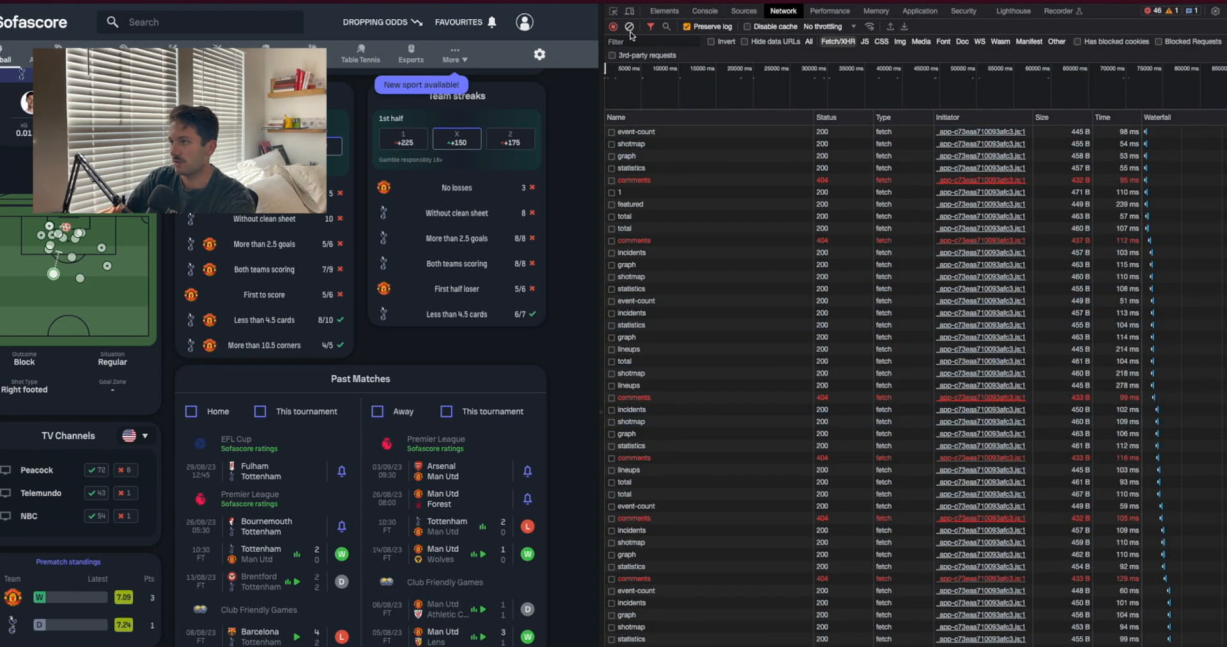
click(613, 26)
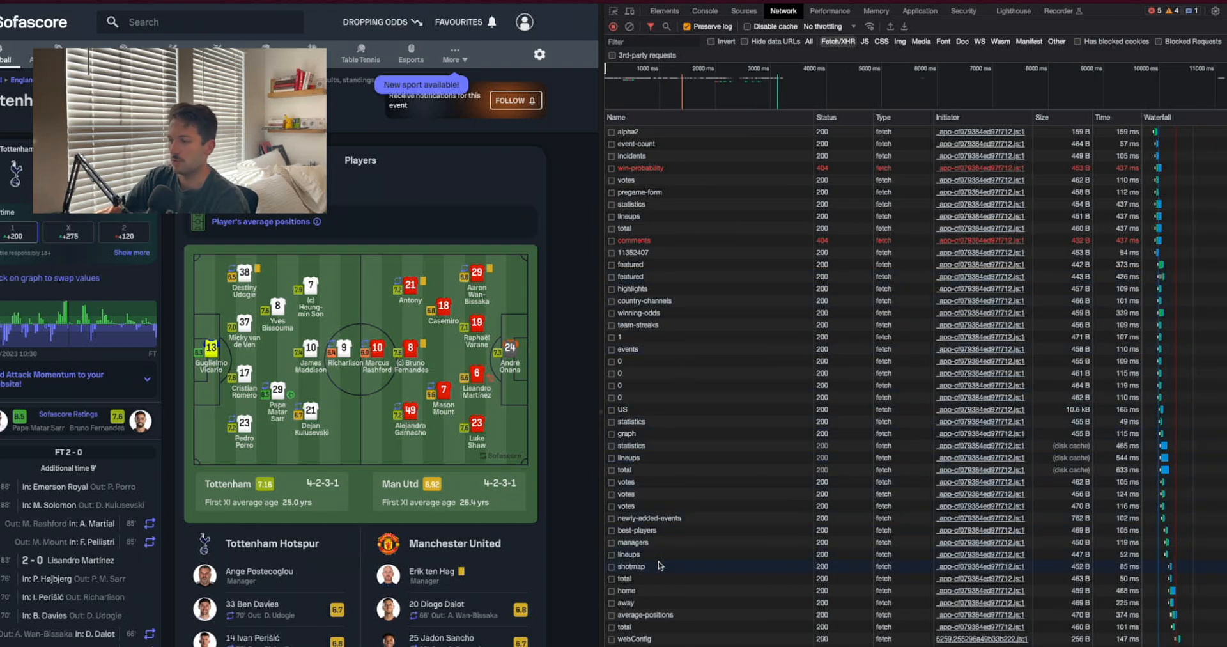
Preview the shotmap request's JSON, then copy that request as a cURL command
click(628, 566)
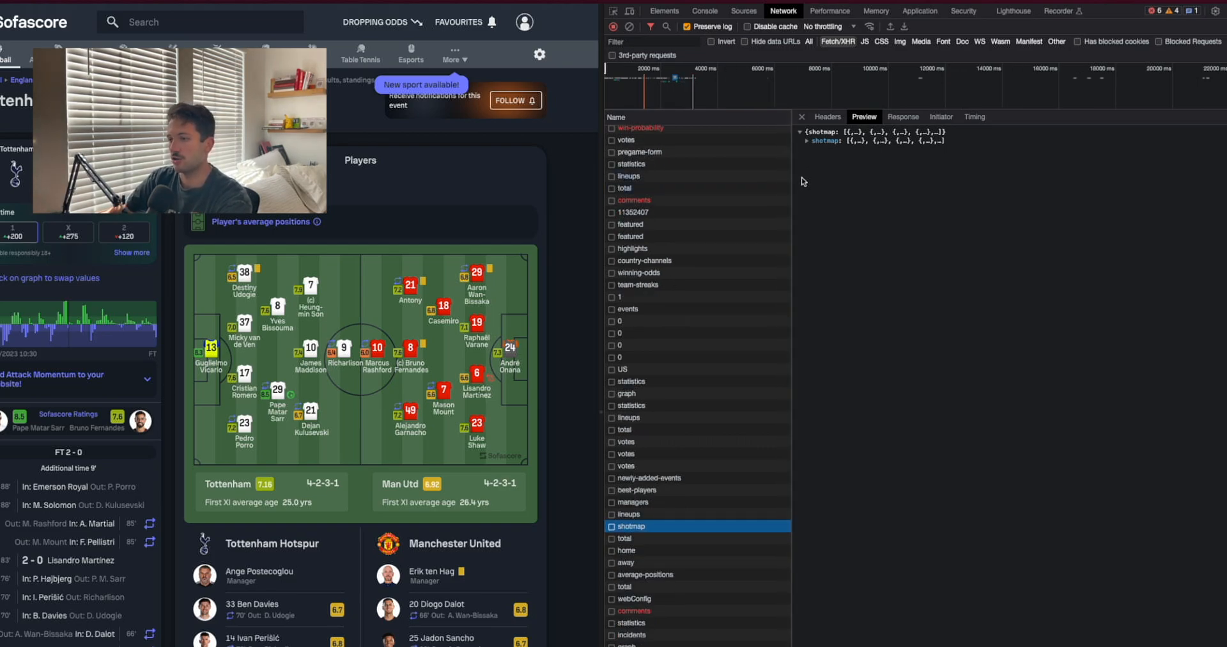
mouse_move(801, 178)
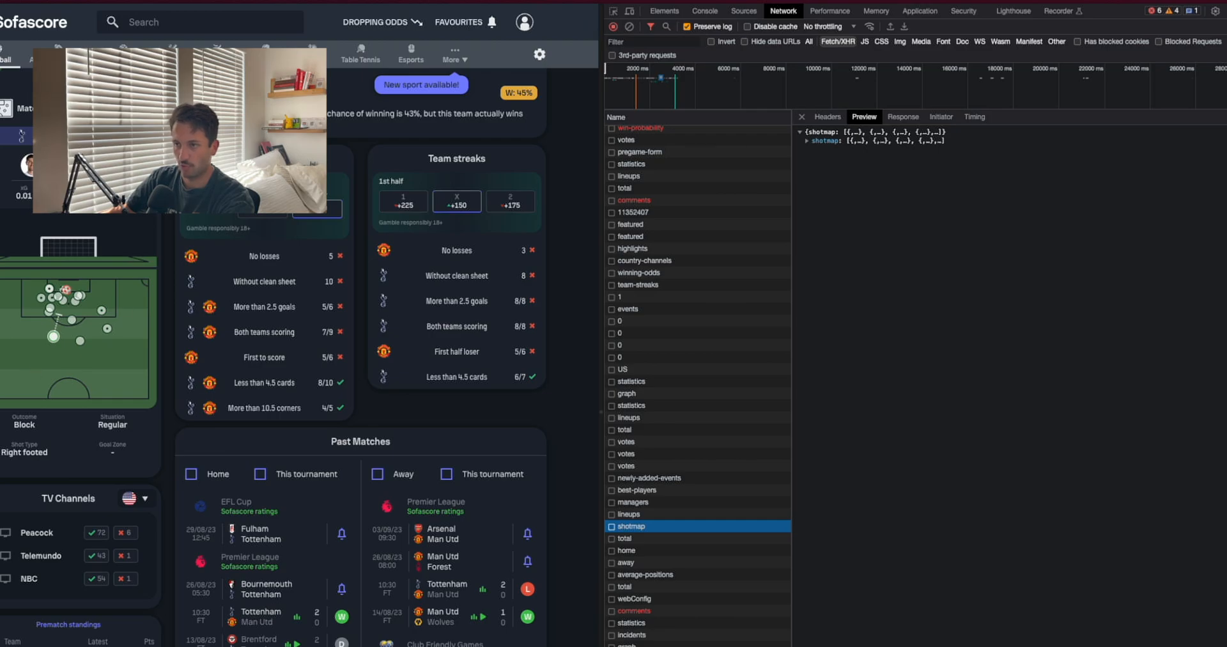
scroll(down, 3)
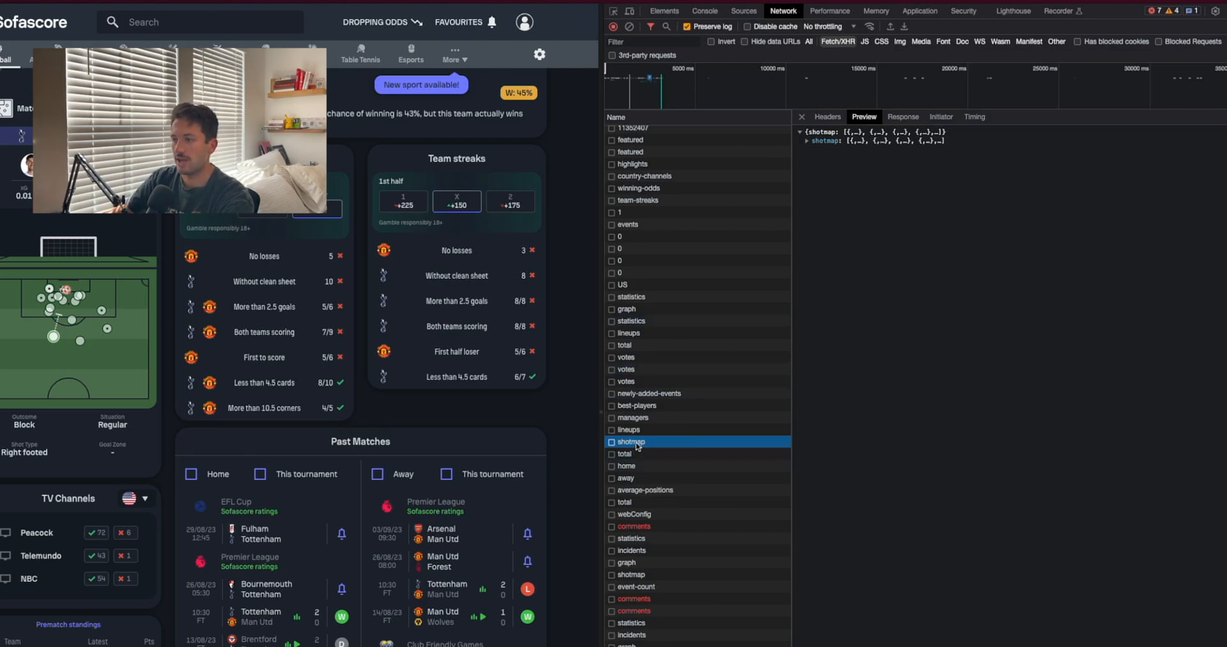
mouse_move(630, 441)
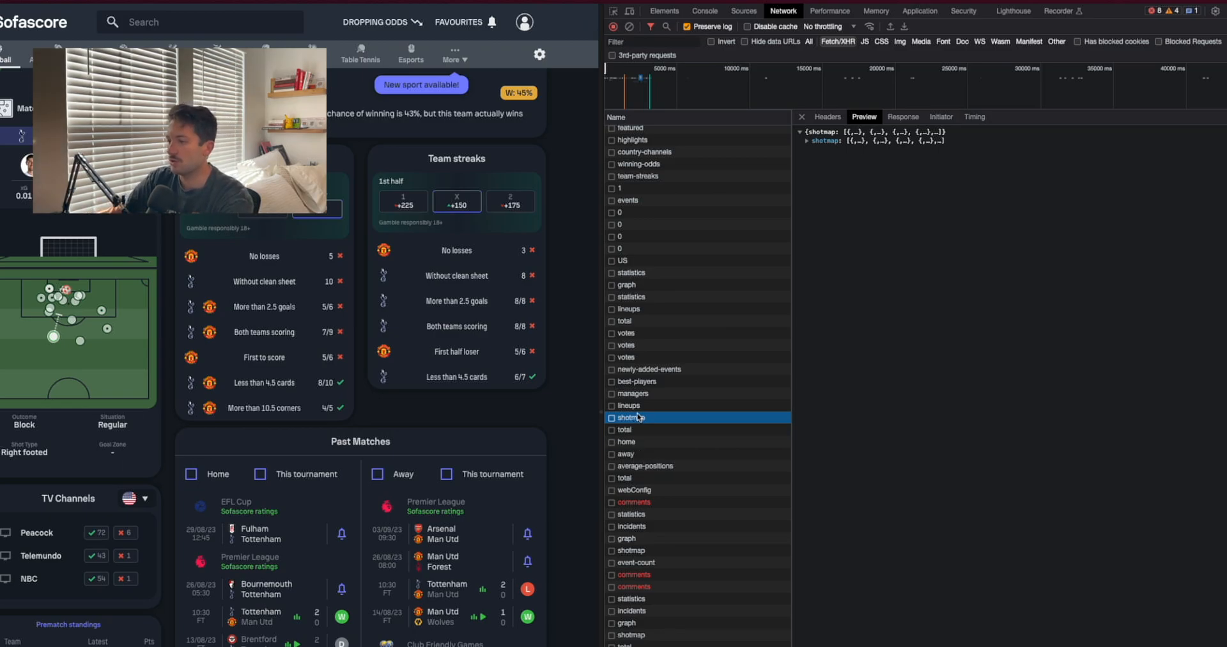
right_click(630, 417)
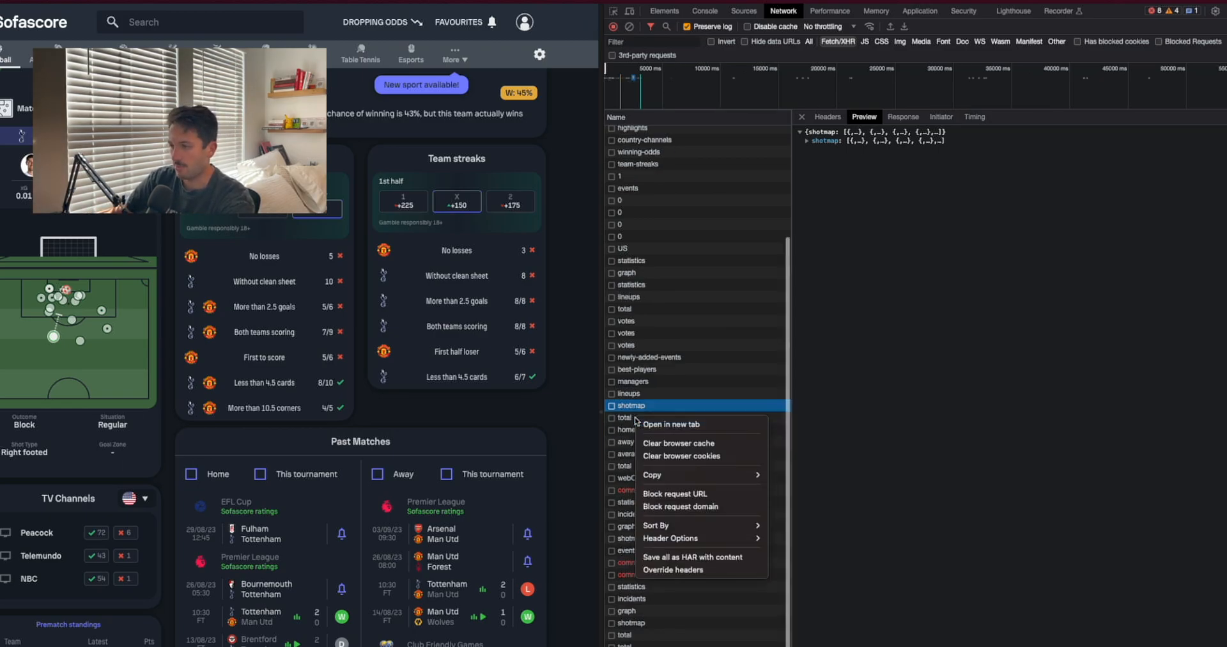
mouse_move(651, 474)
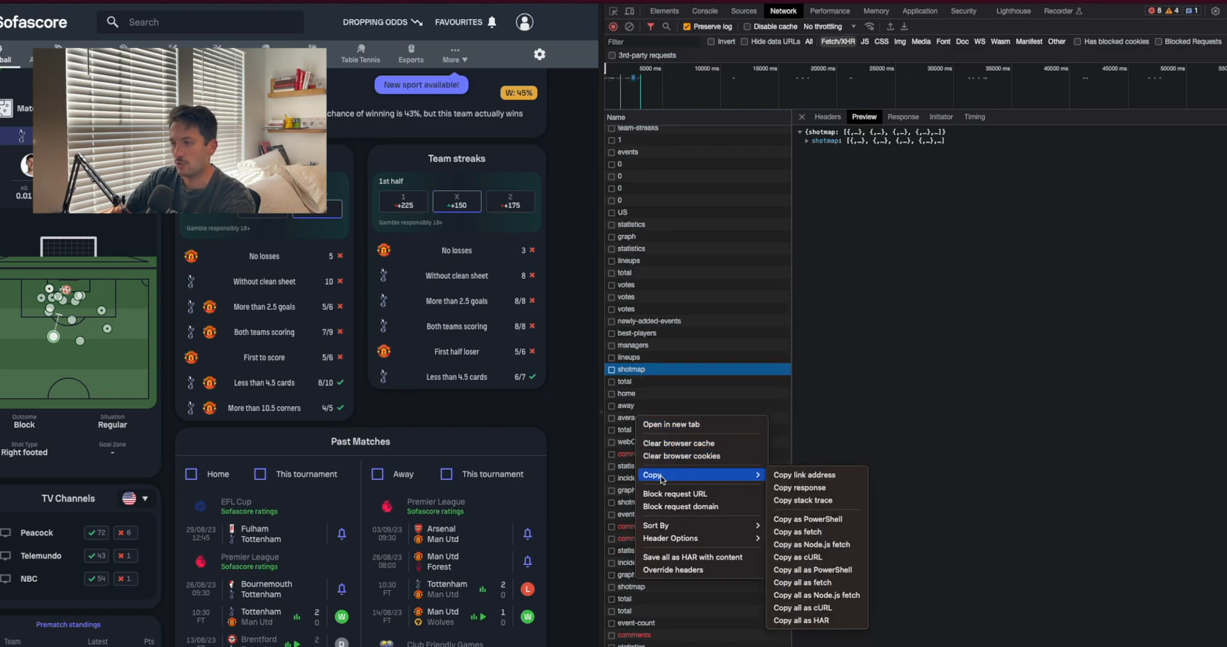
mouse_move(816, 544)
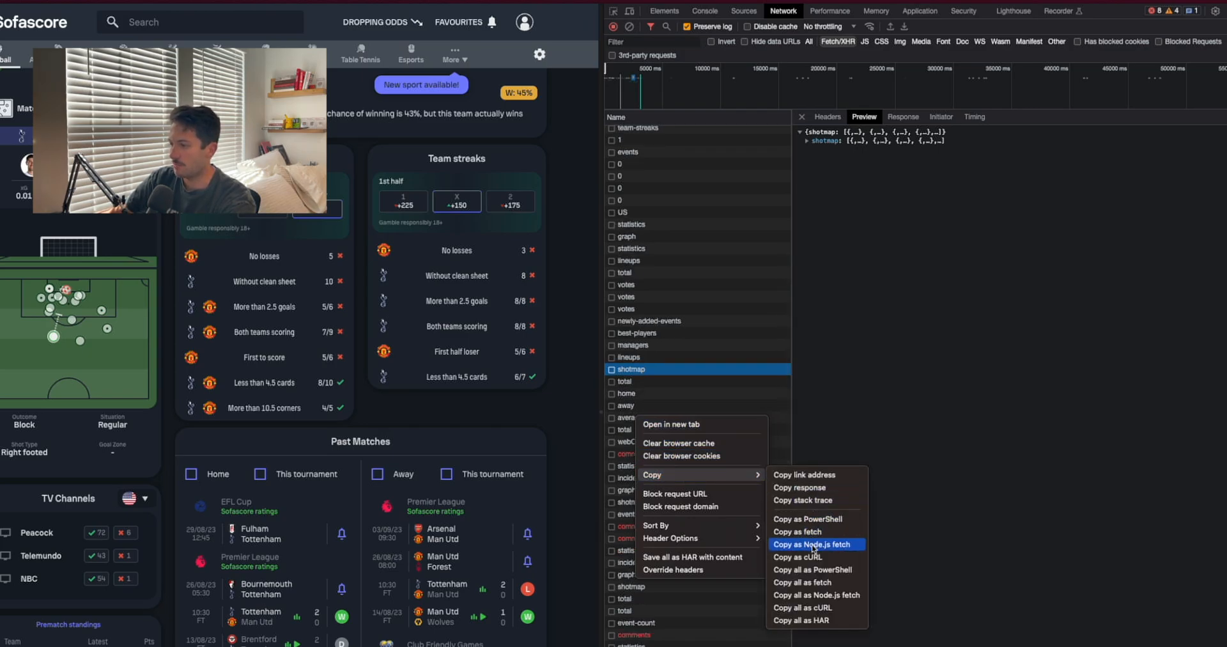
click(816, 545)
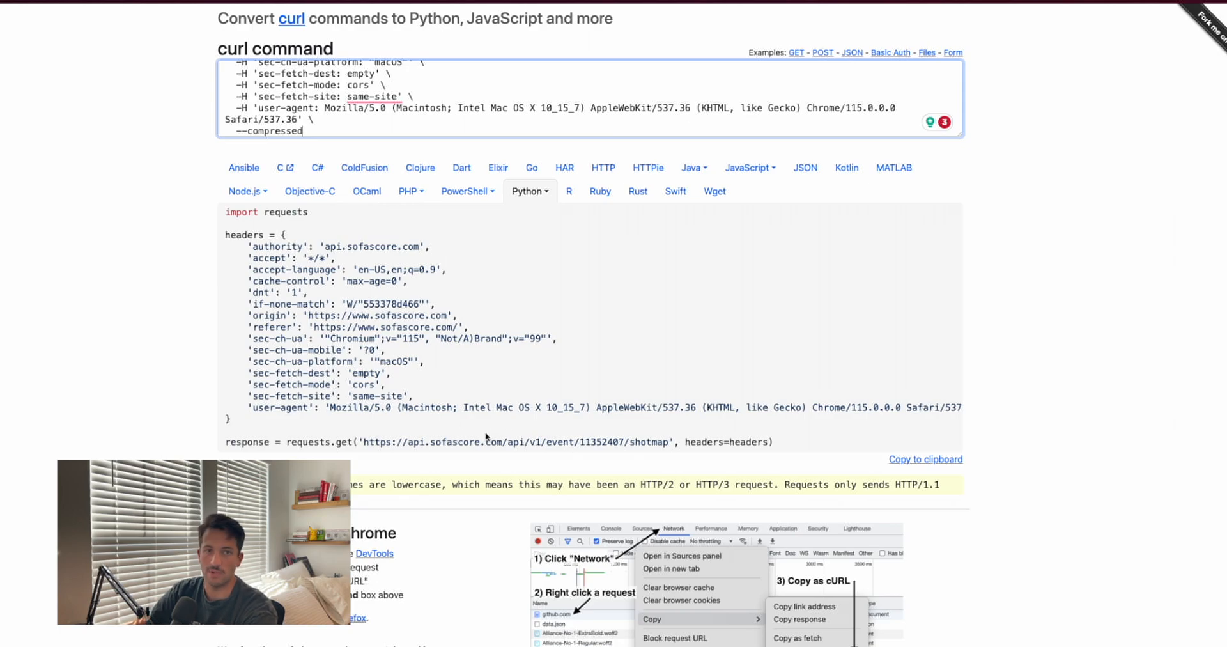
mouse_move(222, 238)
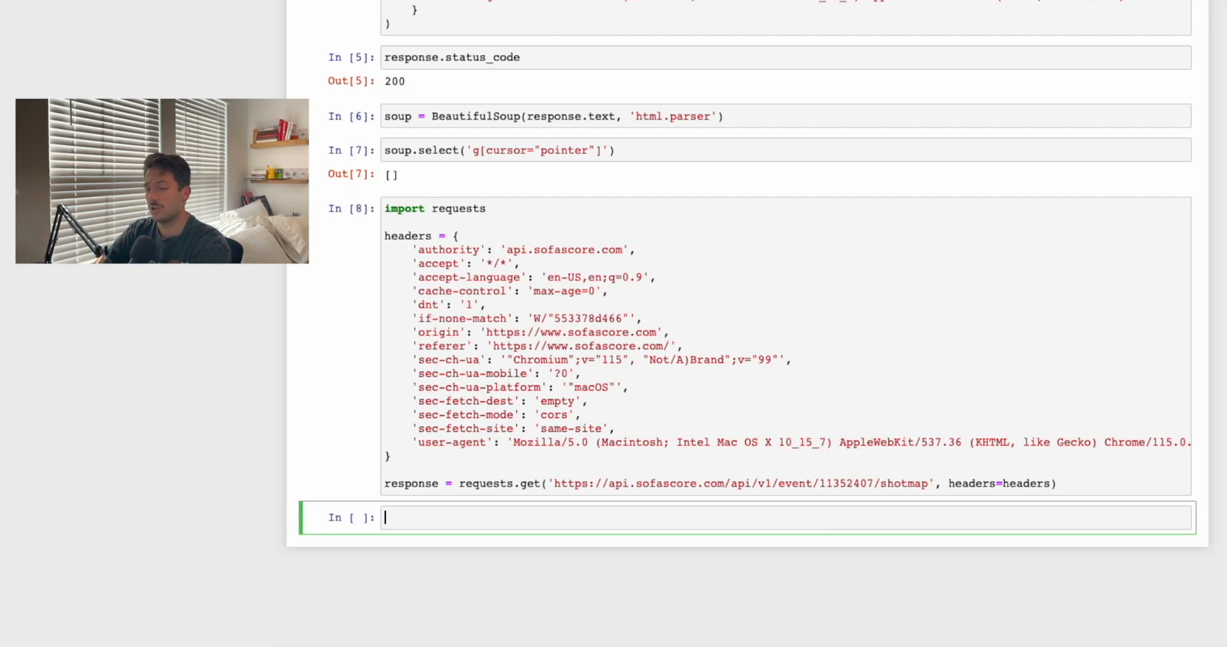
Check response.status_code for the pasted shotmap request, which returns 304
text(response.)
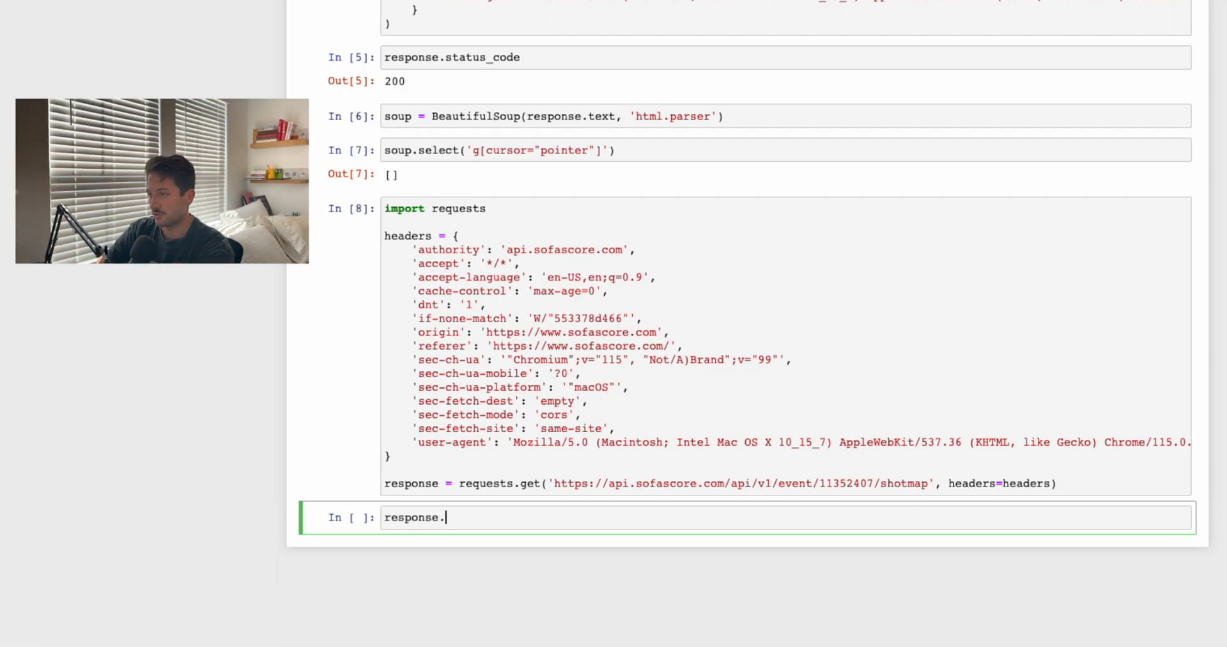
text(status_code)
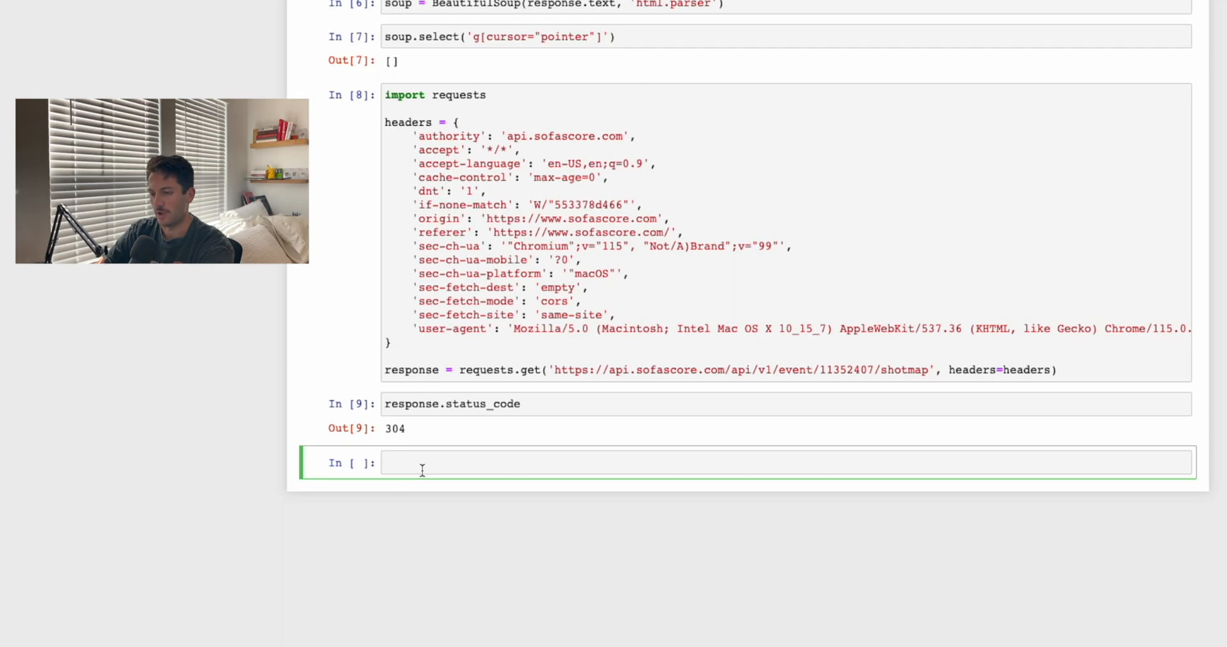
Set headers['If-Modified-Since'] to 'Sat, 19 Aug 2023 00:00:00 GMT' and run the cell
text(head)
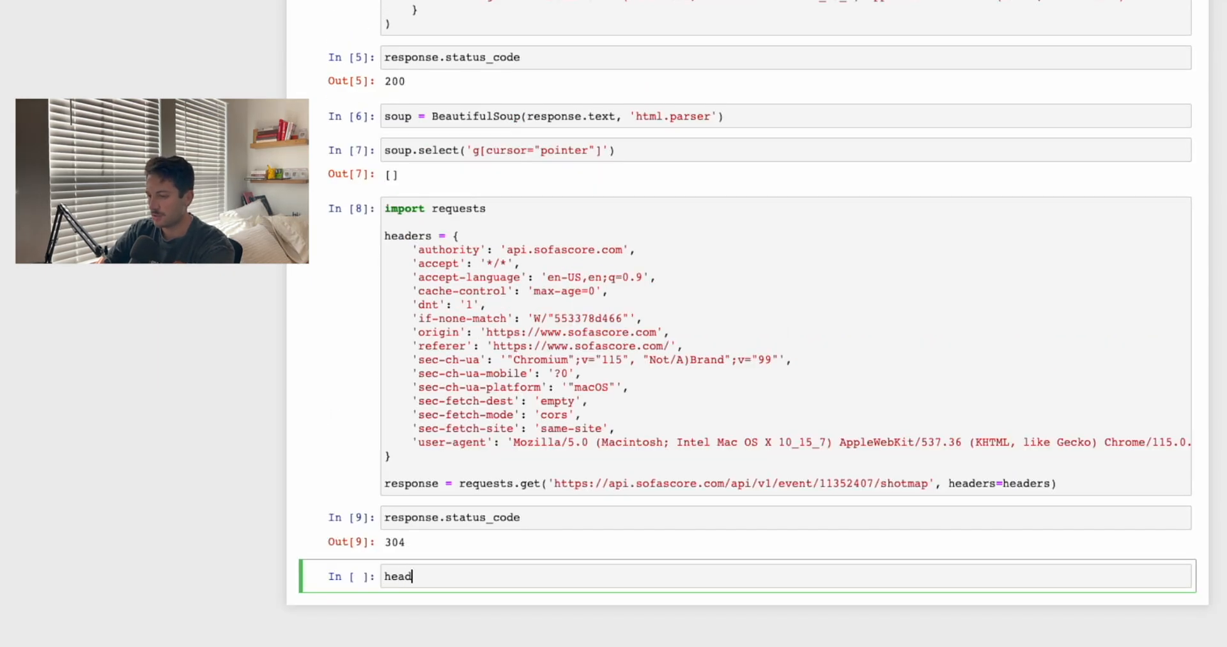
text(headers[''])
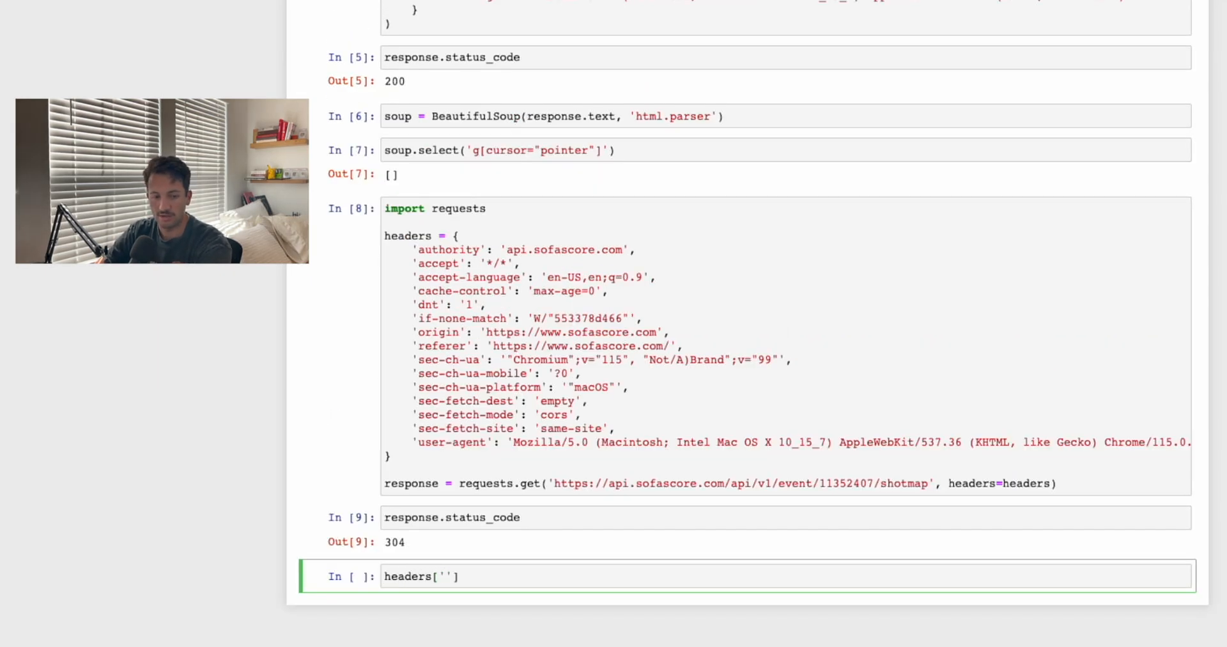
text(If-Modifie)
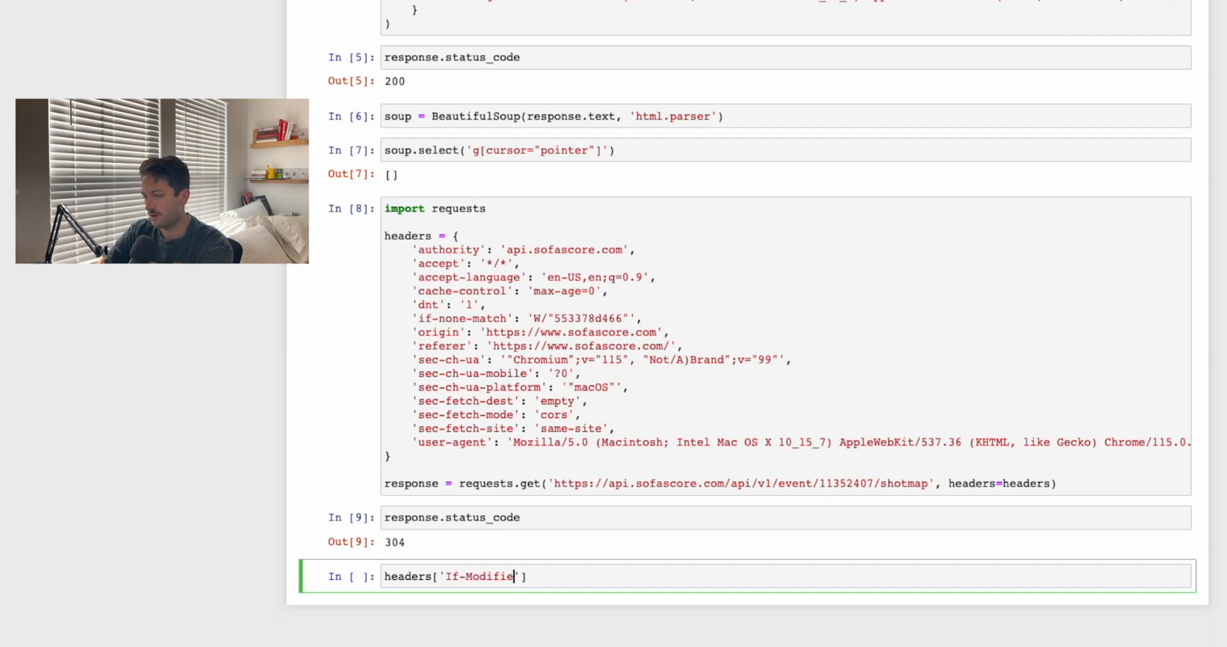
text(d-Since)
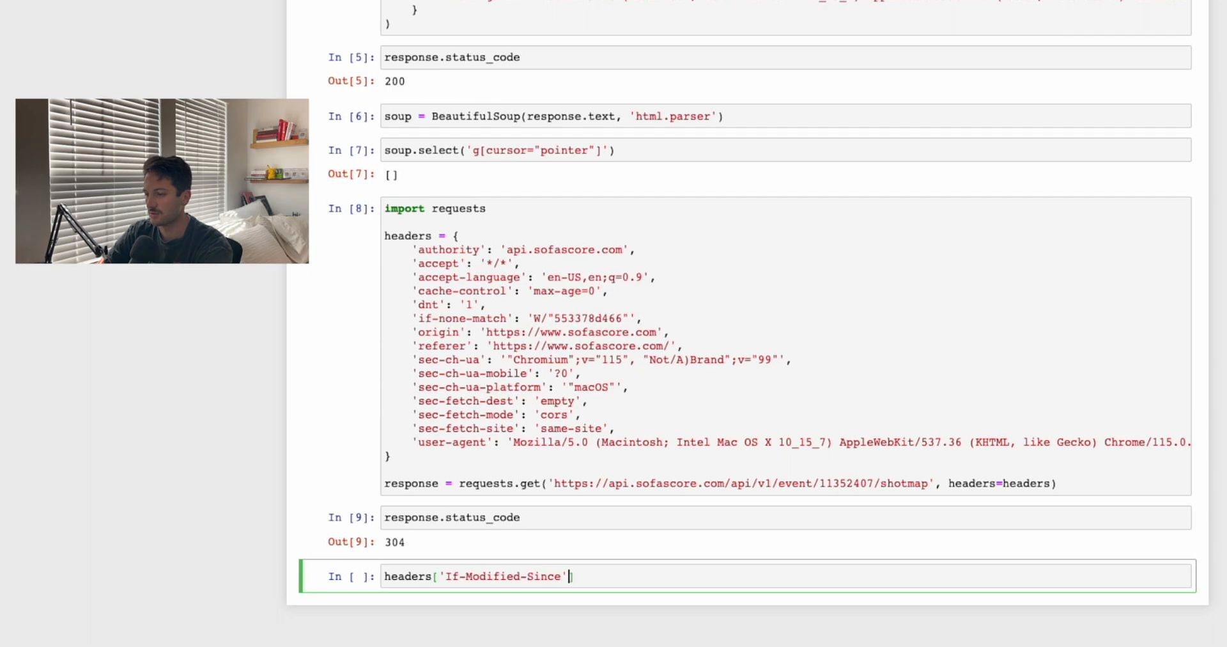
text(=)
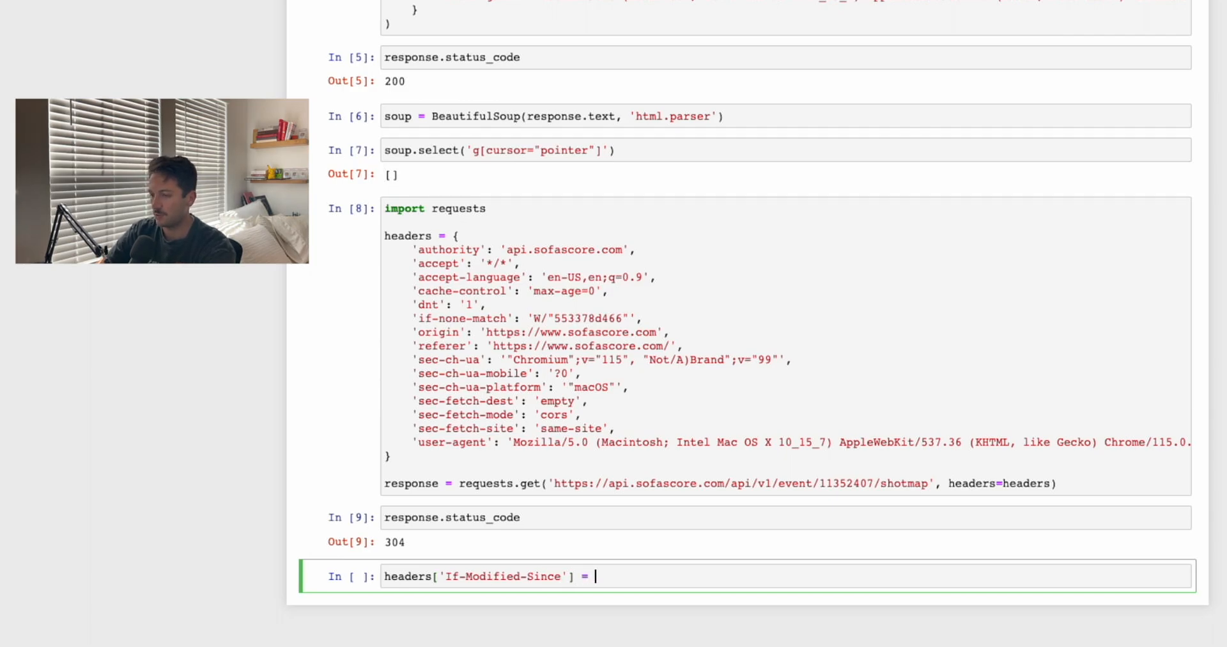
mouse_move(834, 642)
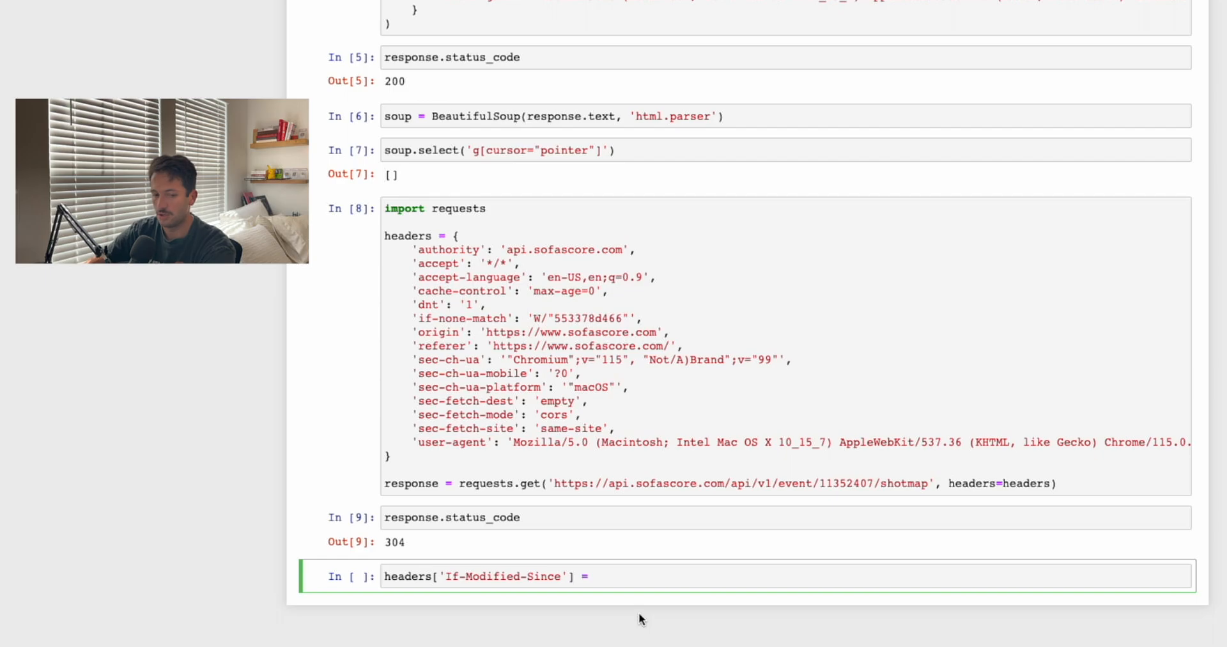
text('')
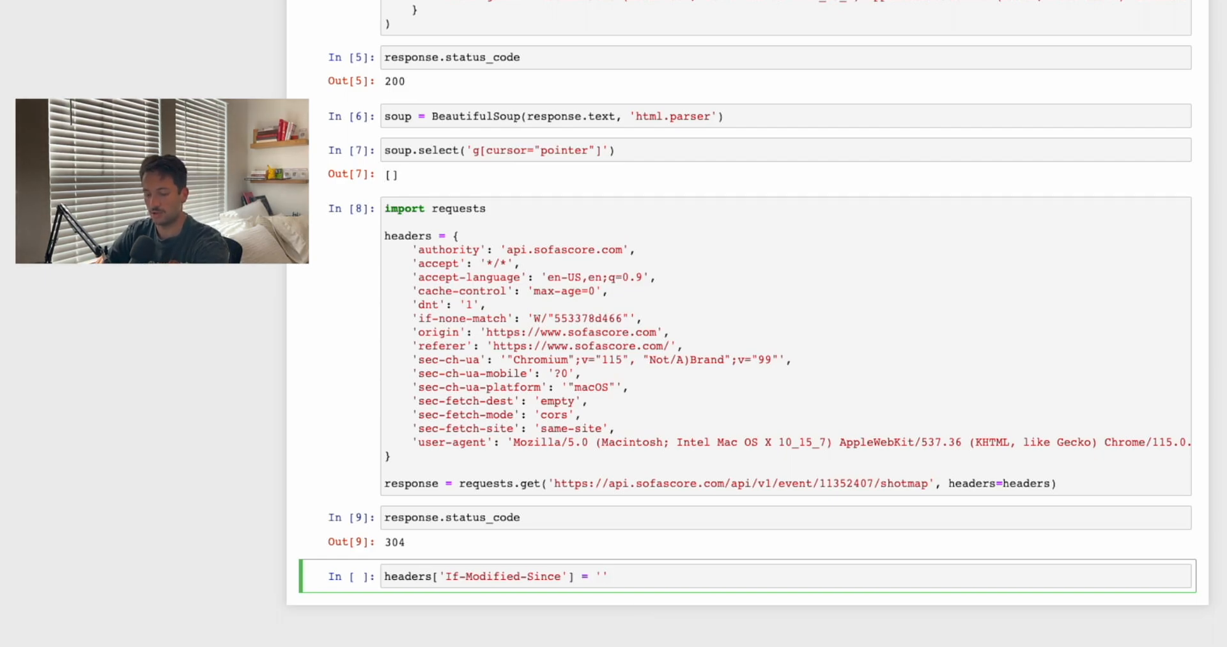
text(Sat)
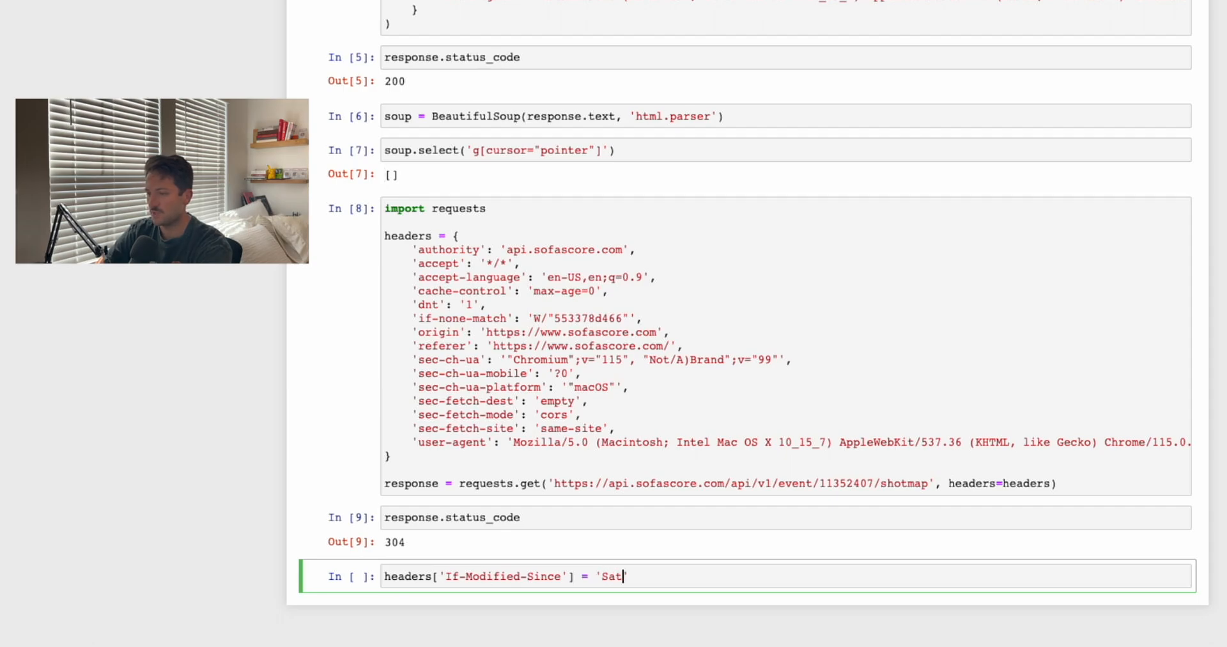
text(19)
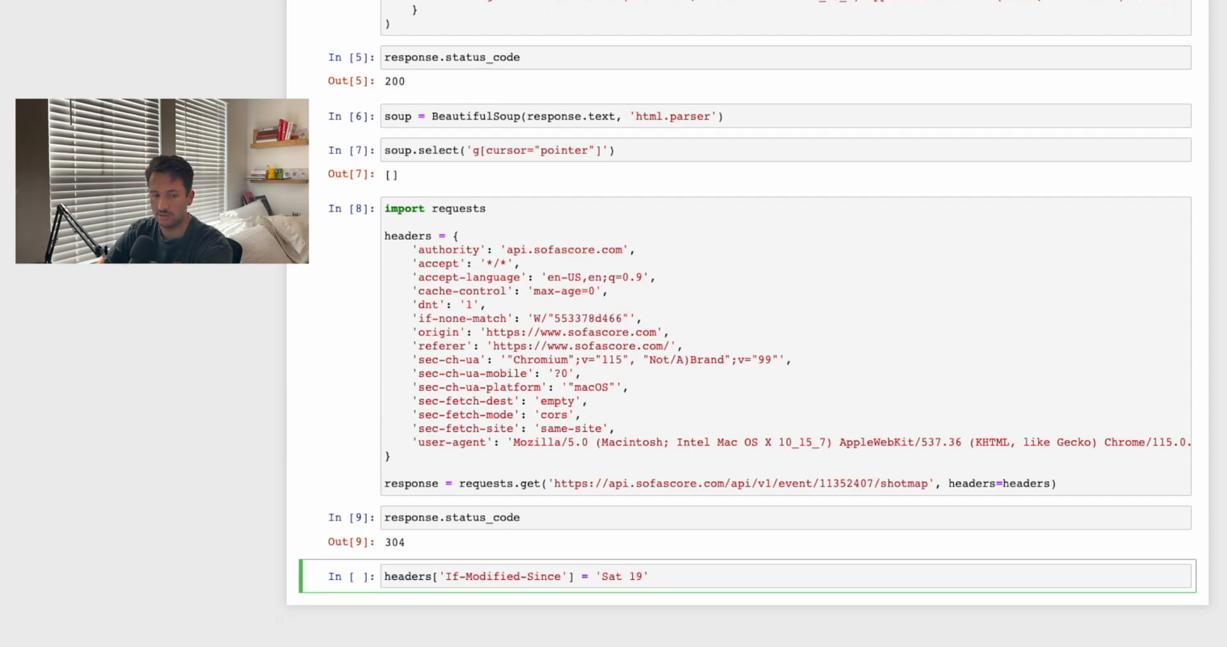
text(Aug)
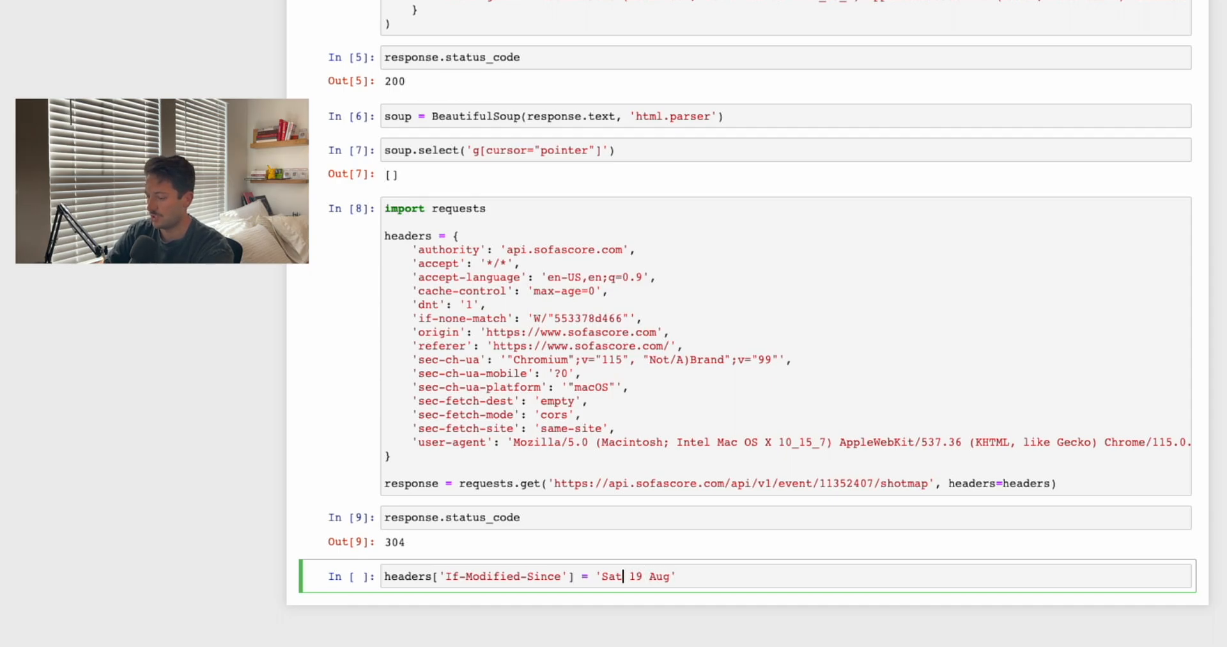
text(,)
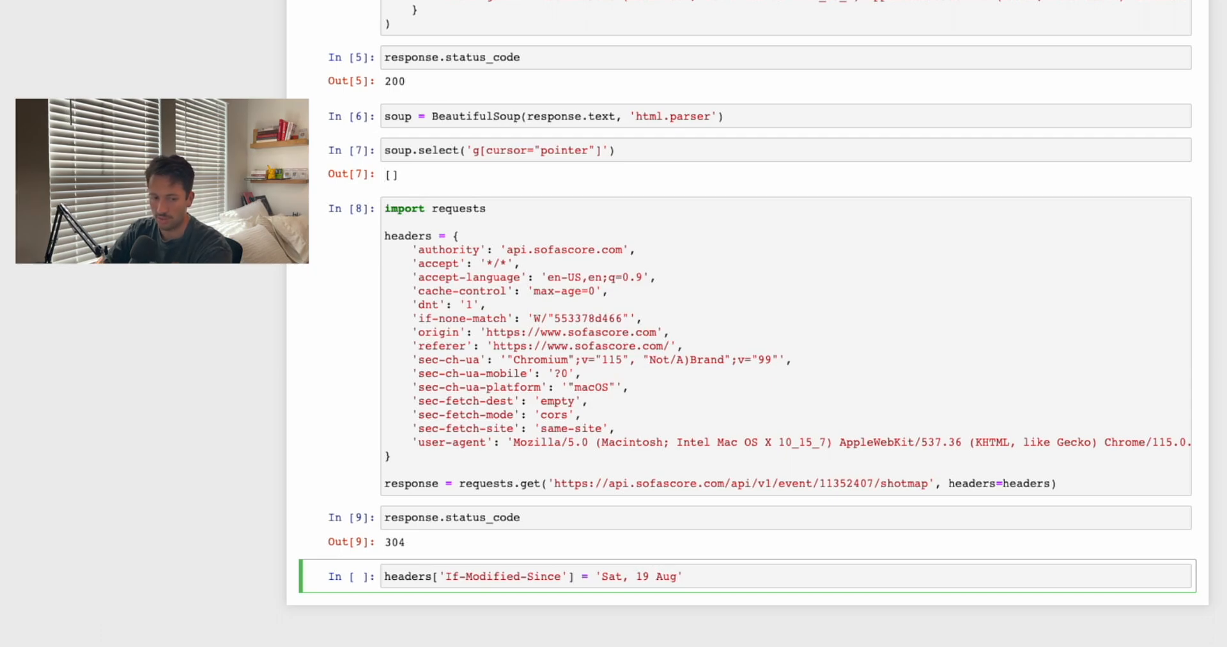
text(20)
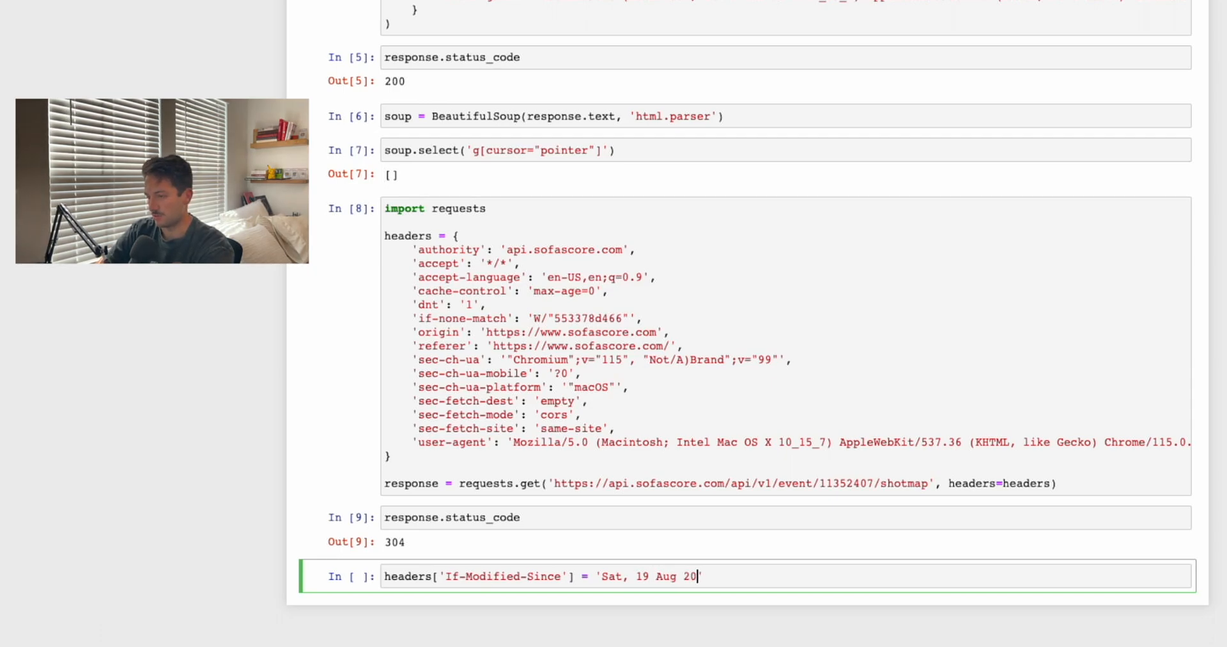
text(23)
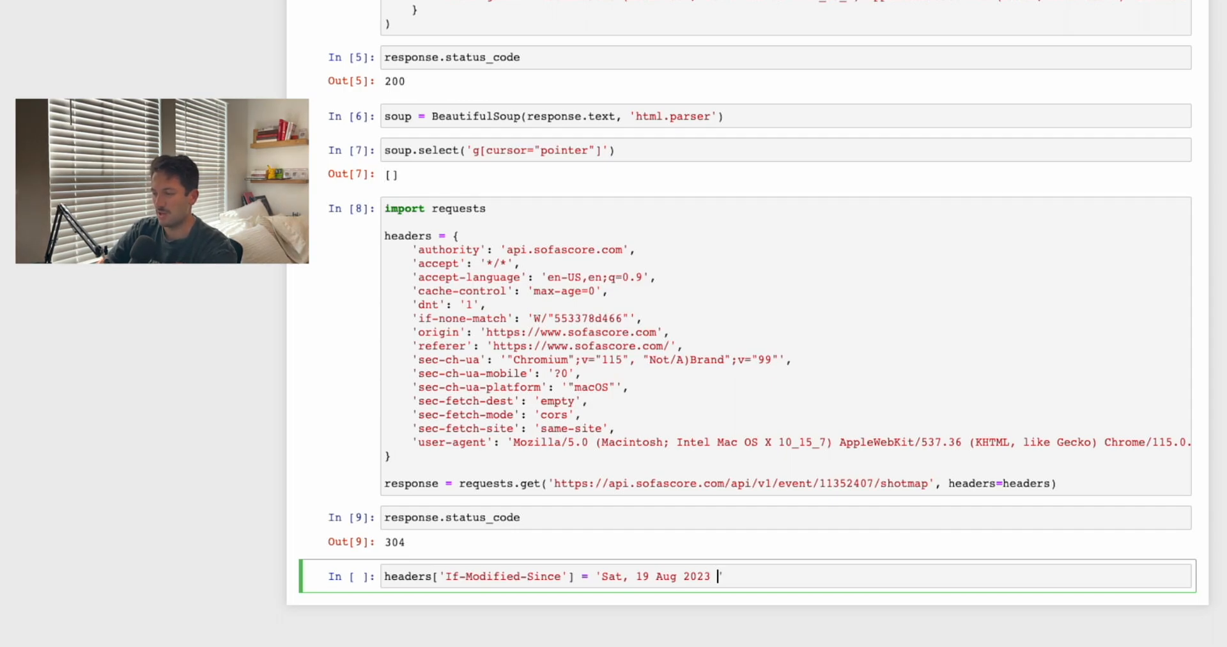
text(00:00:)
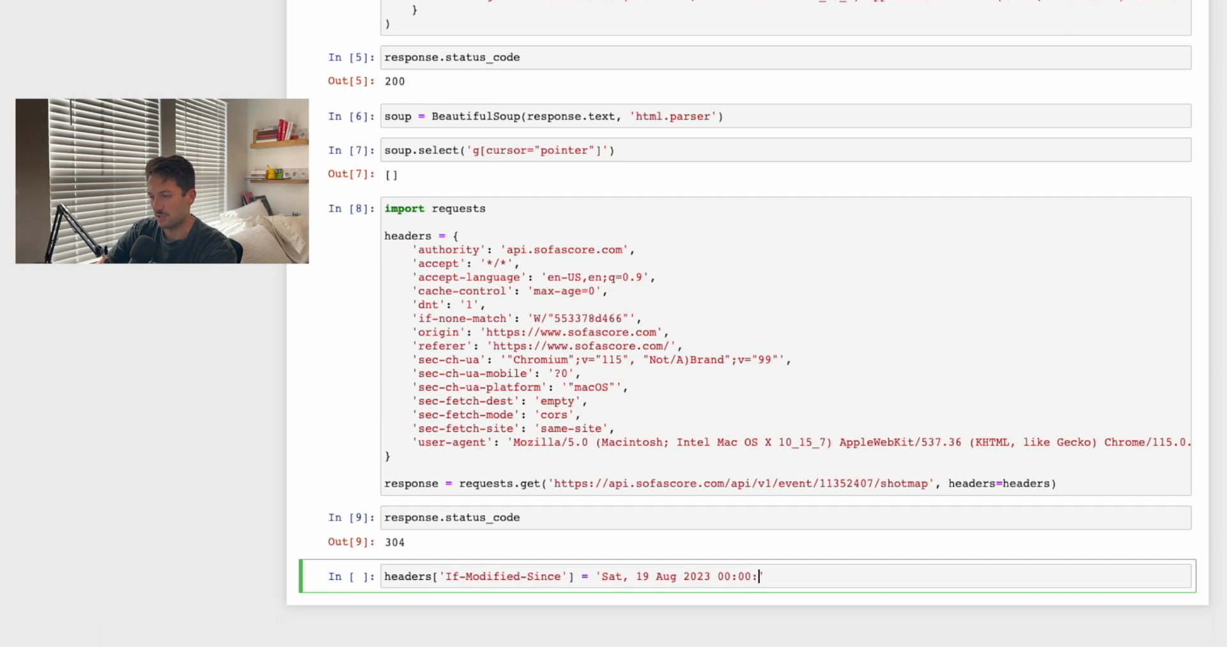
text(00 GMT)
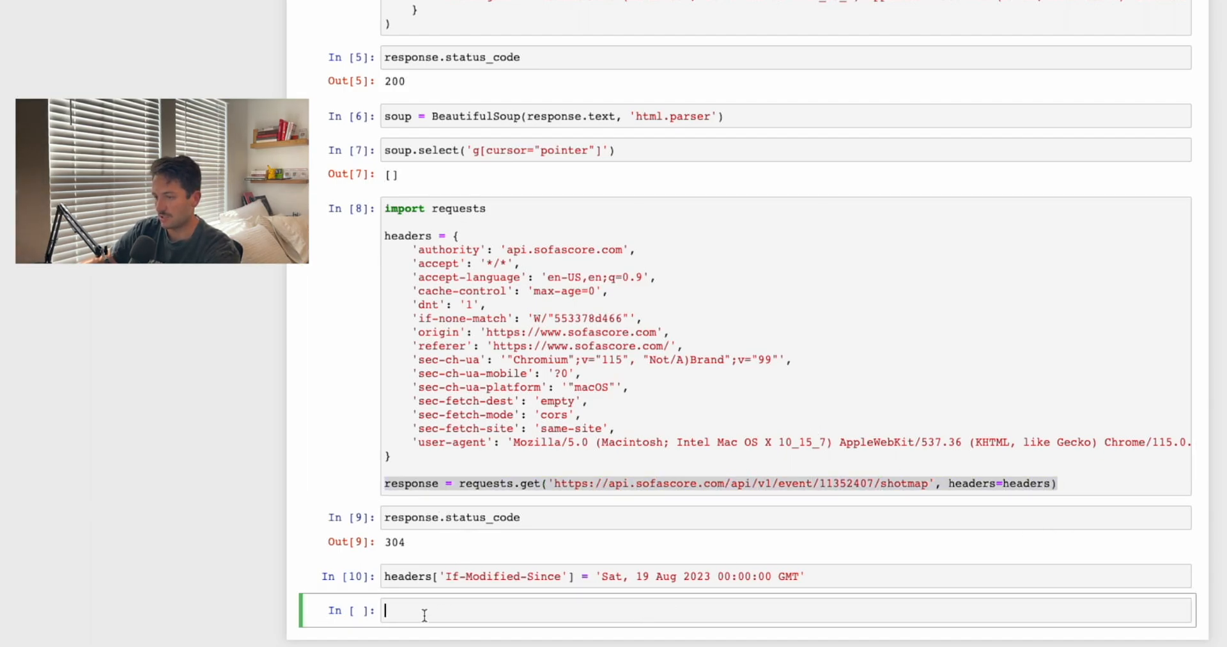
Re-send the shotmap GET request with headers and check that status_code returns 200
text(response = requests.get('https://api.sofascore.com/api/v1/event/11352407/shotmap', headers=headers))
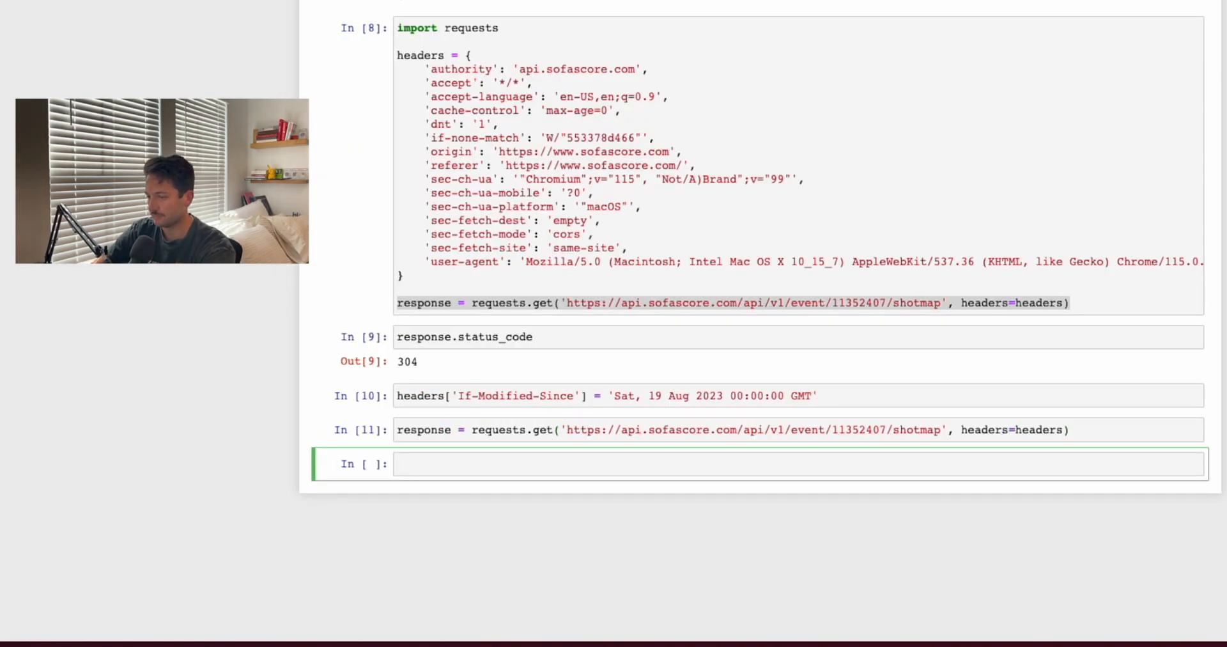
text(response.s)
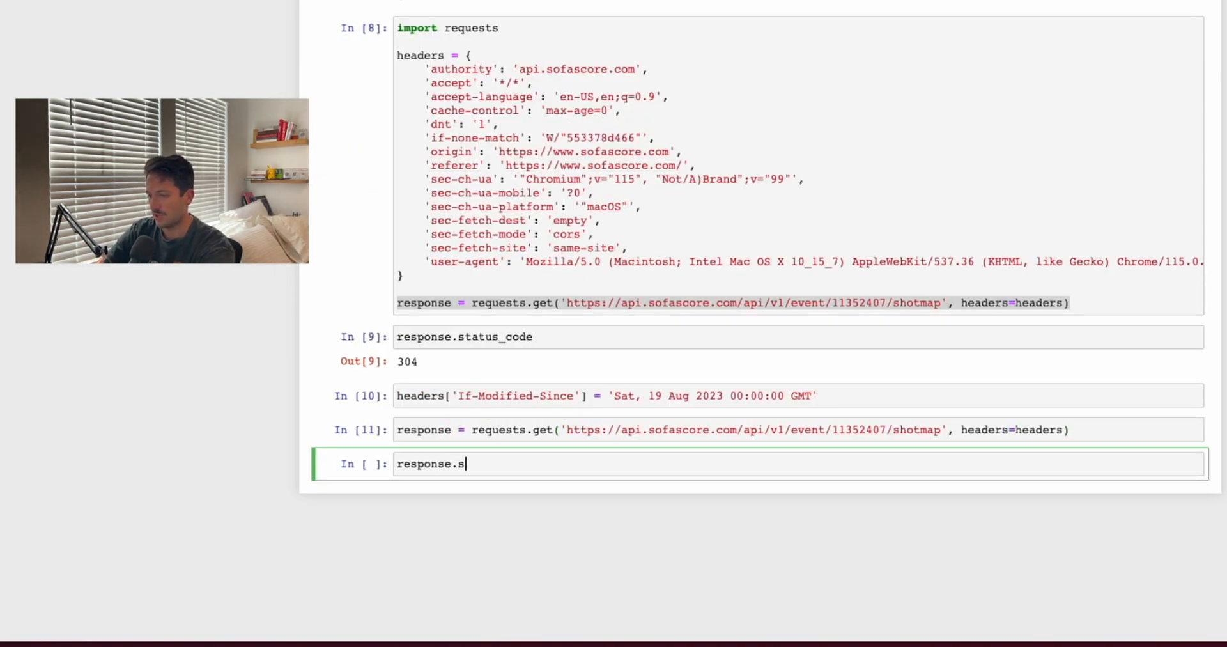
text(tatus_code)
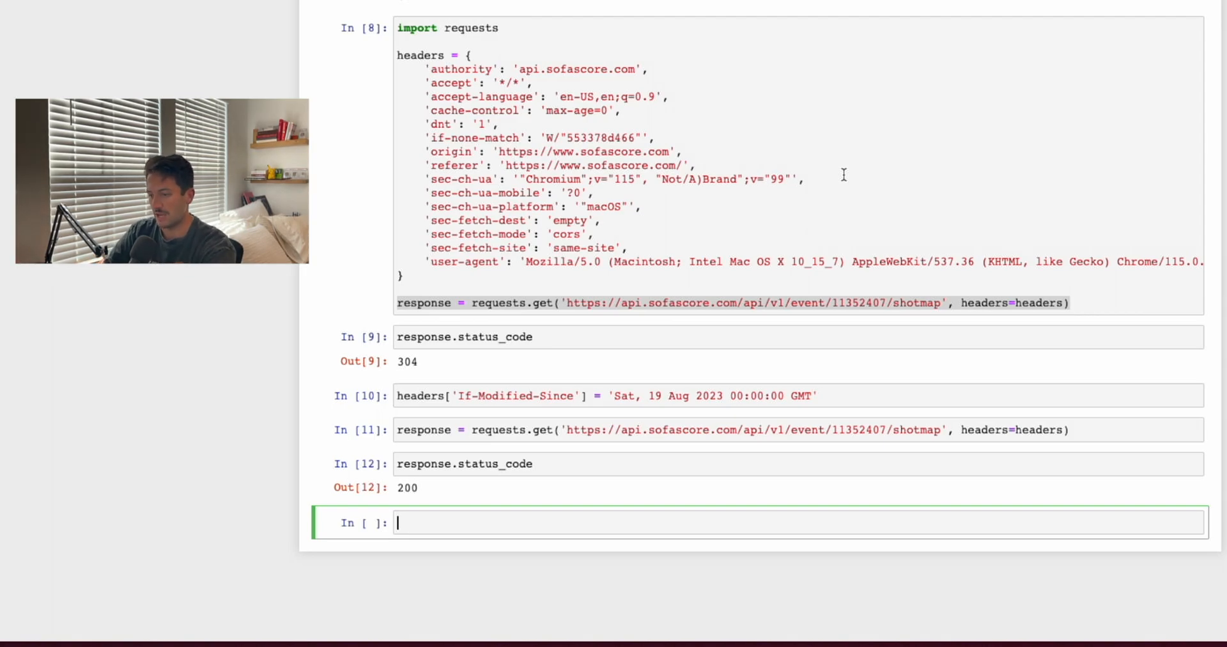
Parse the response into shots with response.json()
scroll(down, 3)
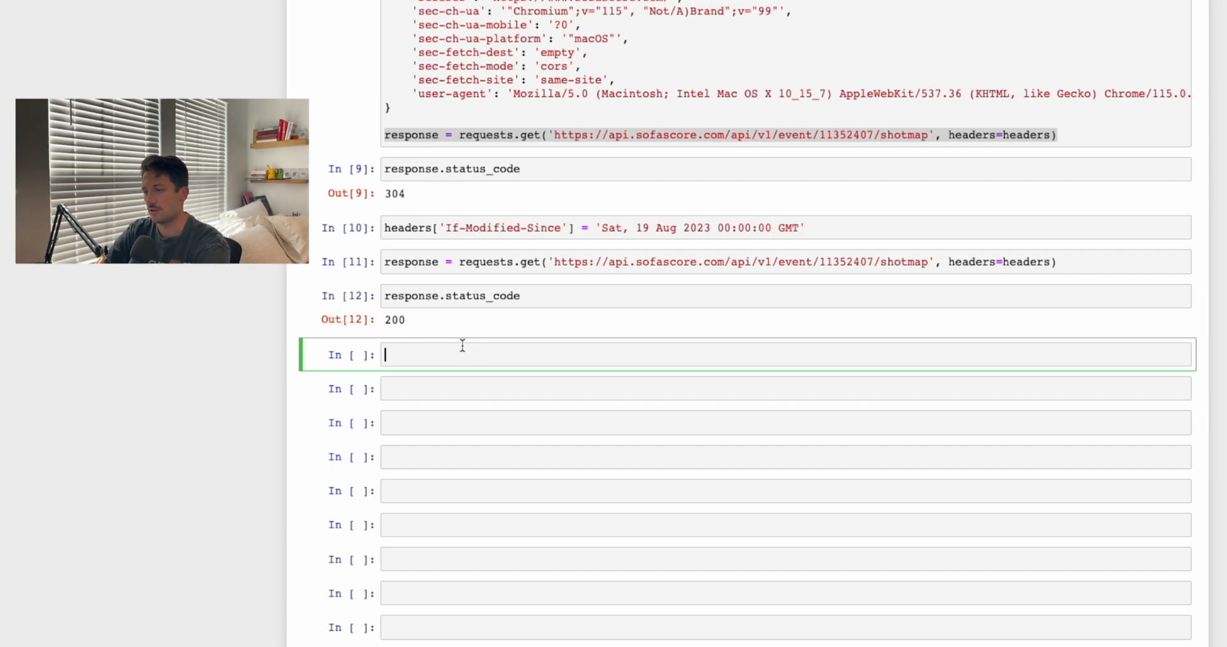
text(shots = respo)
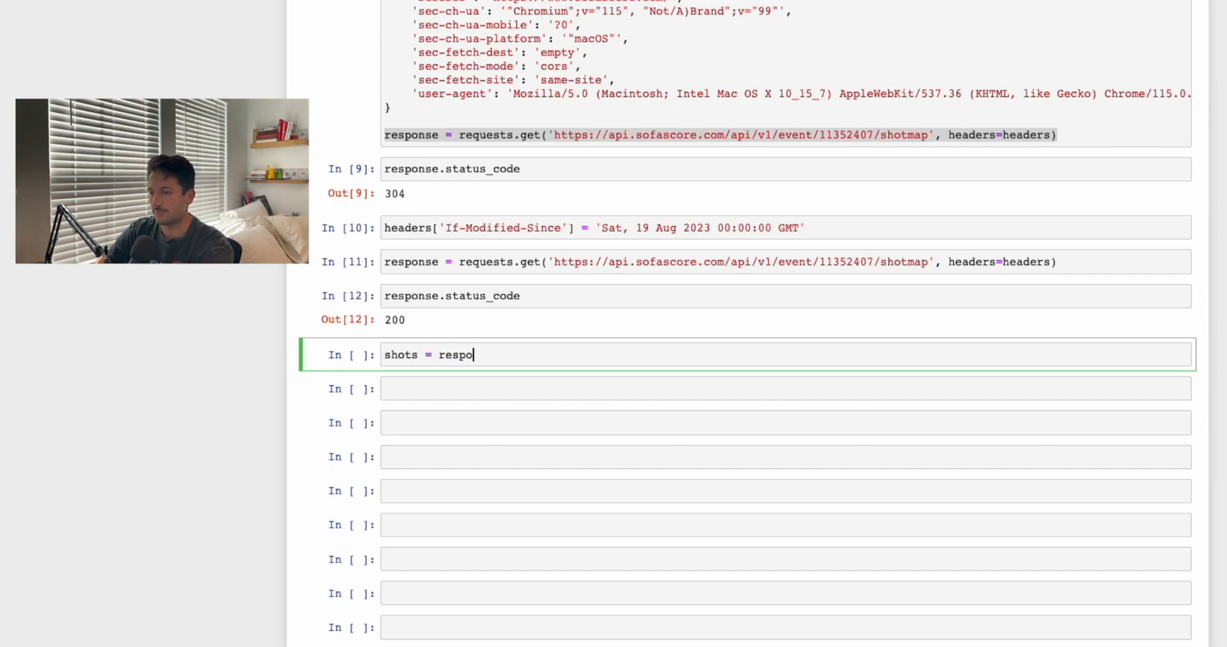
text(nse.json())
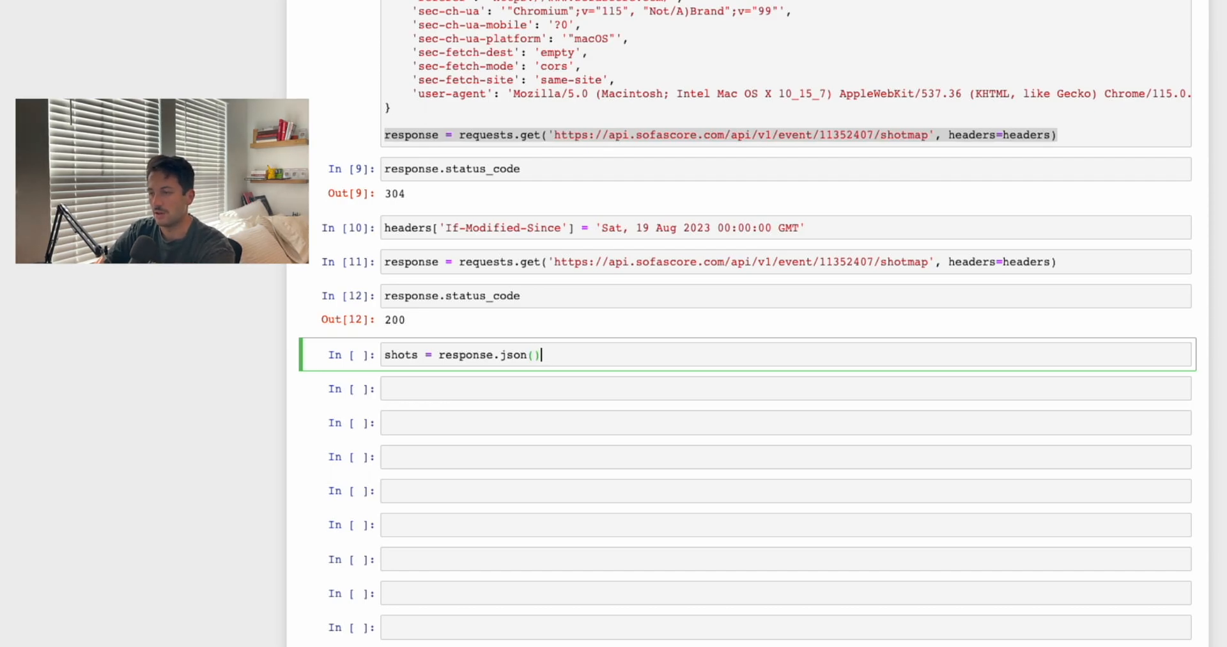
Display shots and scroll through it, highlighting the player and goalMouthLocation keys
text(shots)
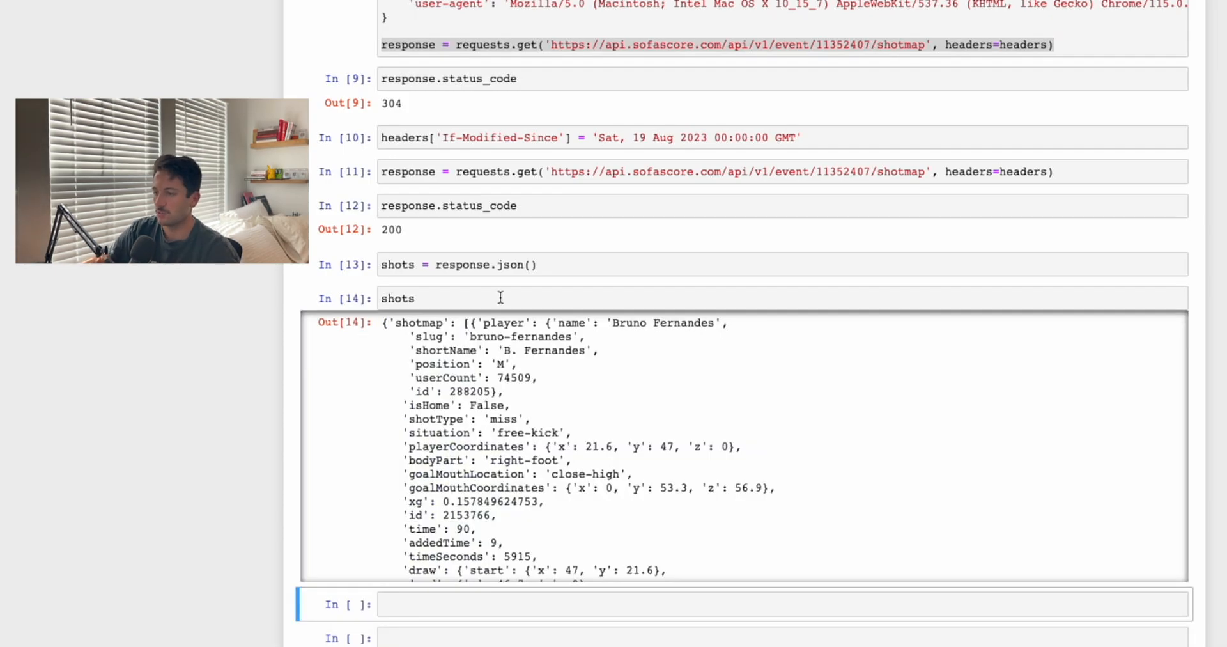
mouse_move(565, 413)
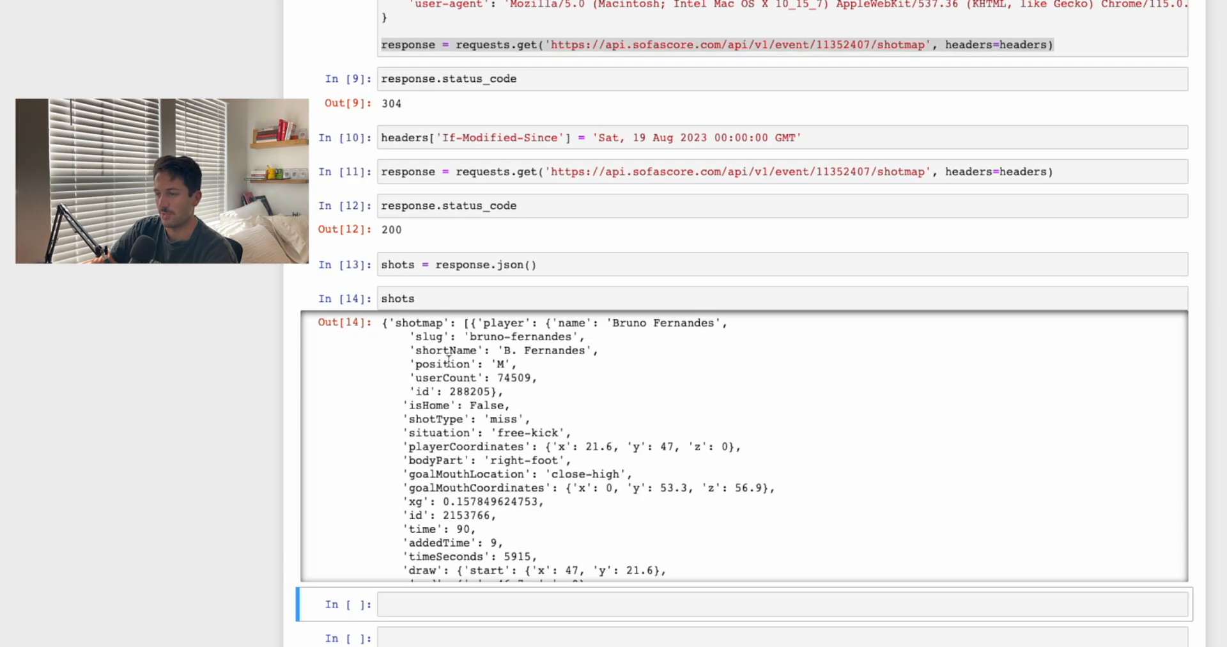
click(407, 323)
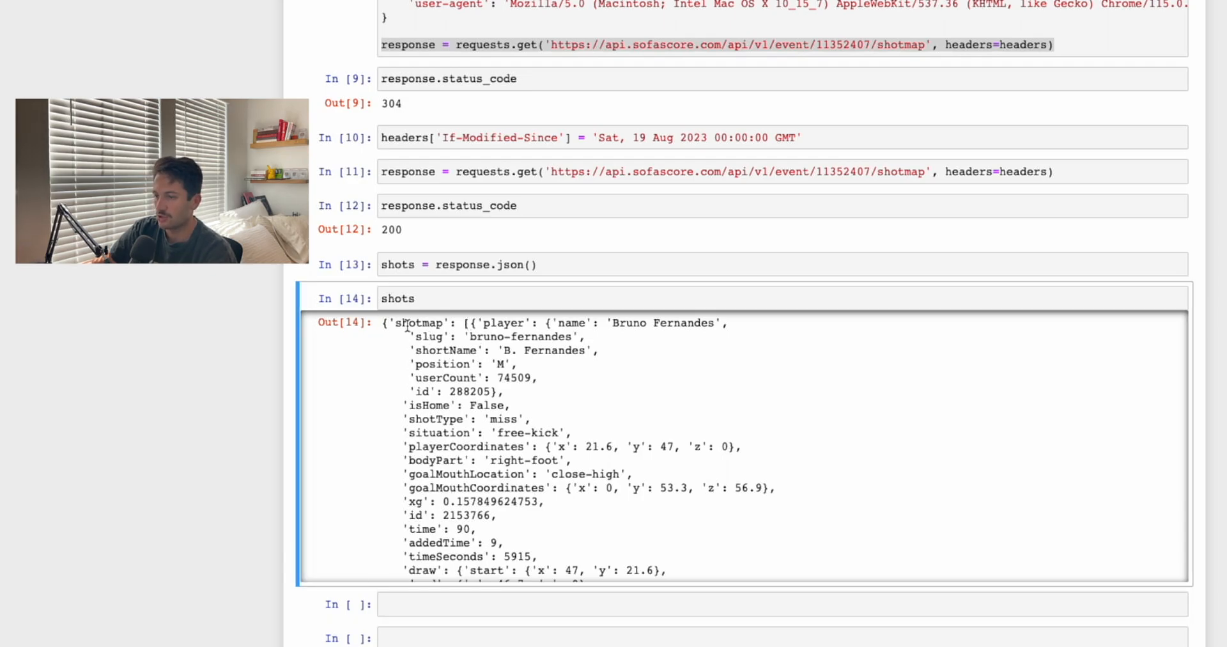
double_click(504, 323)
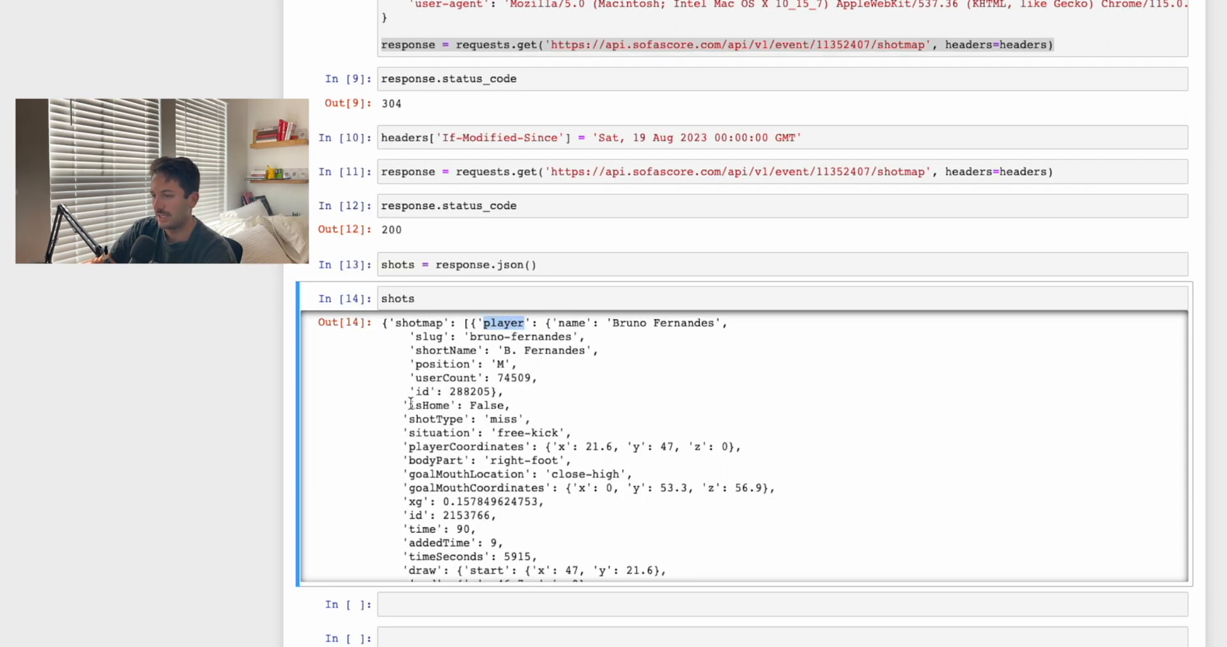
scroll(down, 3)
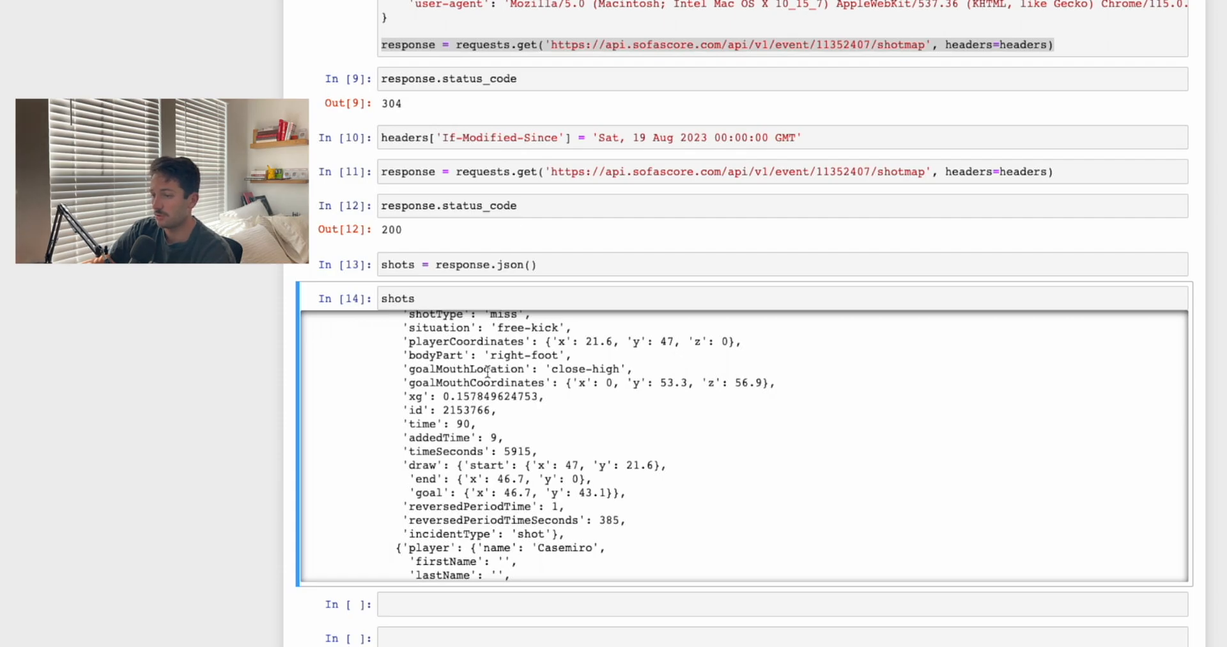
double_click(481, 369)
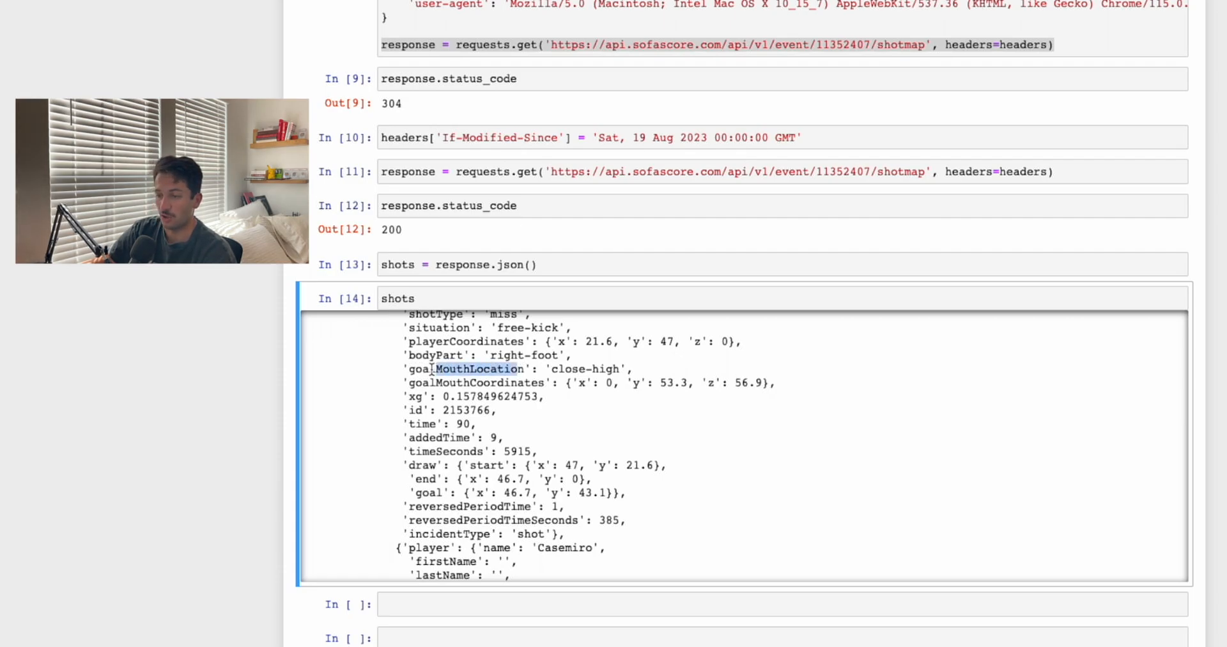
scroll(down, 3)
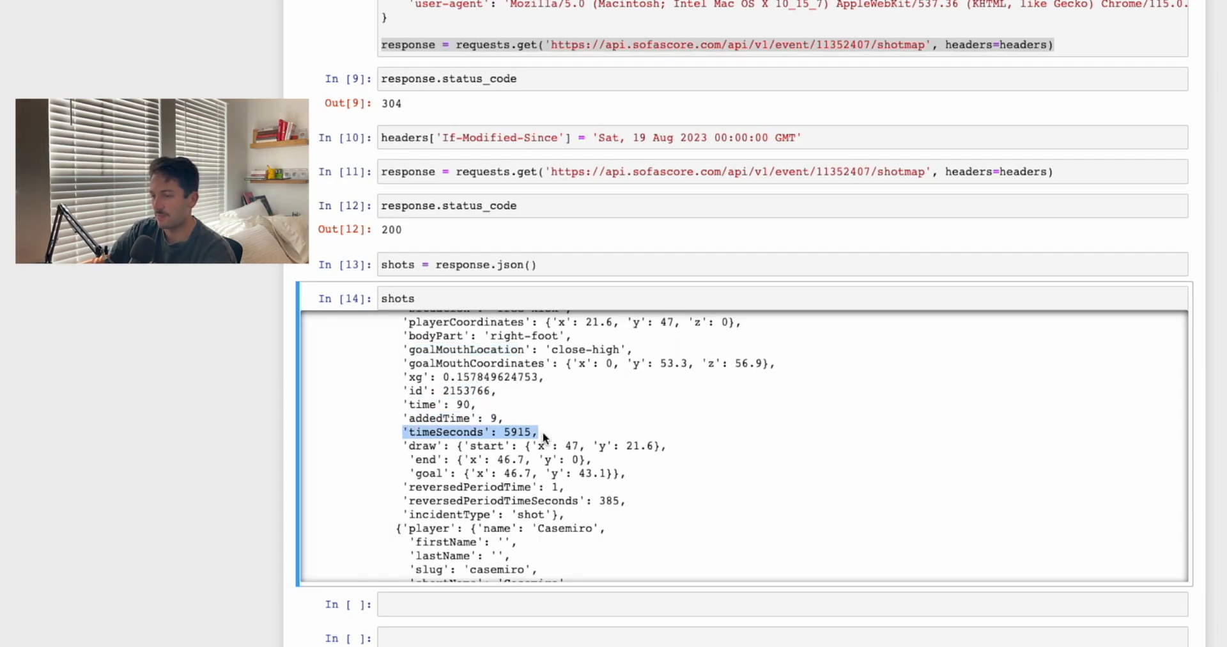
mouse_move(384, 372)
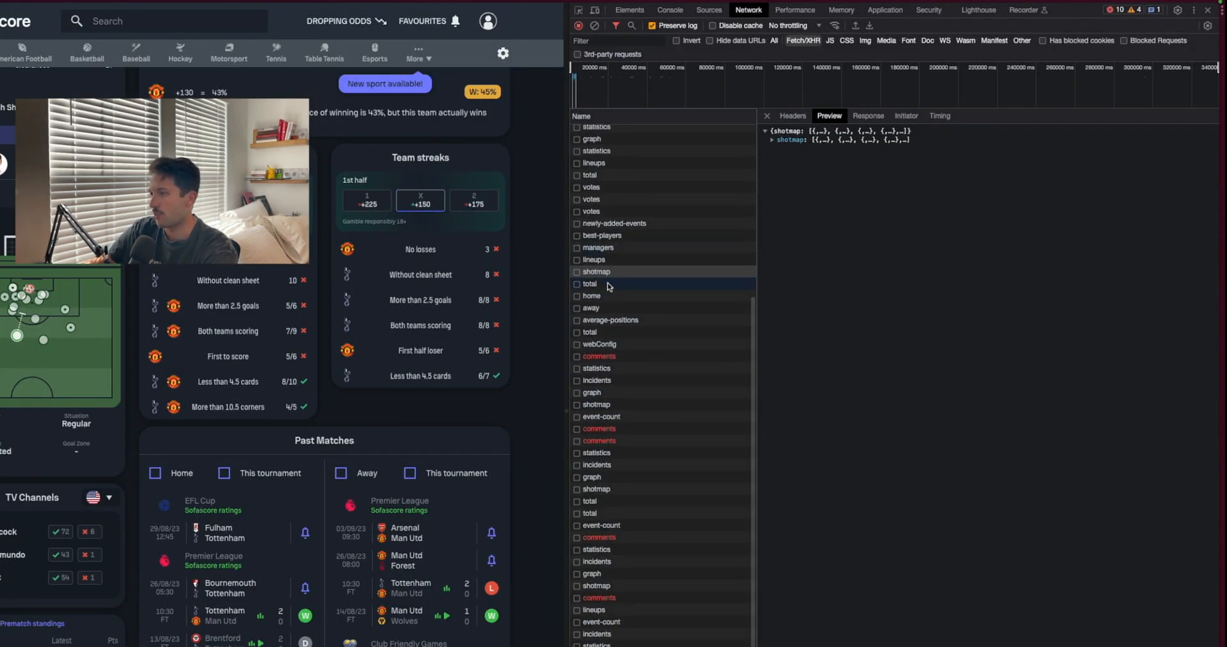
Preview the 'total' standings response, expanding standings > 0 > rows down to Brighton and Manchester City
click(590, 283)
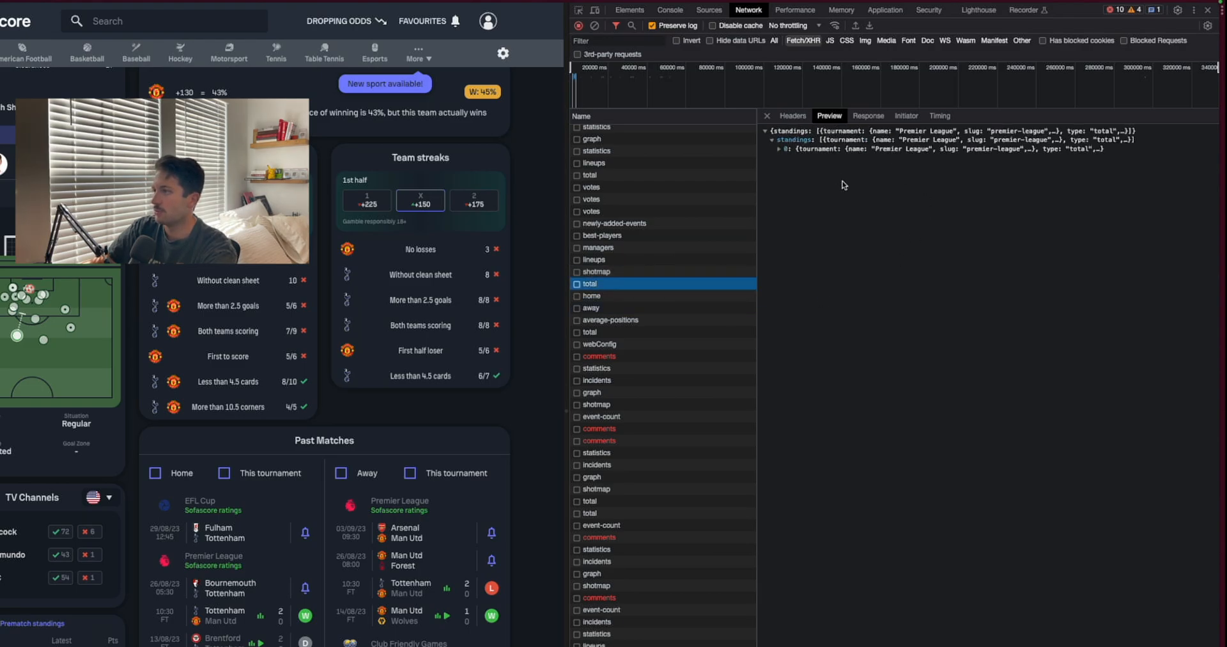
click(781, 149)
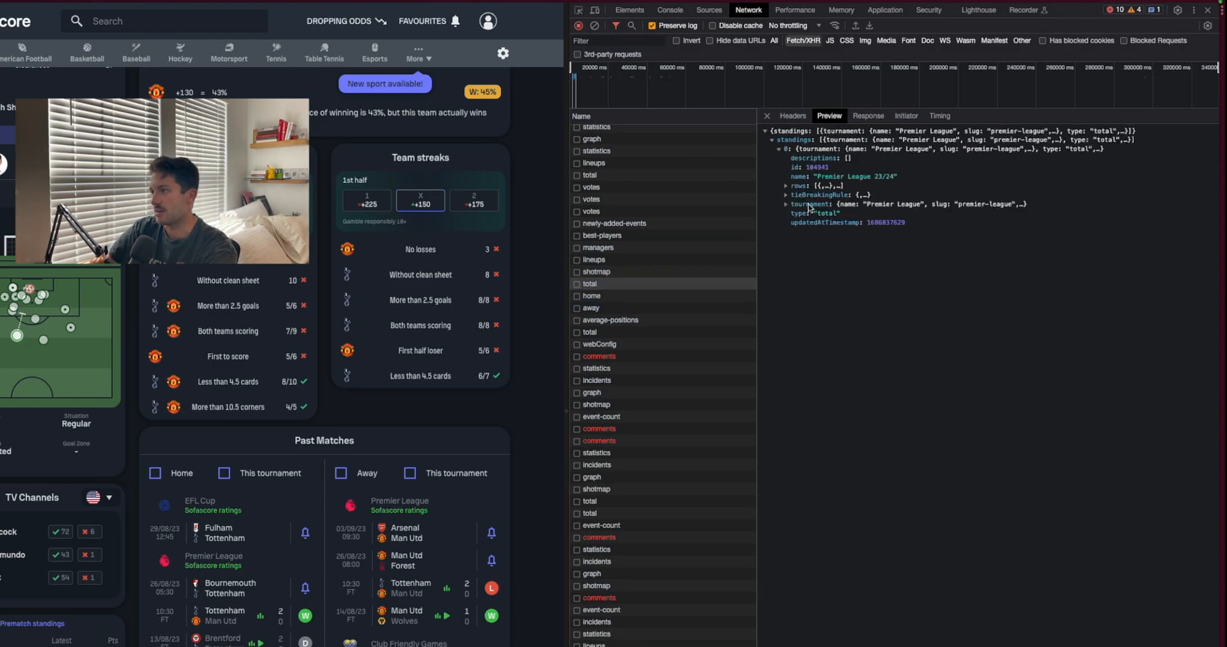
click(788, 185)
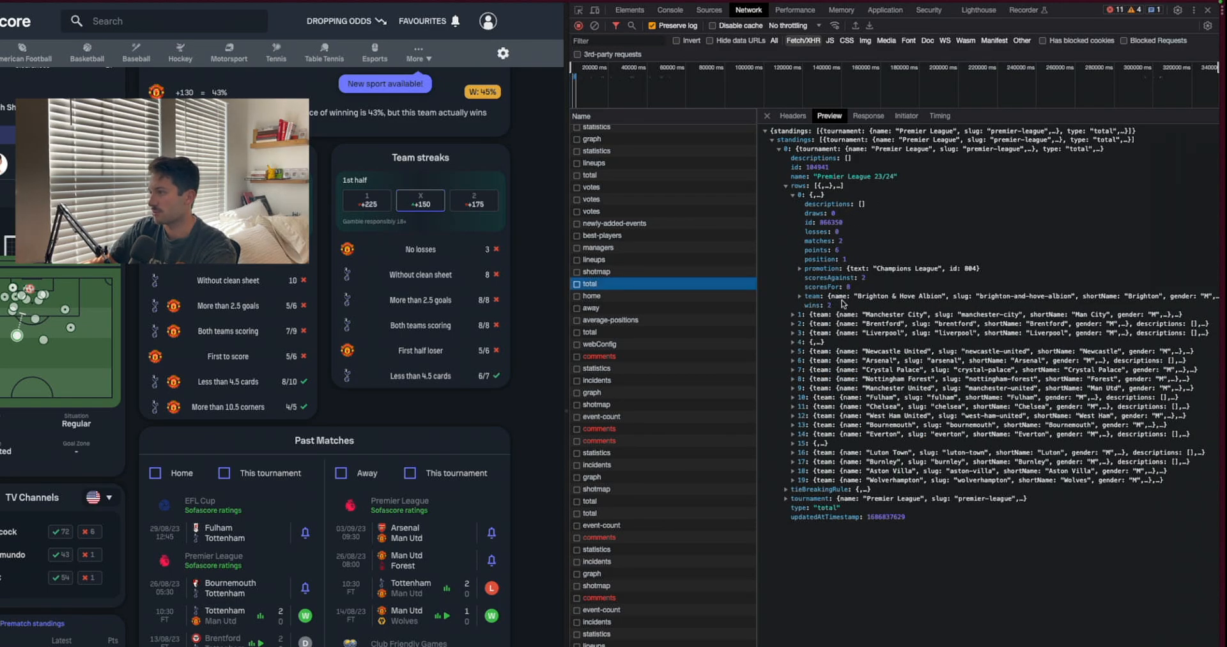
click(793, 295)
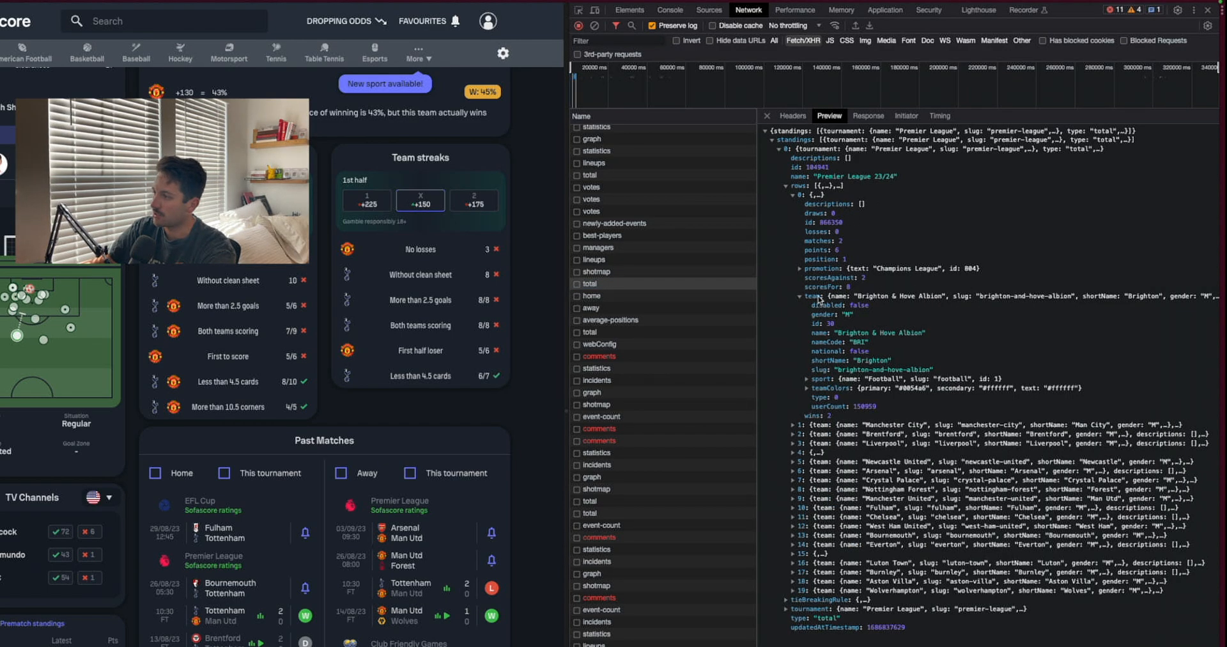
click(586, 284)
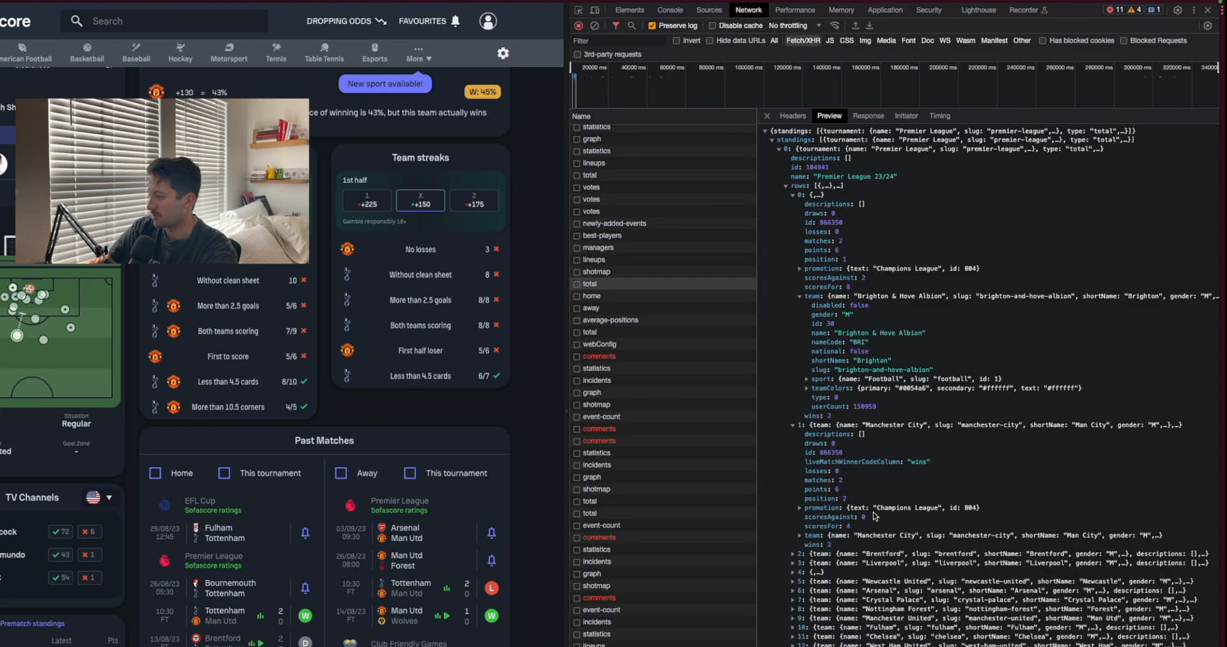
click(587, 283)
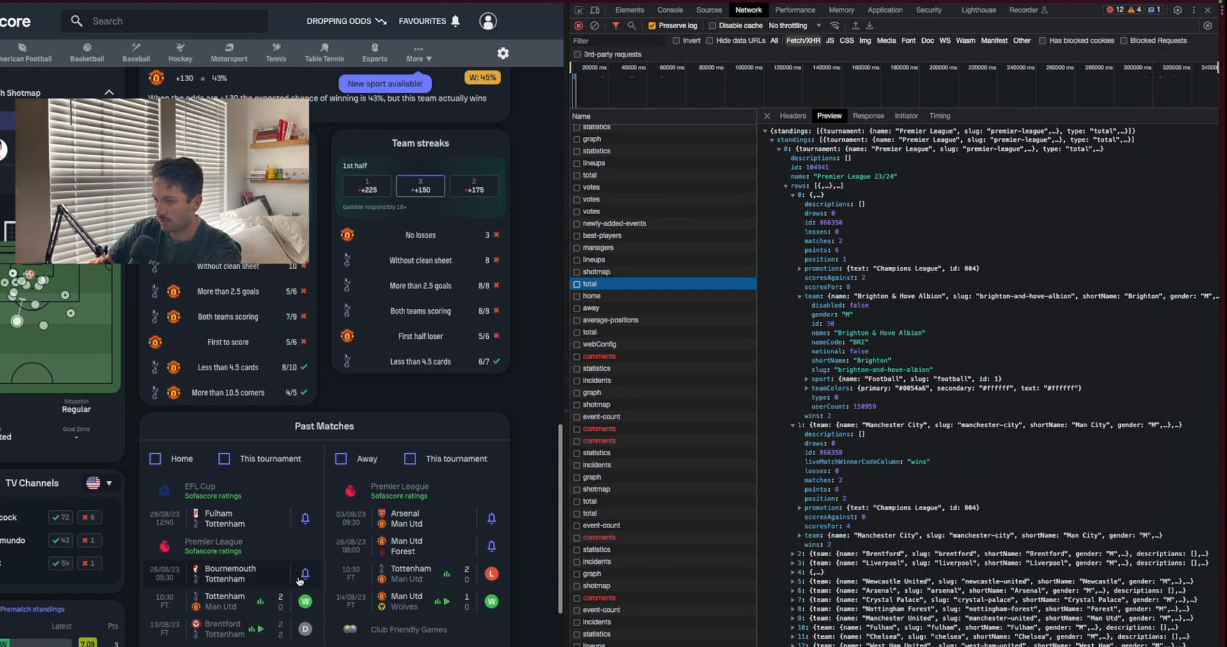
Preview the best-players response and expand the best away player's details
click(603, 236)
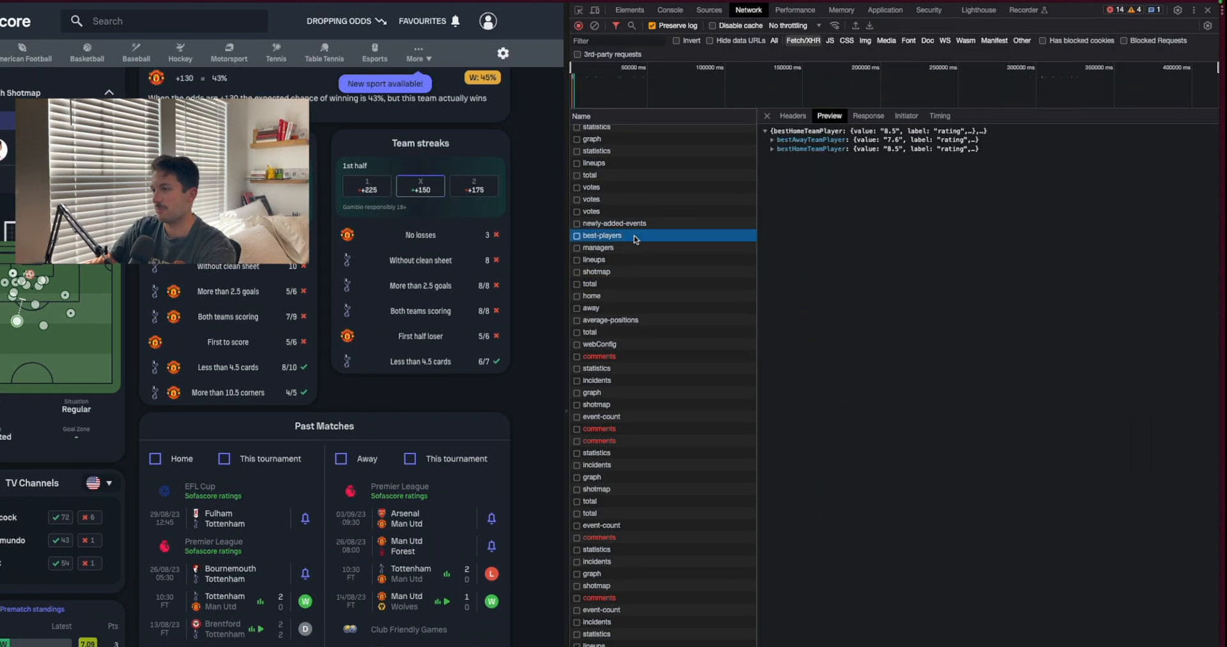
click(776, 139)
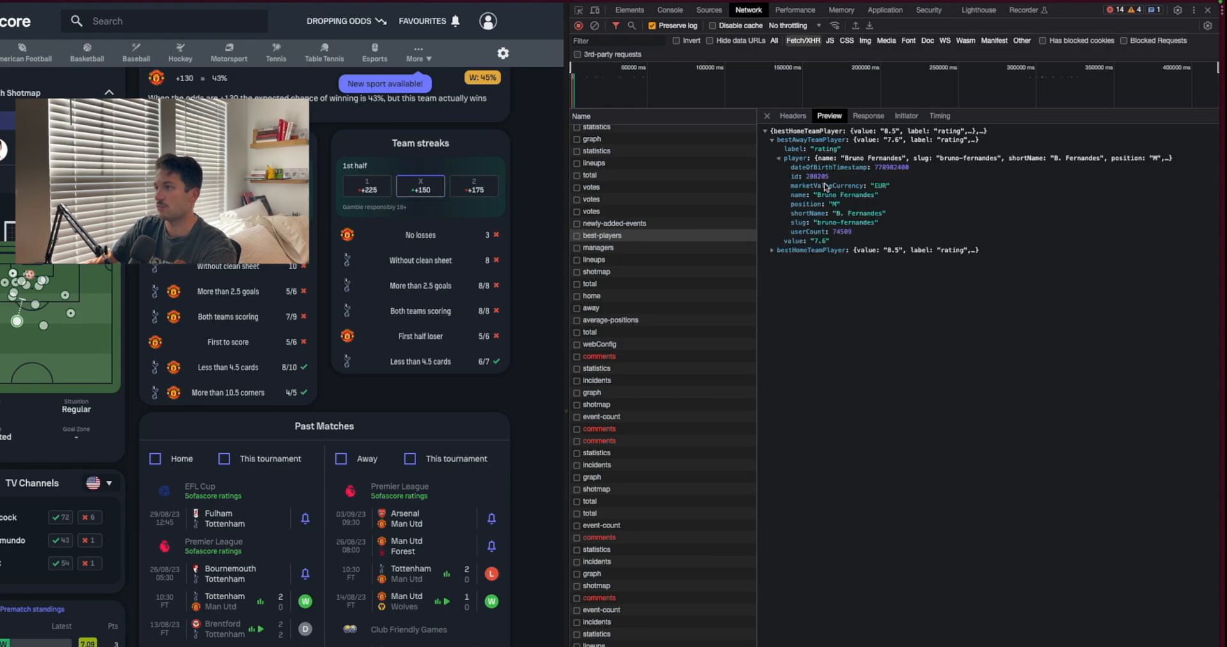
click(603, 235)
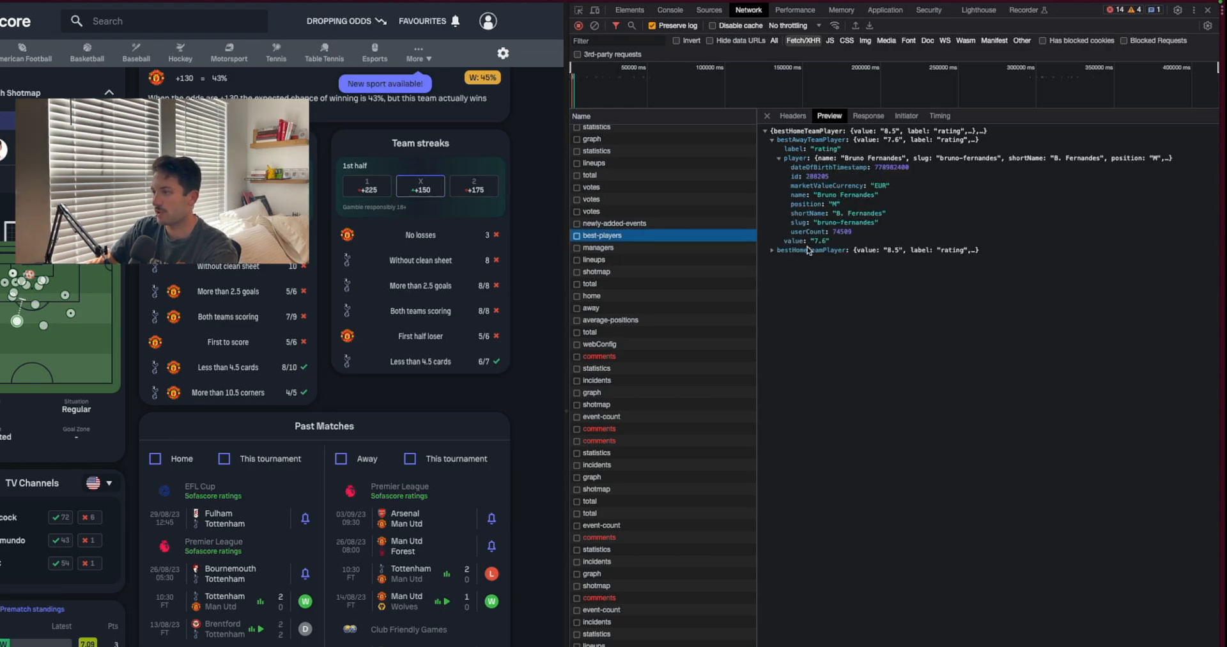
Preview the managers response, expanding the away and home managers' details
click(599, 248)
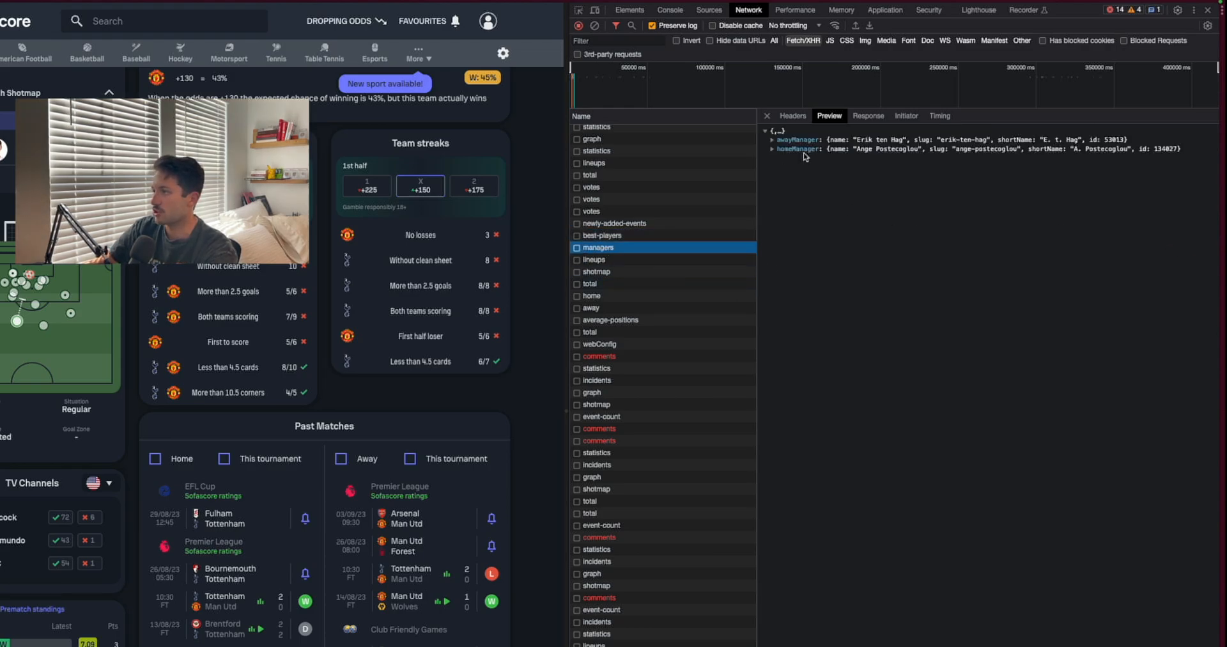
click(773, 139)
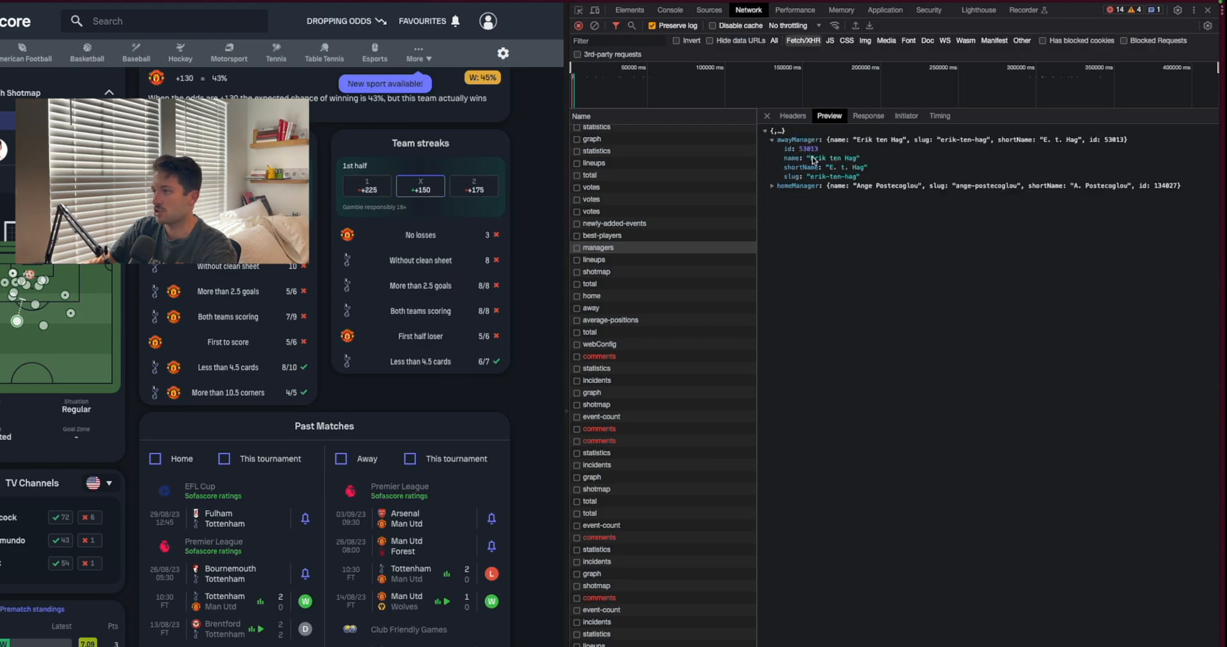
click(597, 247)
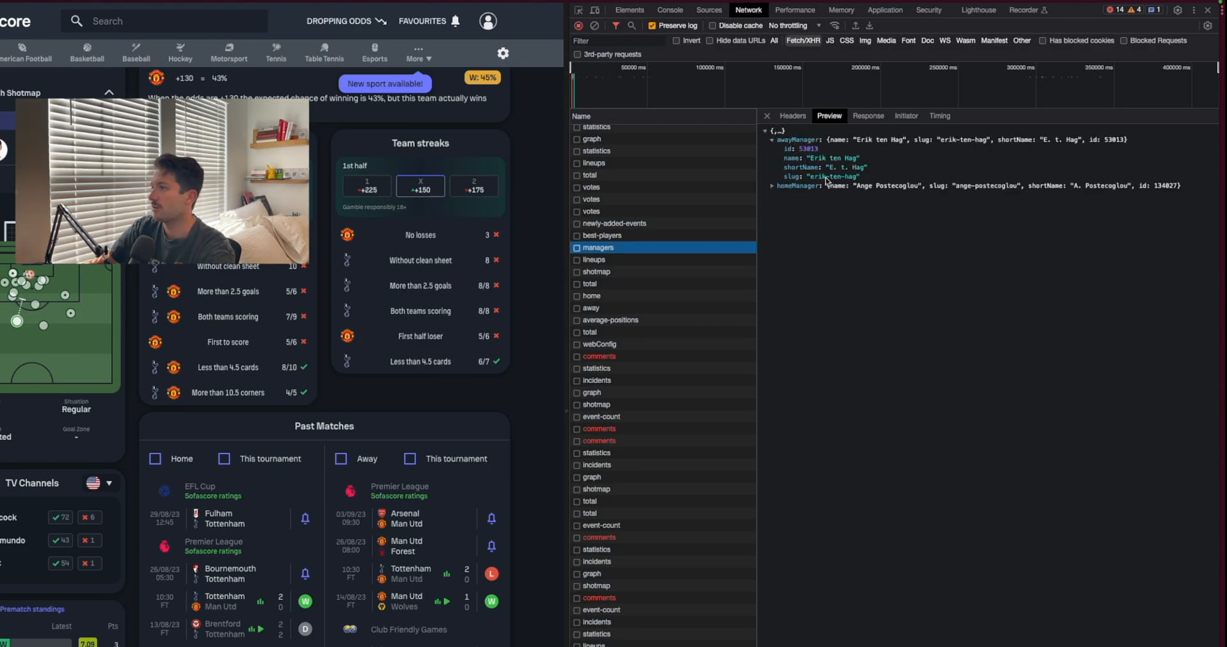
click(773, 186)
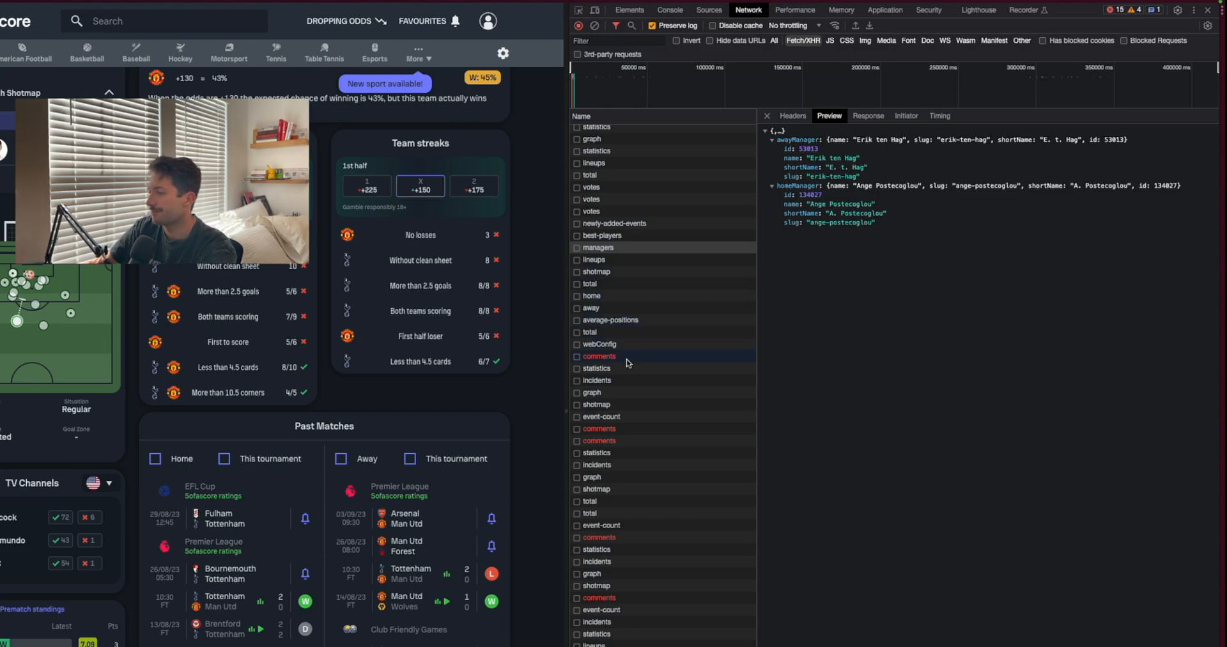
Preview the match statistics response and expand the whole-match statistics groups
click(596, 368)
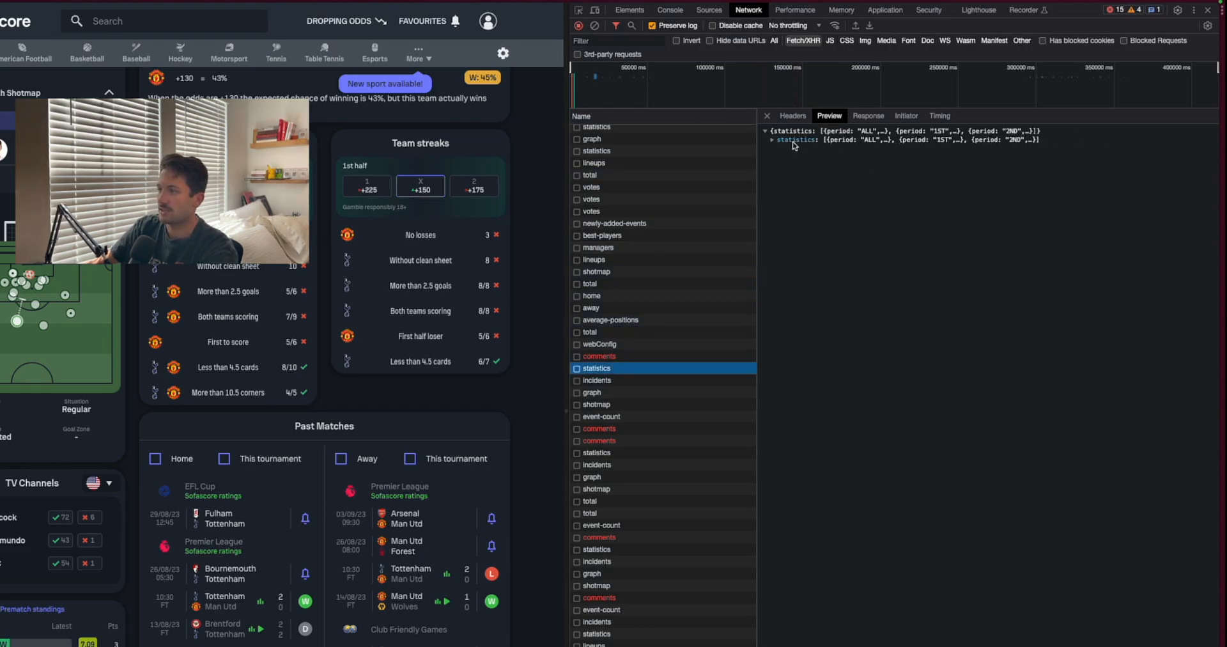
click(773, 149)
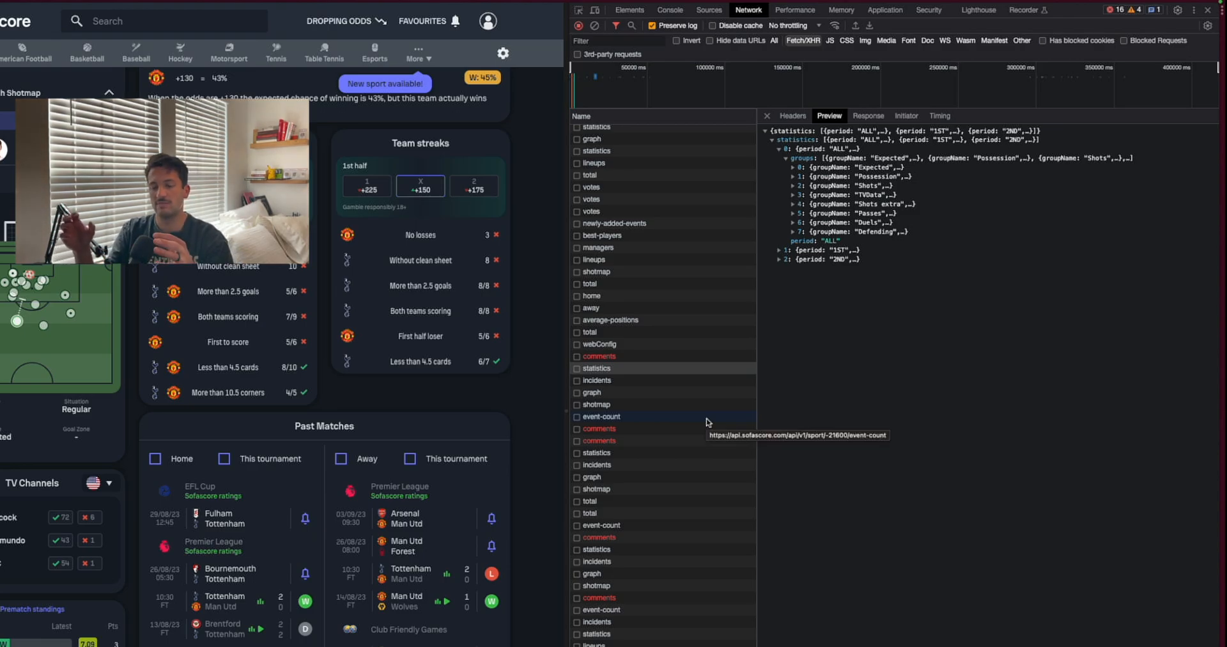
click(597, 368)
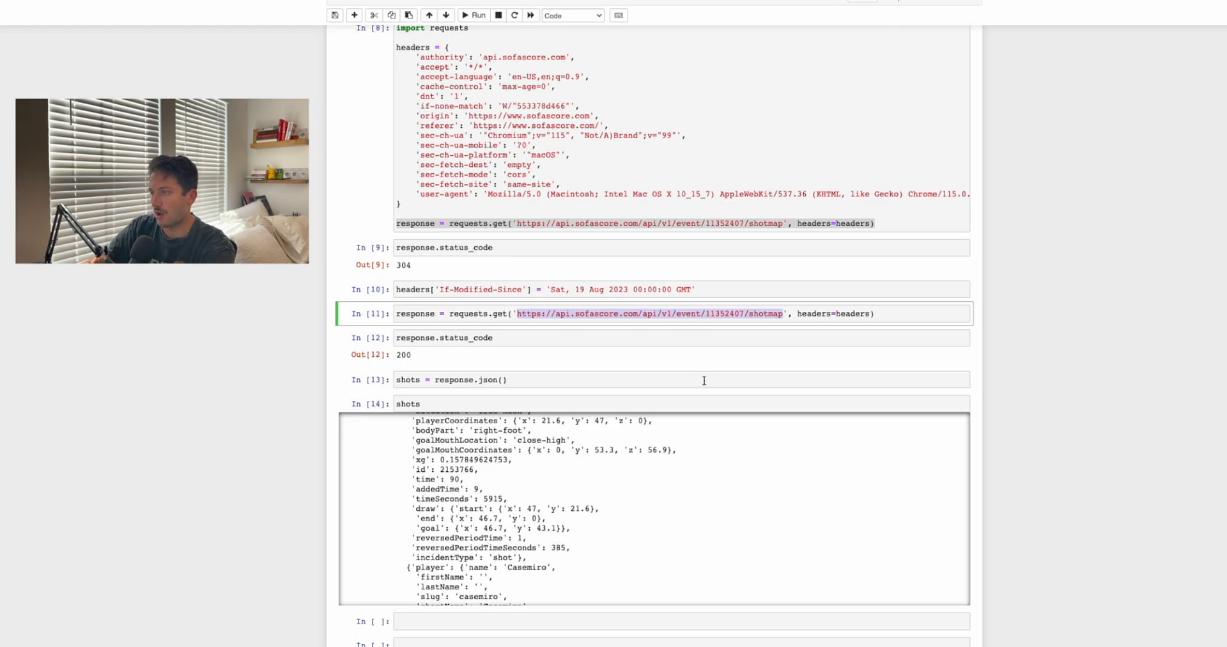
double_click(724, 313)
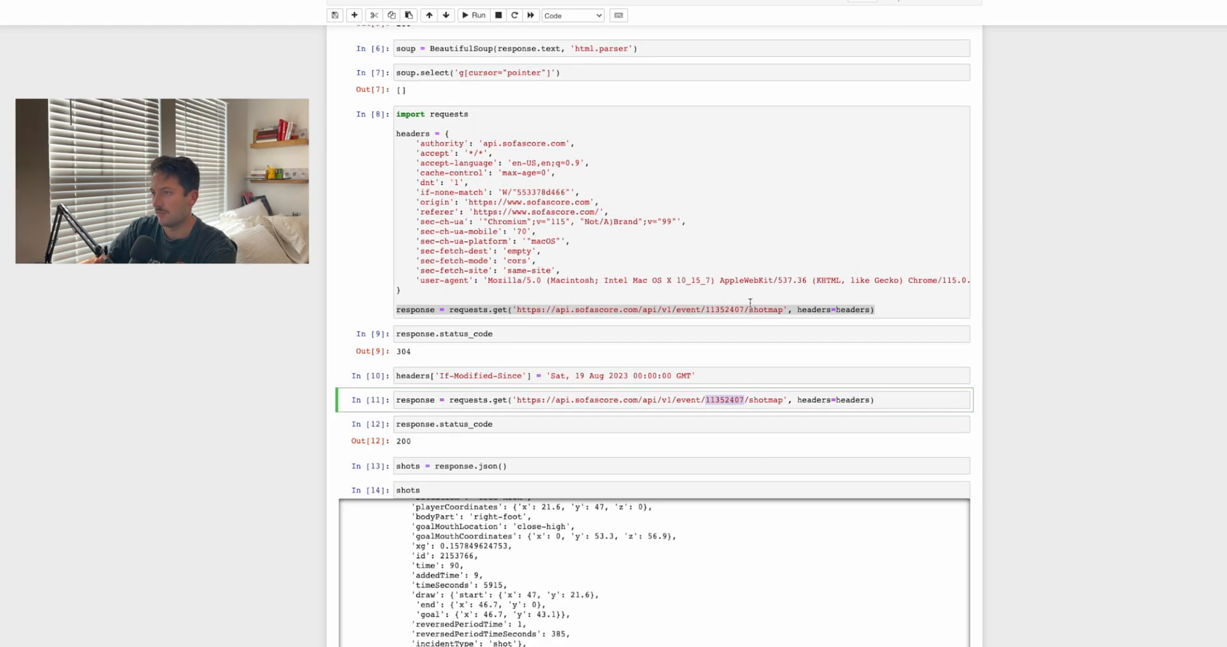
mouse_move(826, 163)
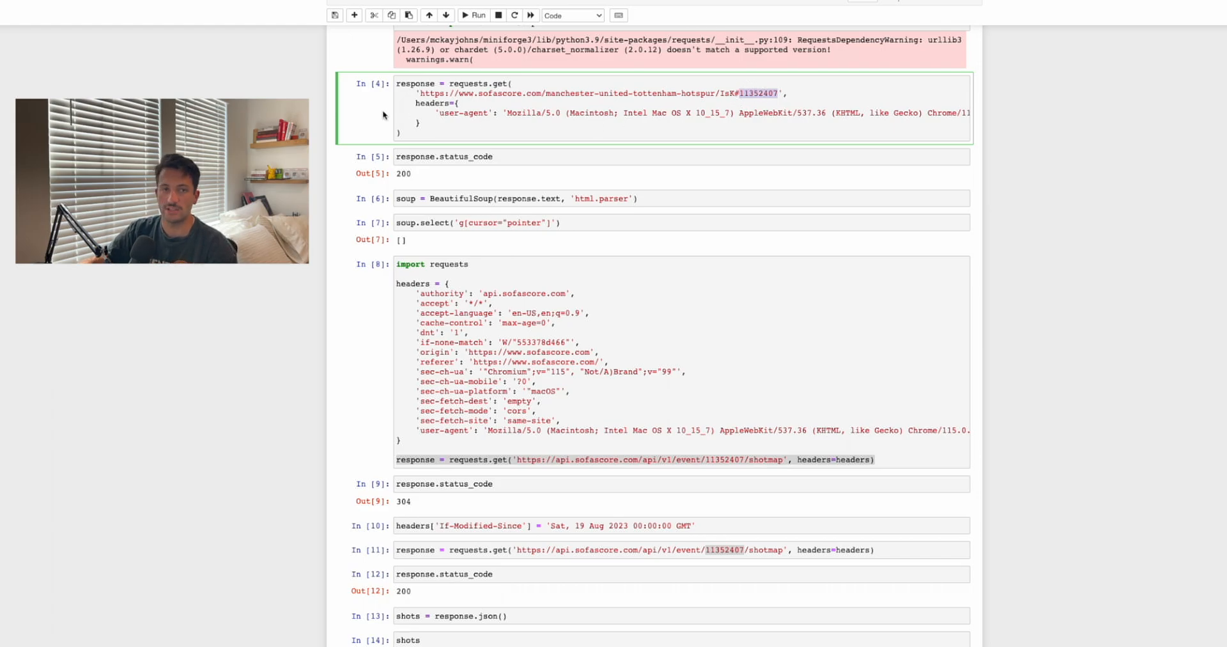
mouse_move(107, 580)
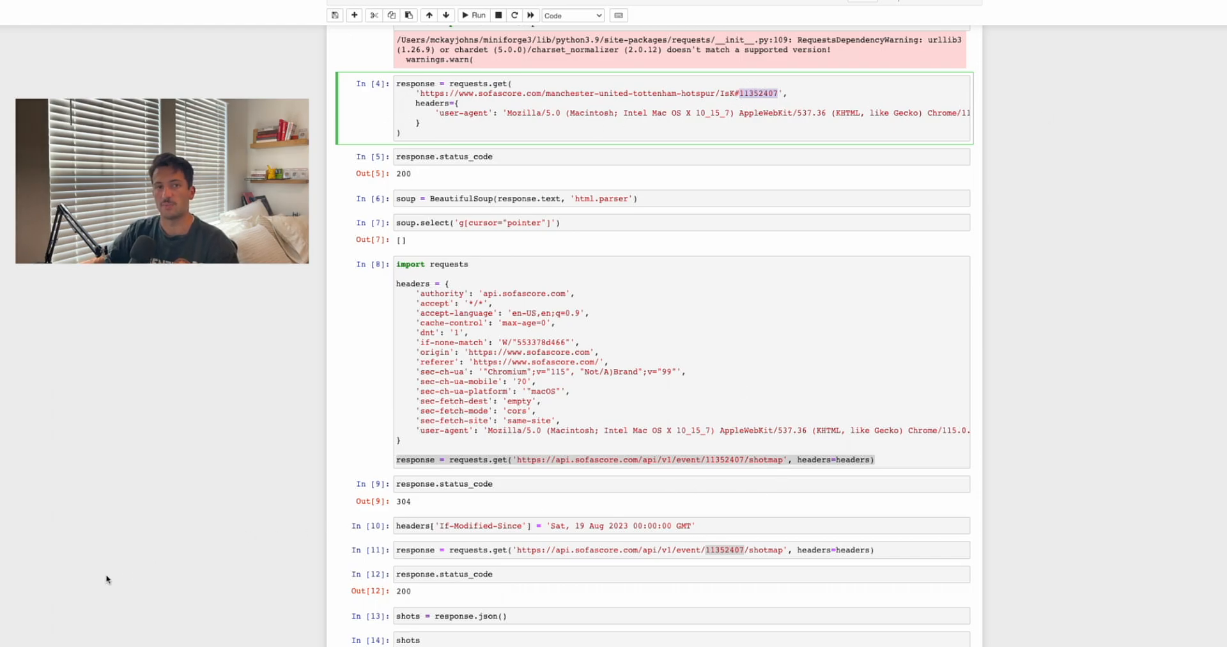
mouse_move(677, 515)
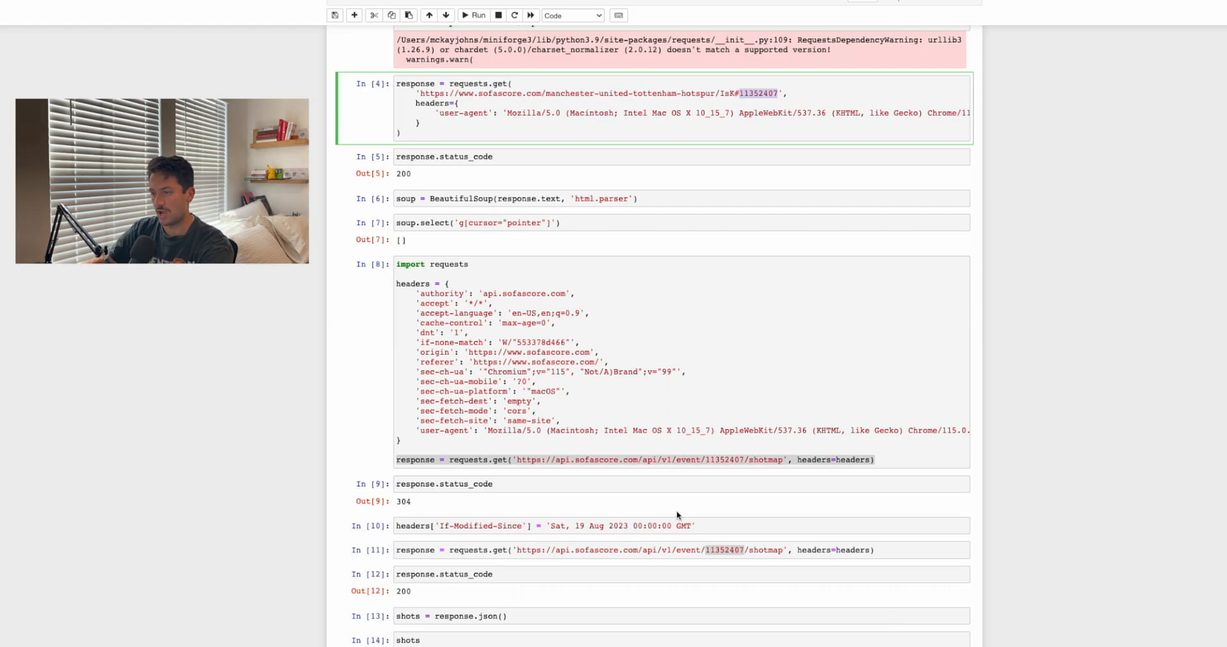